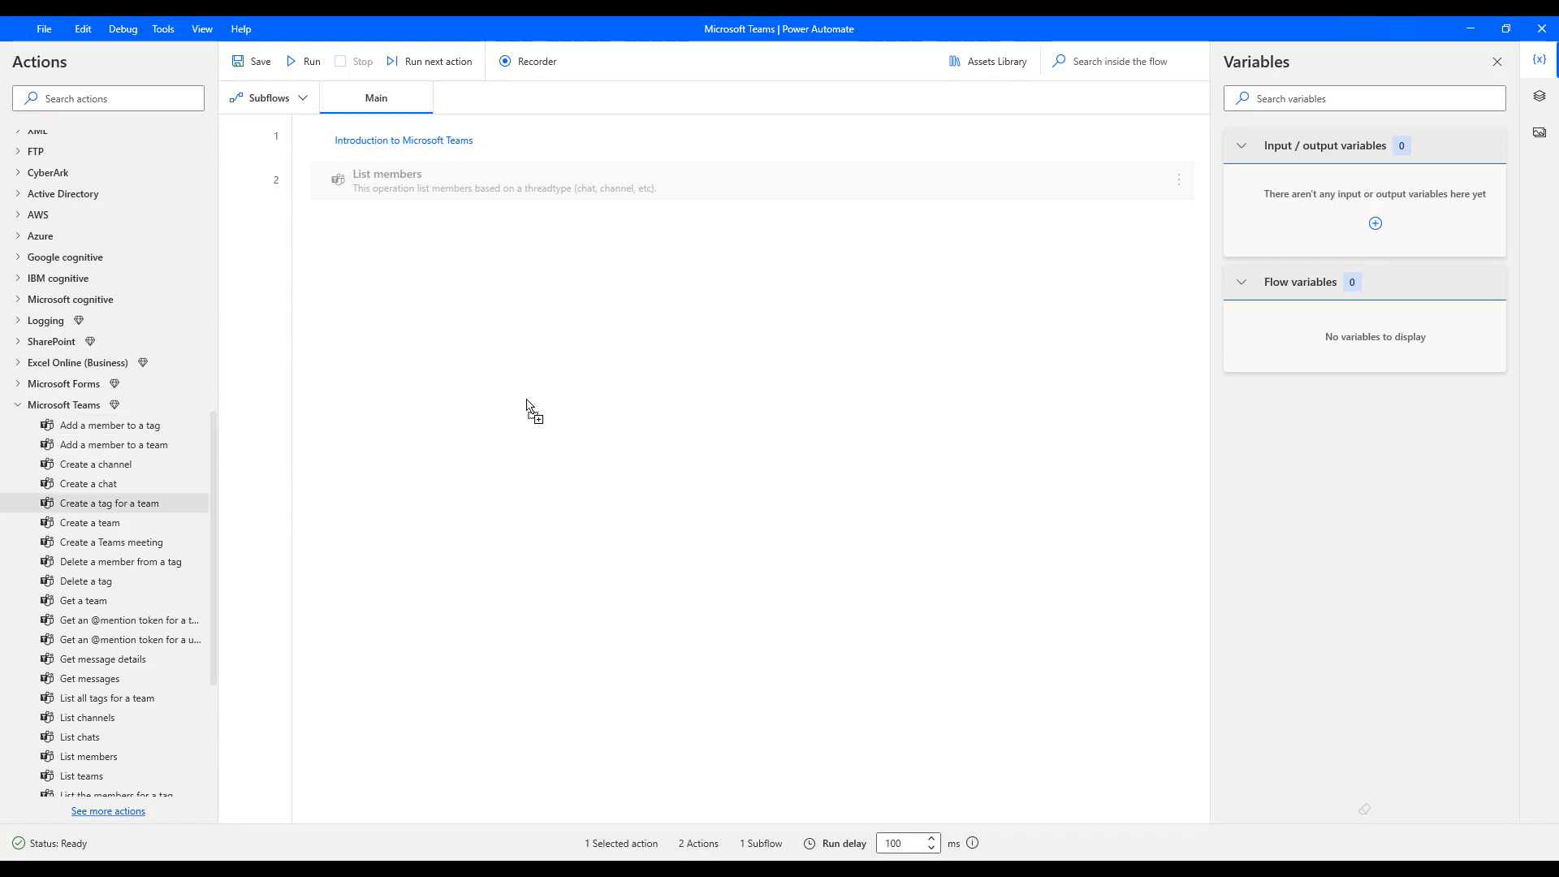
# - Add the Microsoft Teams 'Create a tag for a team' action as step 3 of the flow
pyautogui.doubleClick(110, 504)
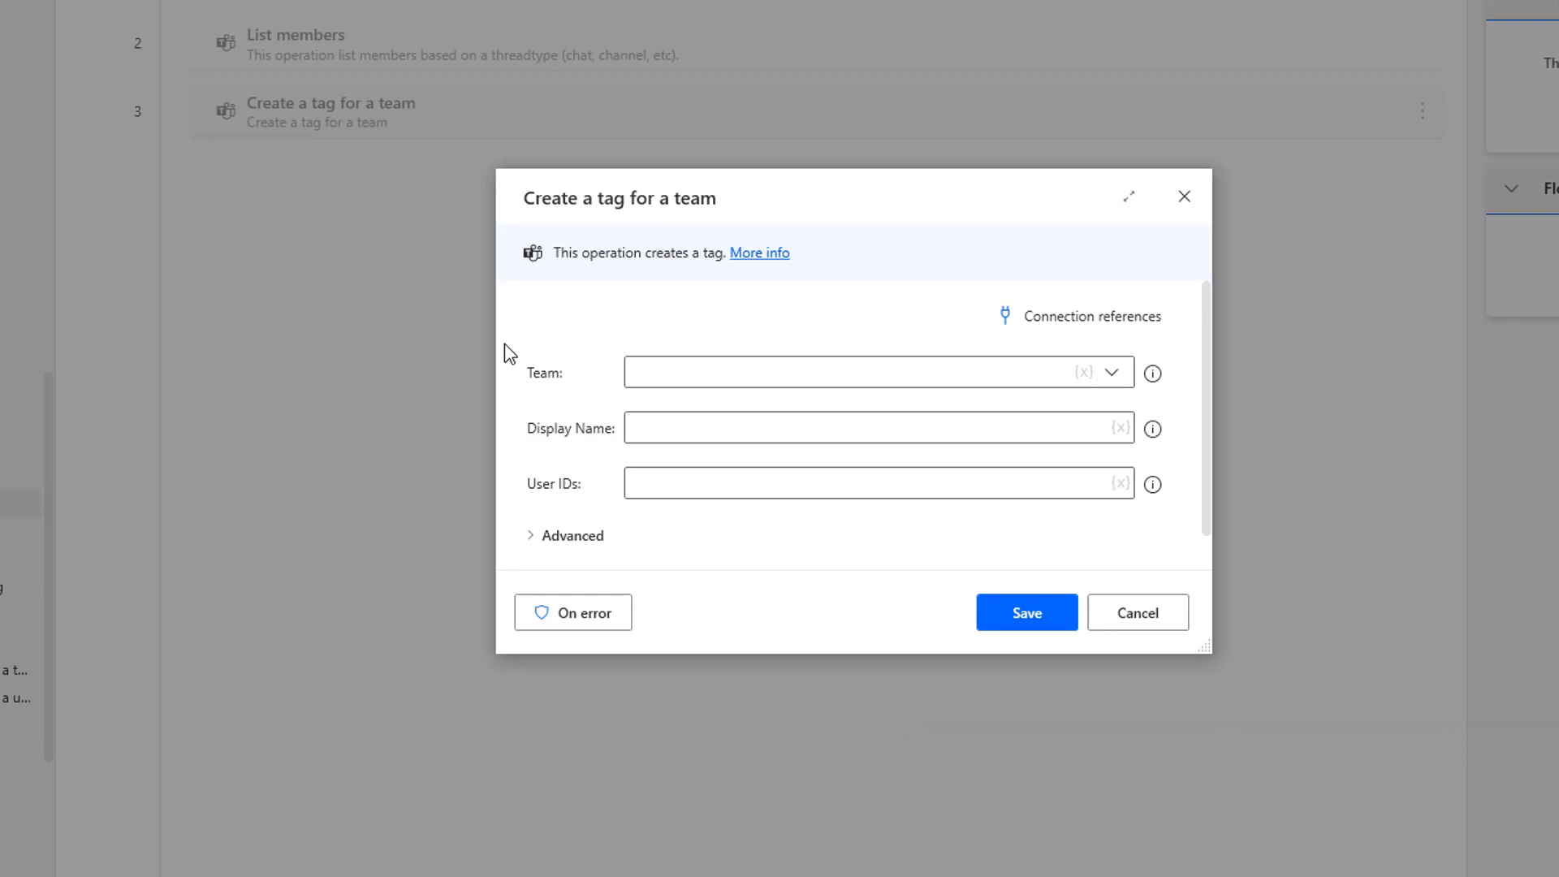
pyautogui.moveTo(525, 315)
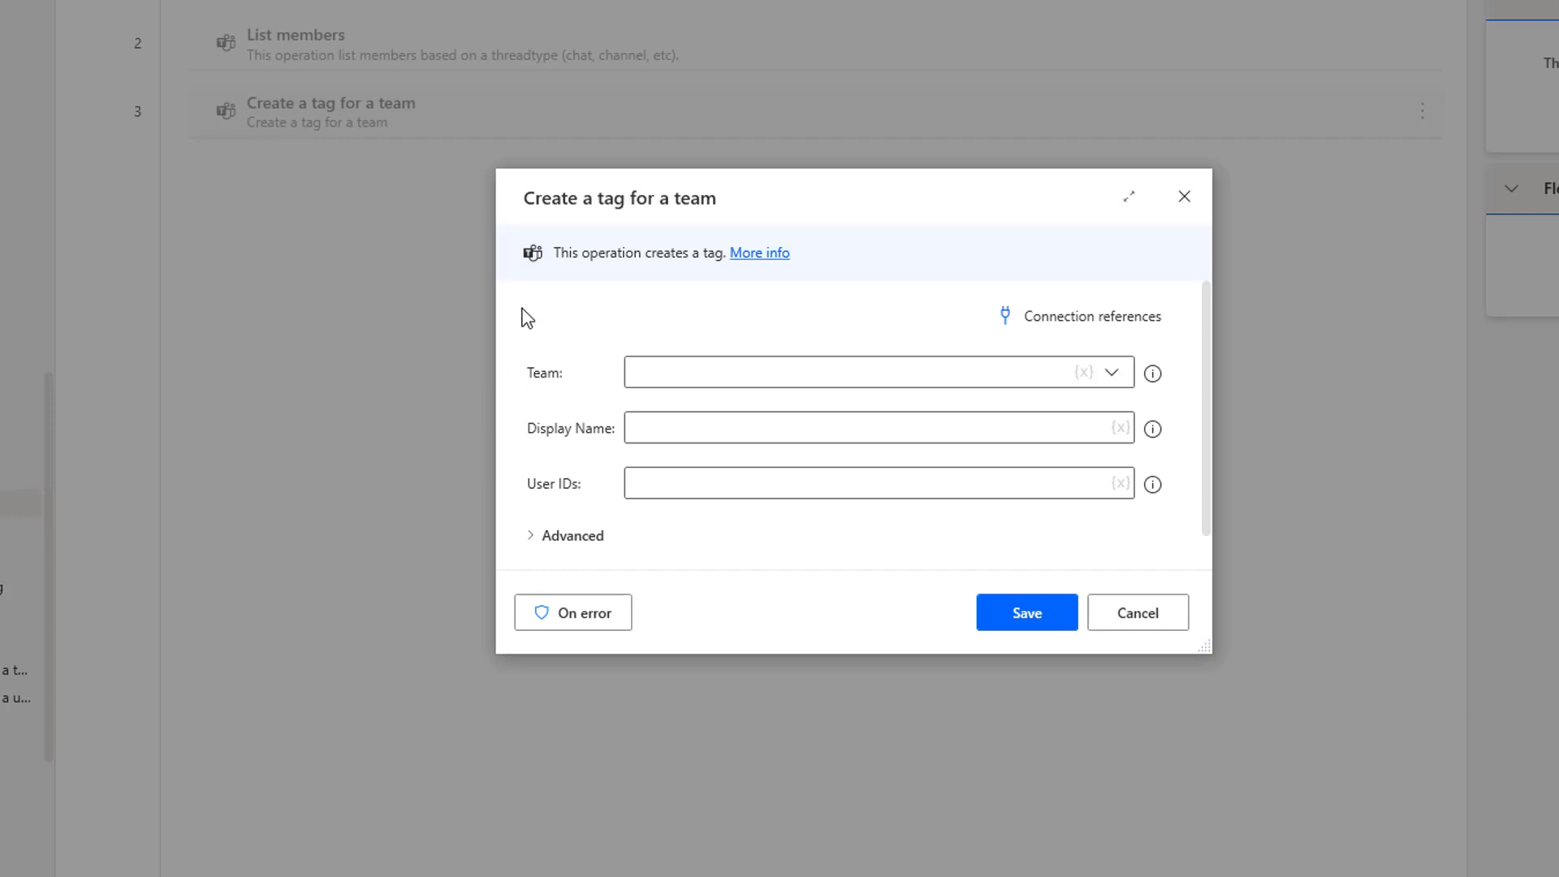
pyautogui.moveTo(684, 238)
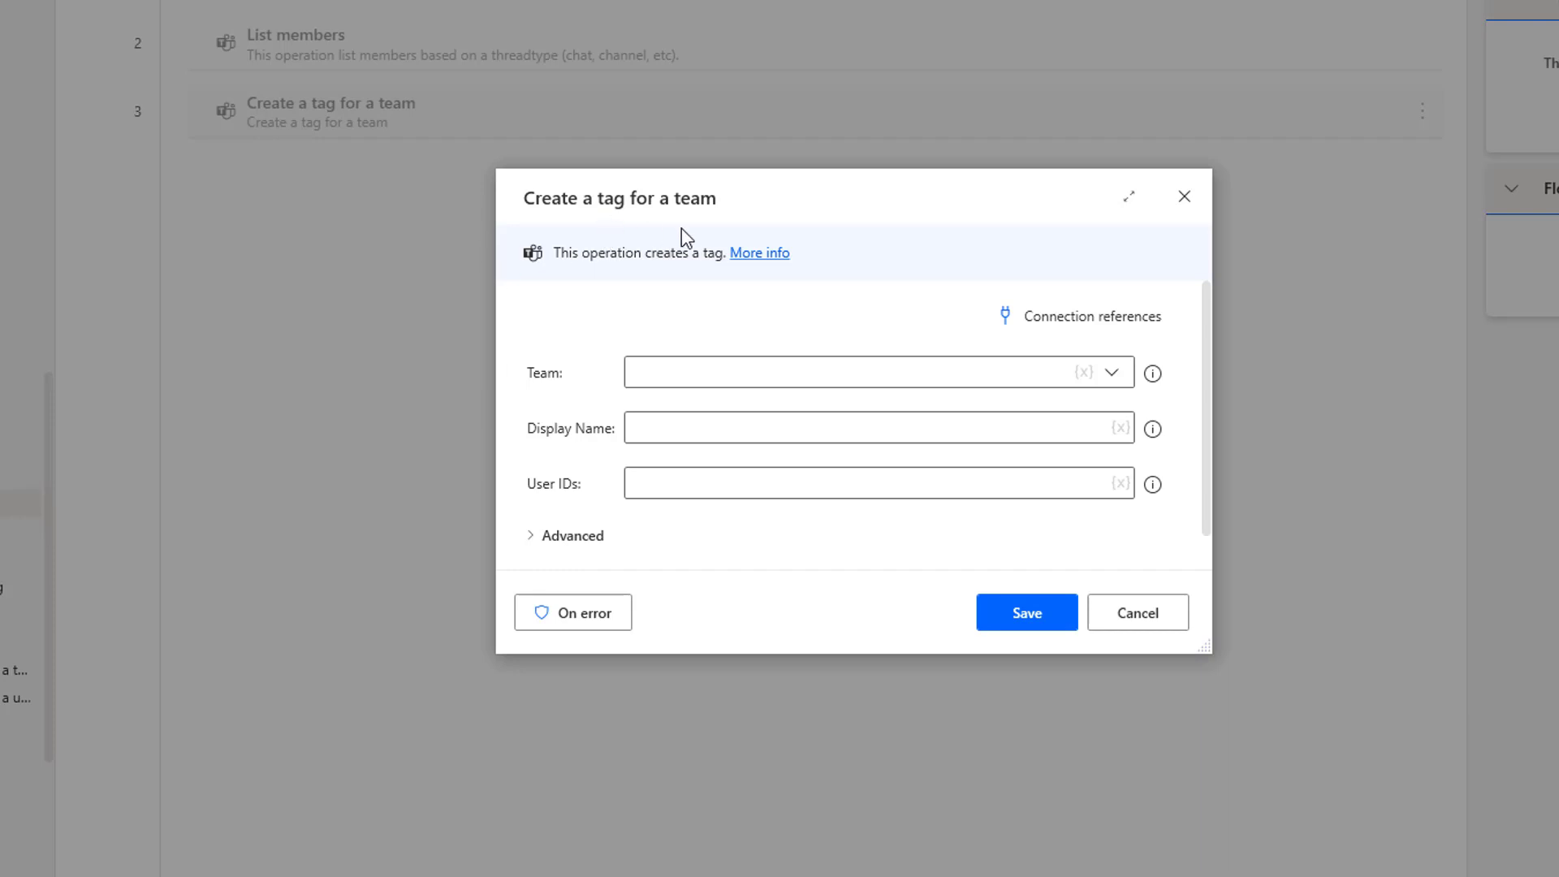
pyautogui.moveTo(545, 391)
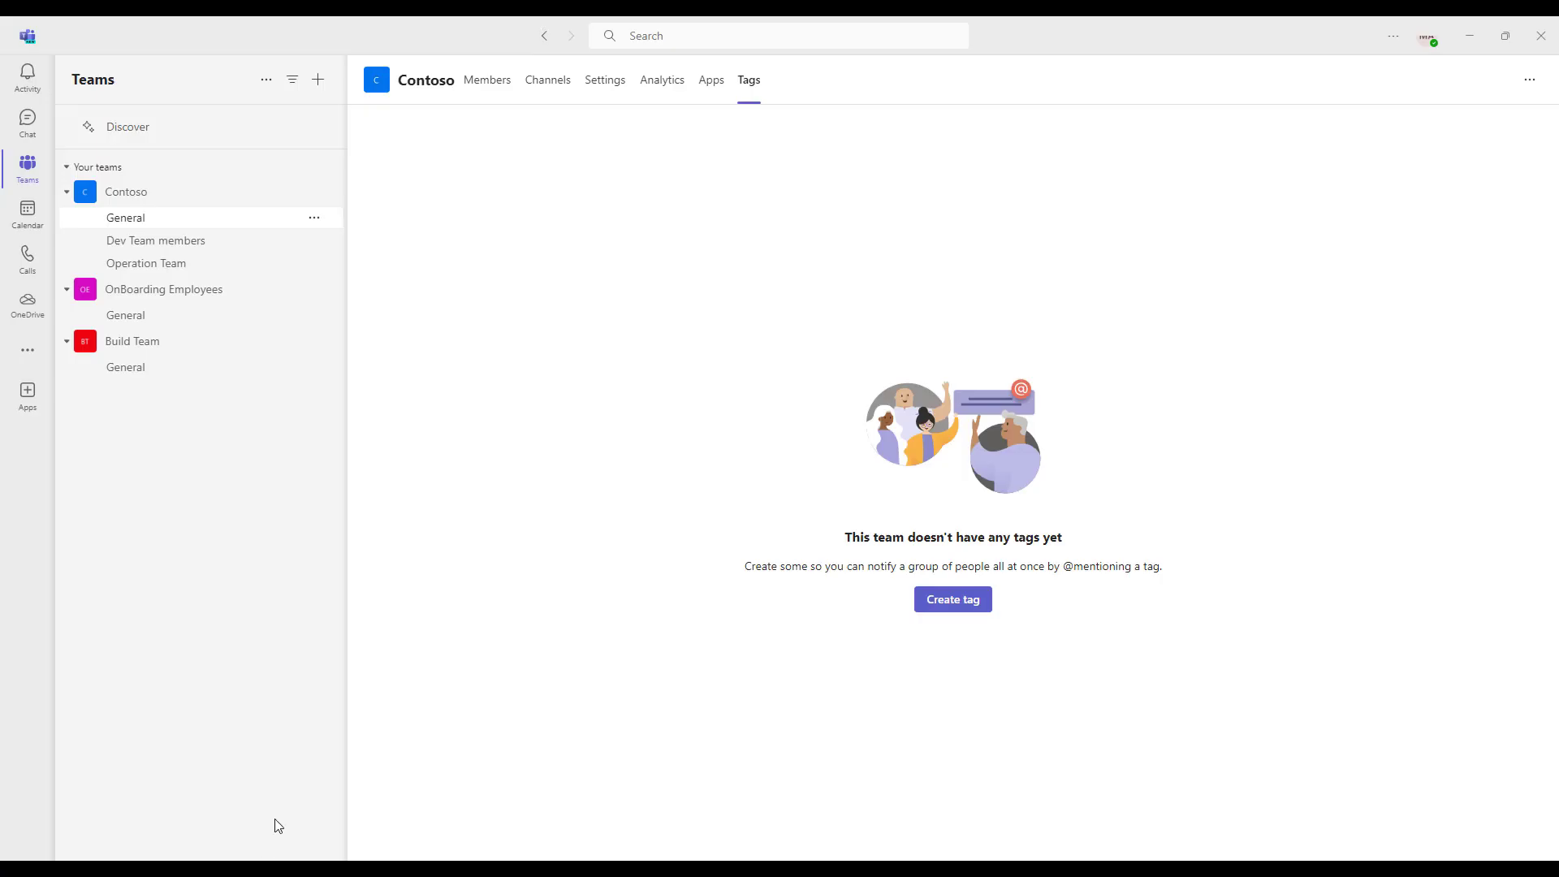
pyautogui.moveTo(156, 196)
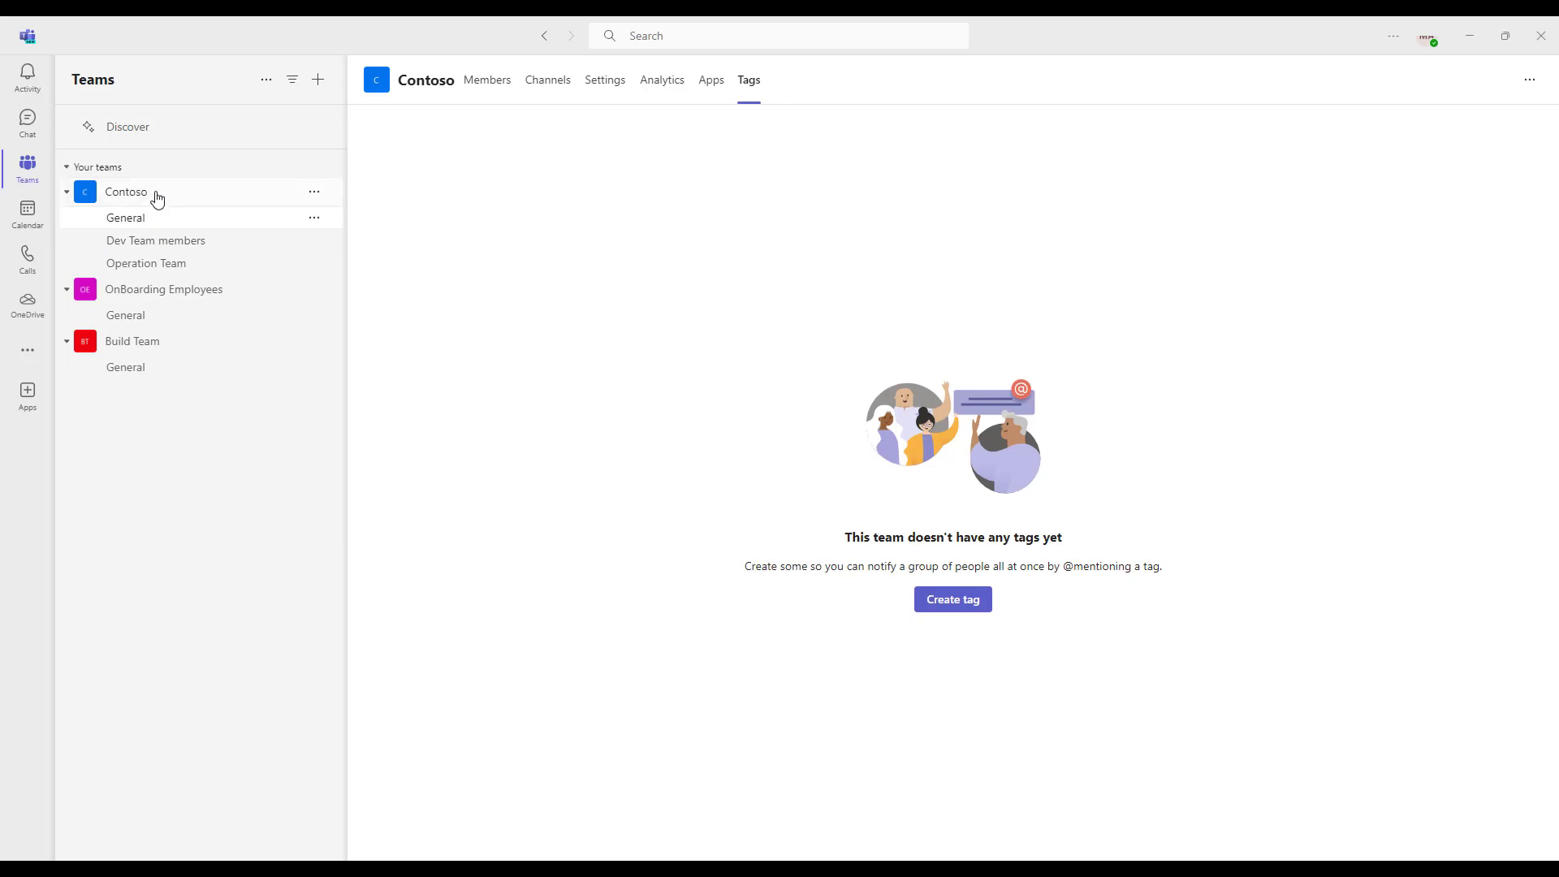
pyautogui.moveTo(164, 290)
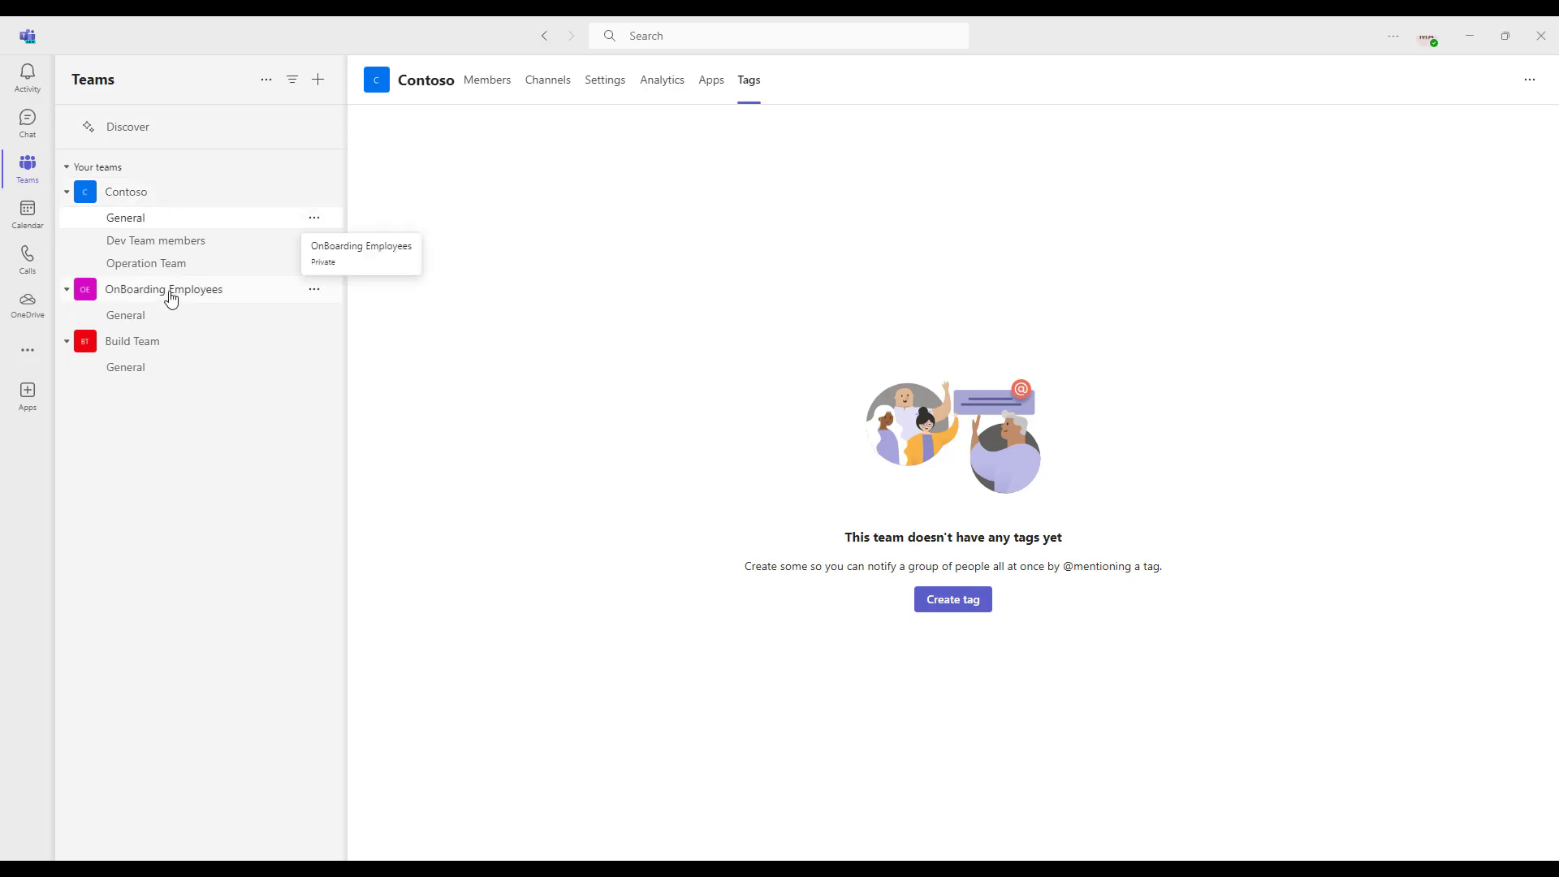
pyautogui.moveTo(145, 341)
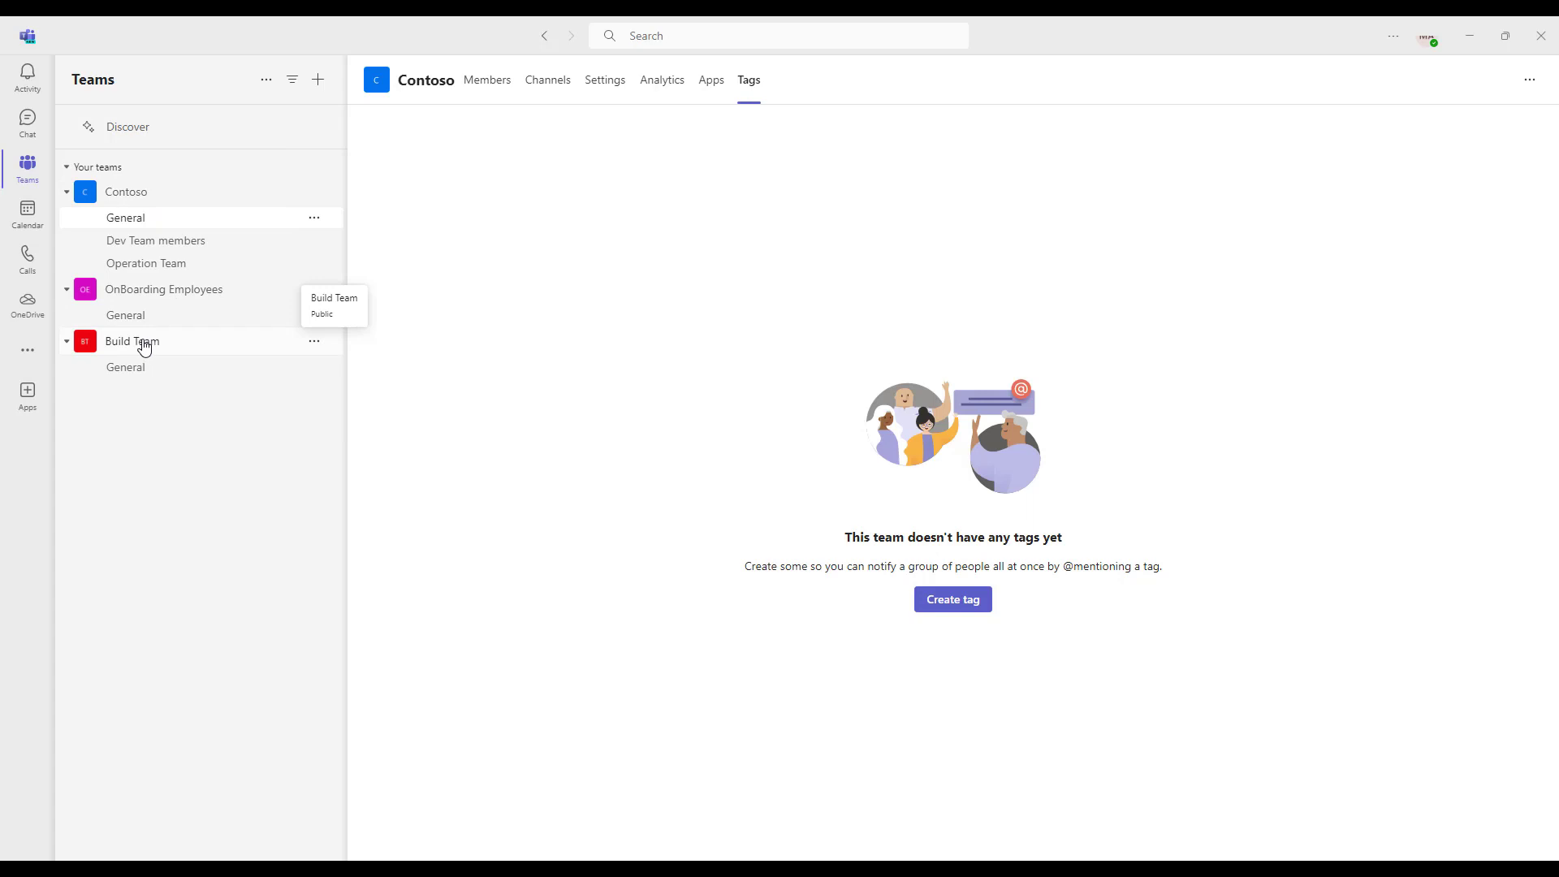
pyautogui.moveTo(355, 197)
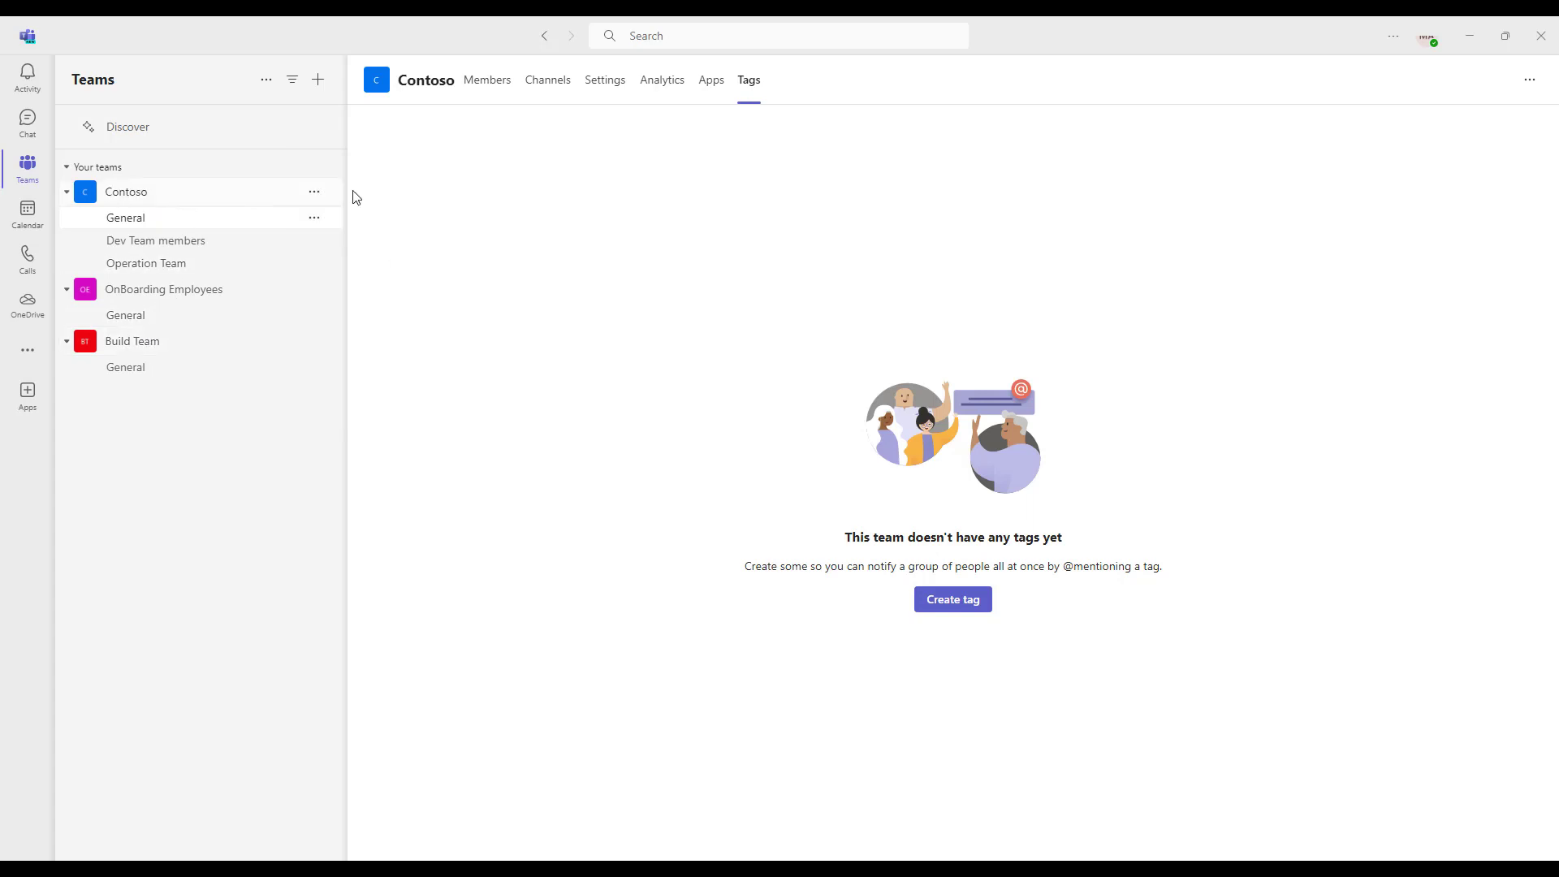
pyautogui.moveTo(314, 191)
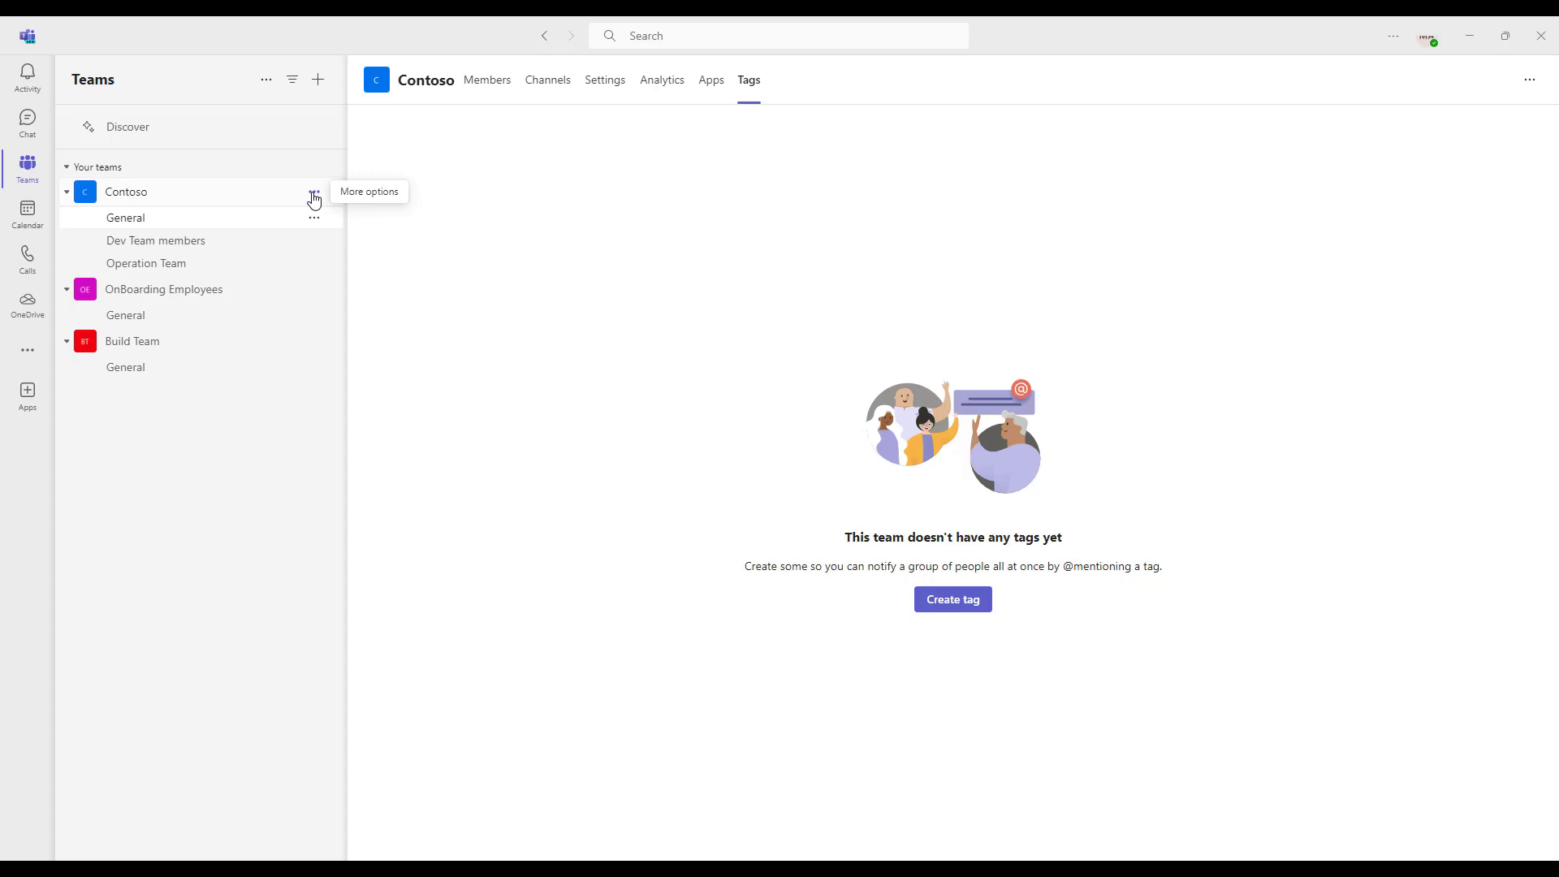
pyautogui.click(314, 192)
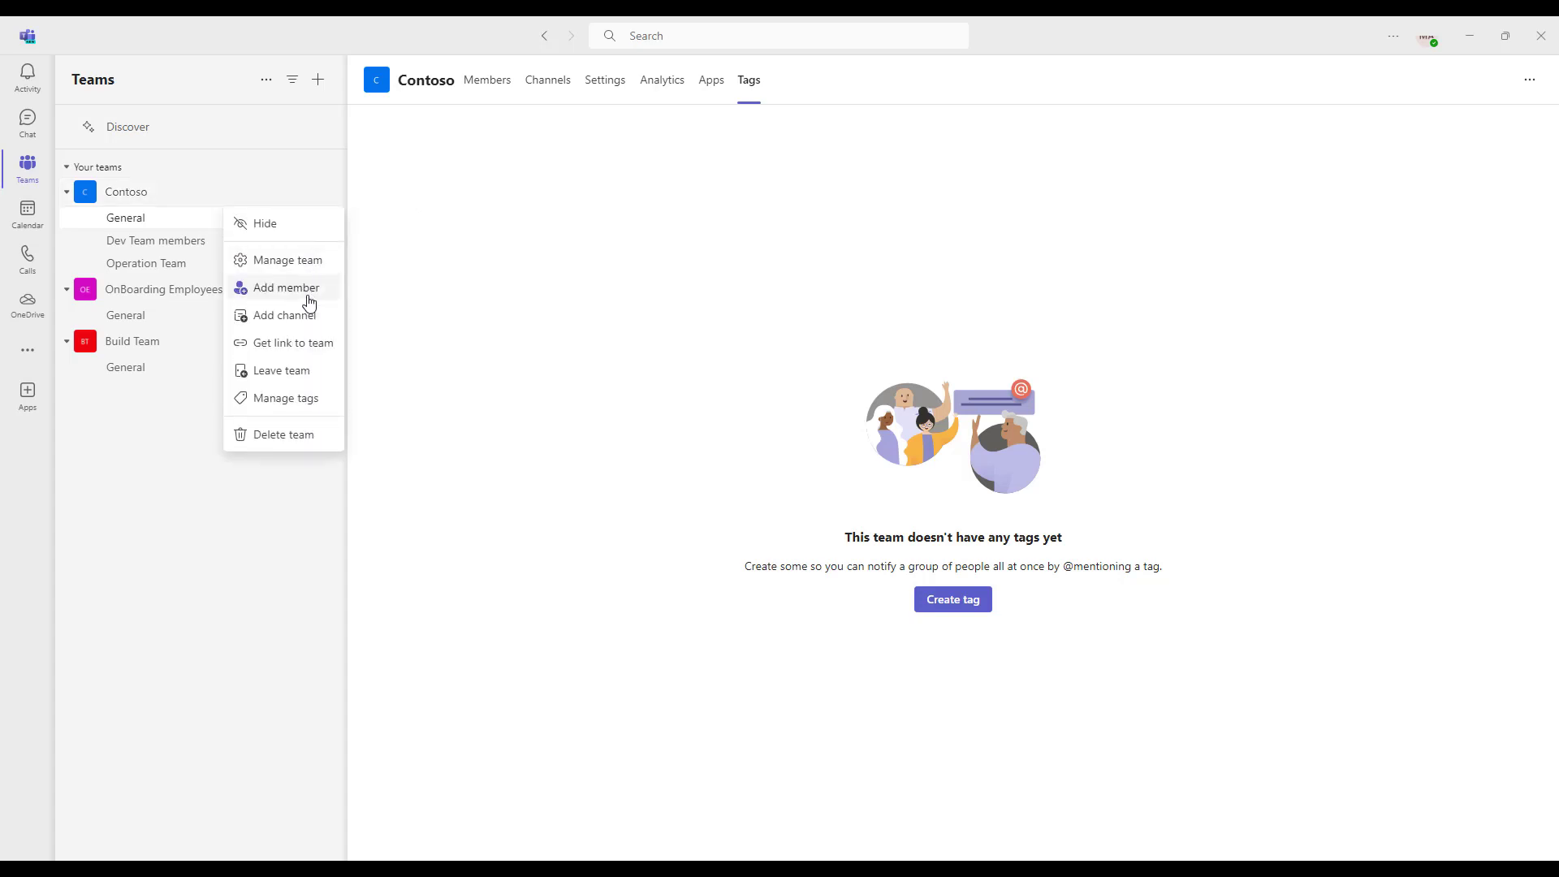
pyautogui.moveTo(284, 398)
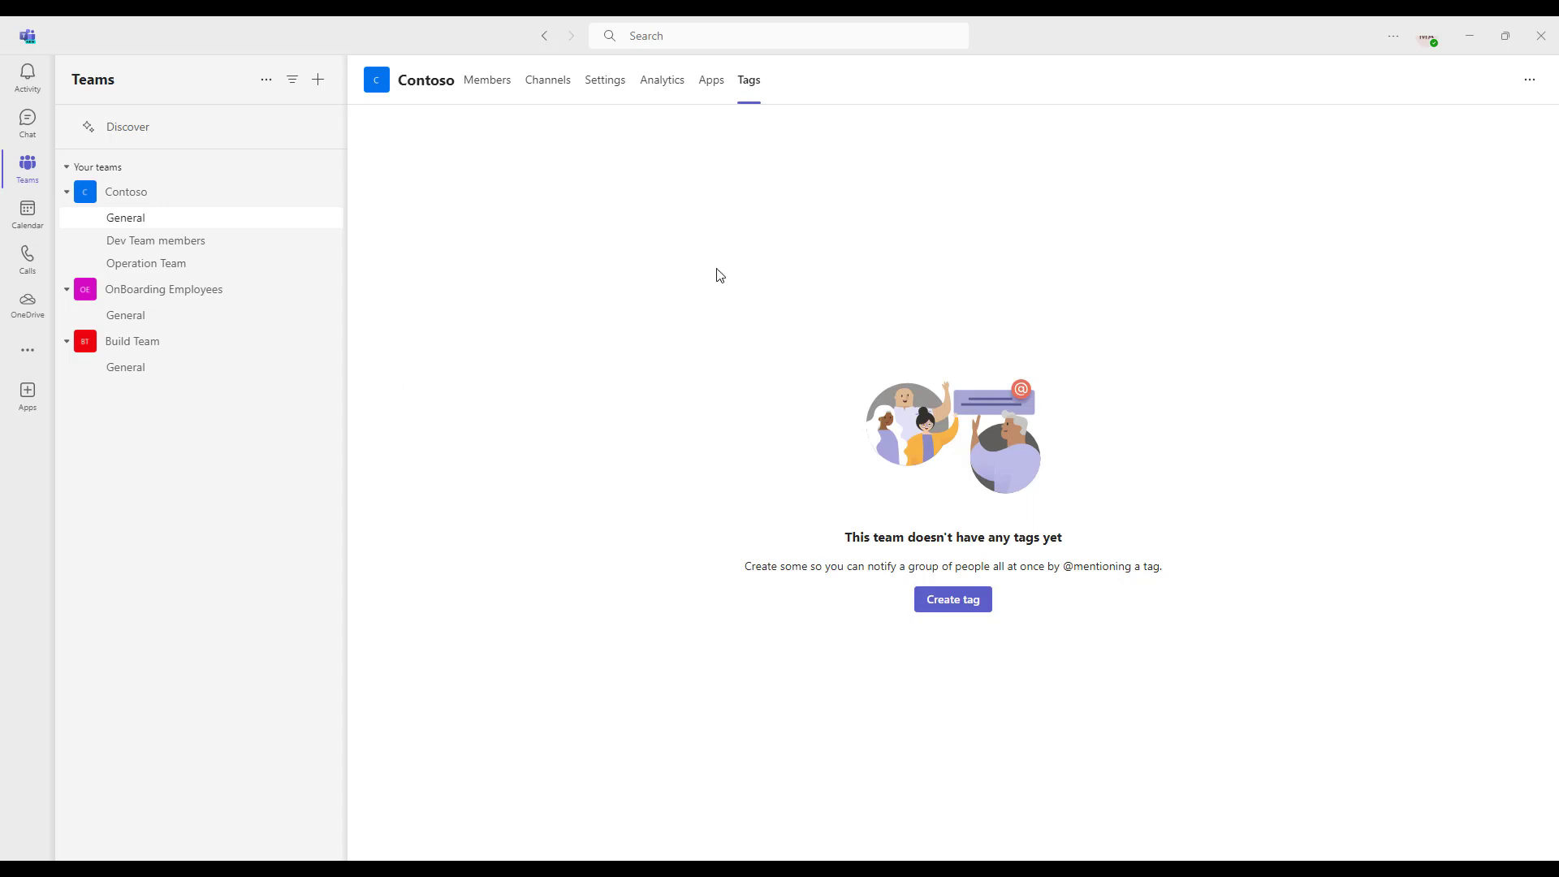
pyautogui.moveTo(471, 134)
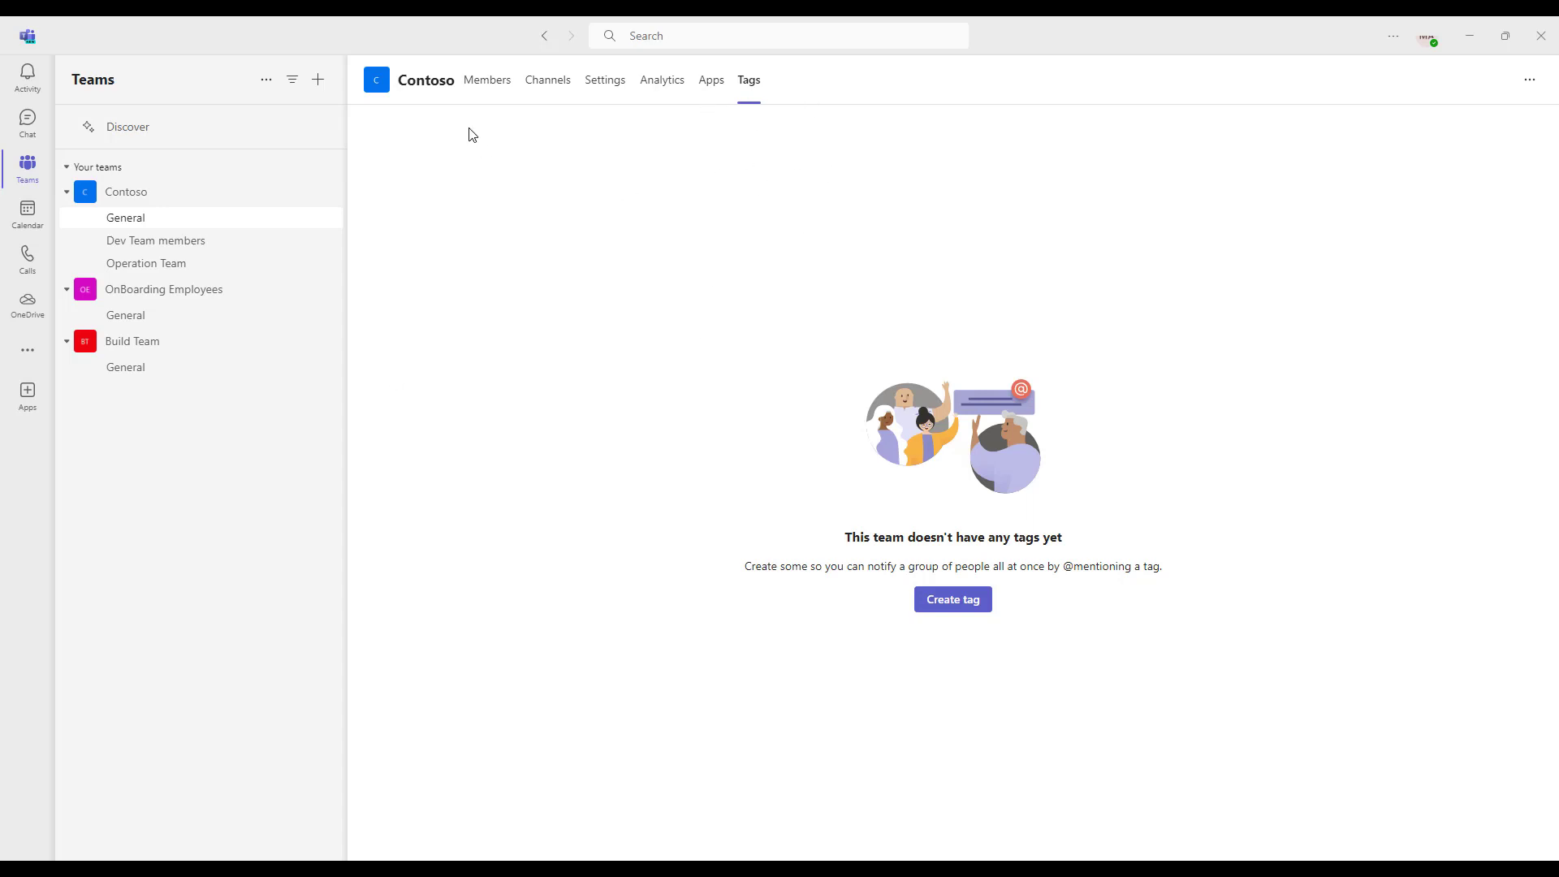
pyautogui.moveTo(1081, 561)
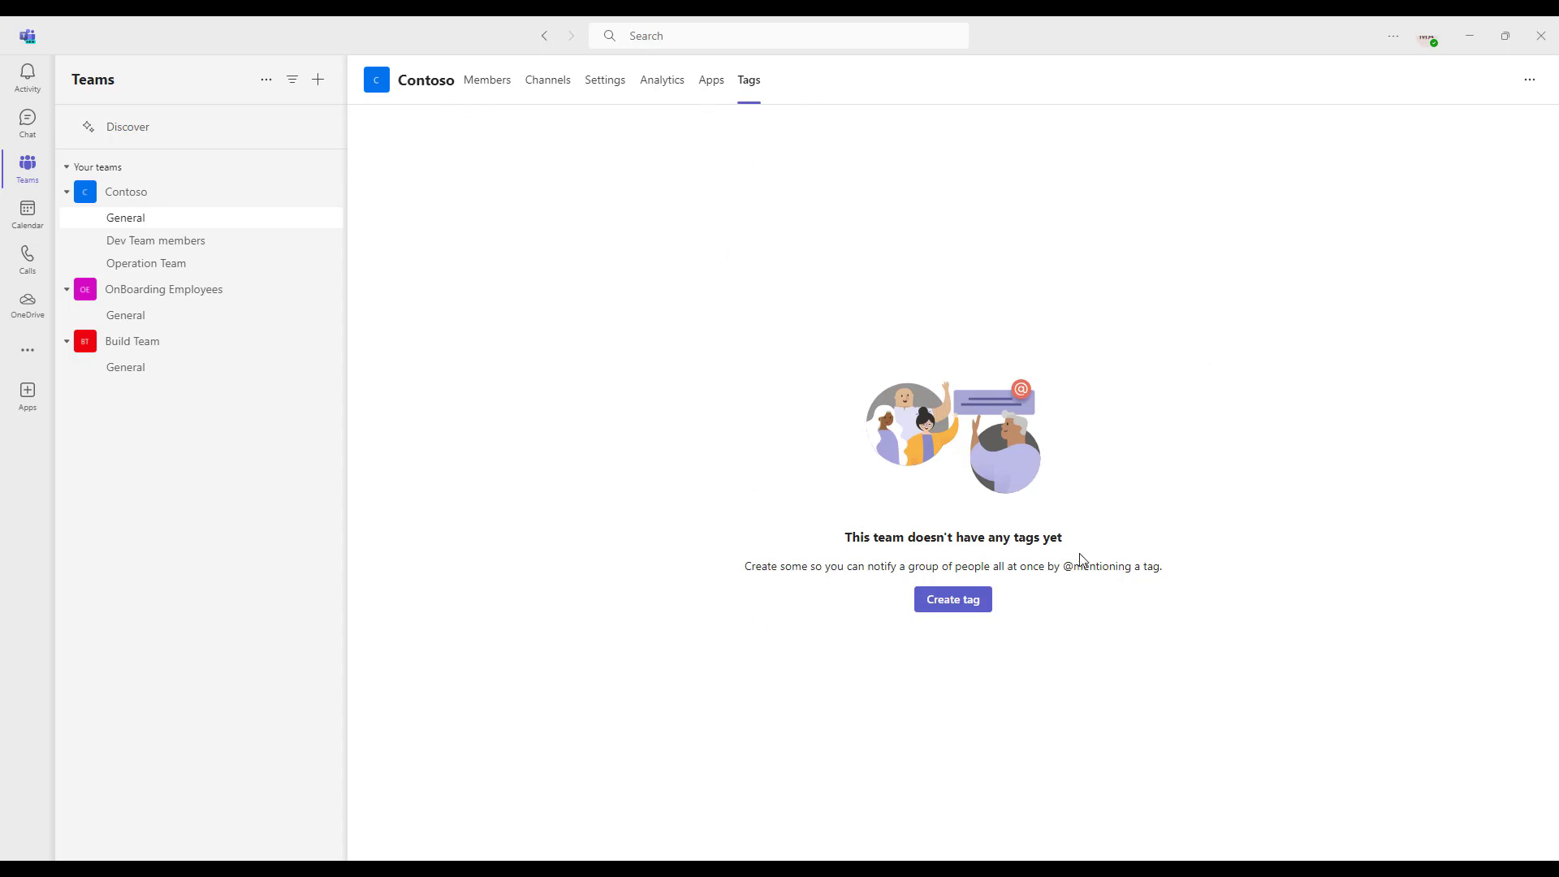
pyautogui.moveTo(527, 353)
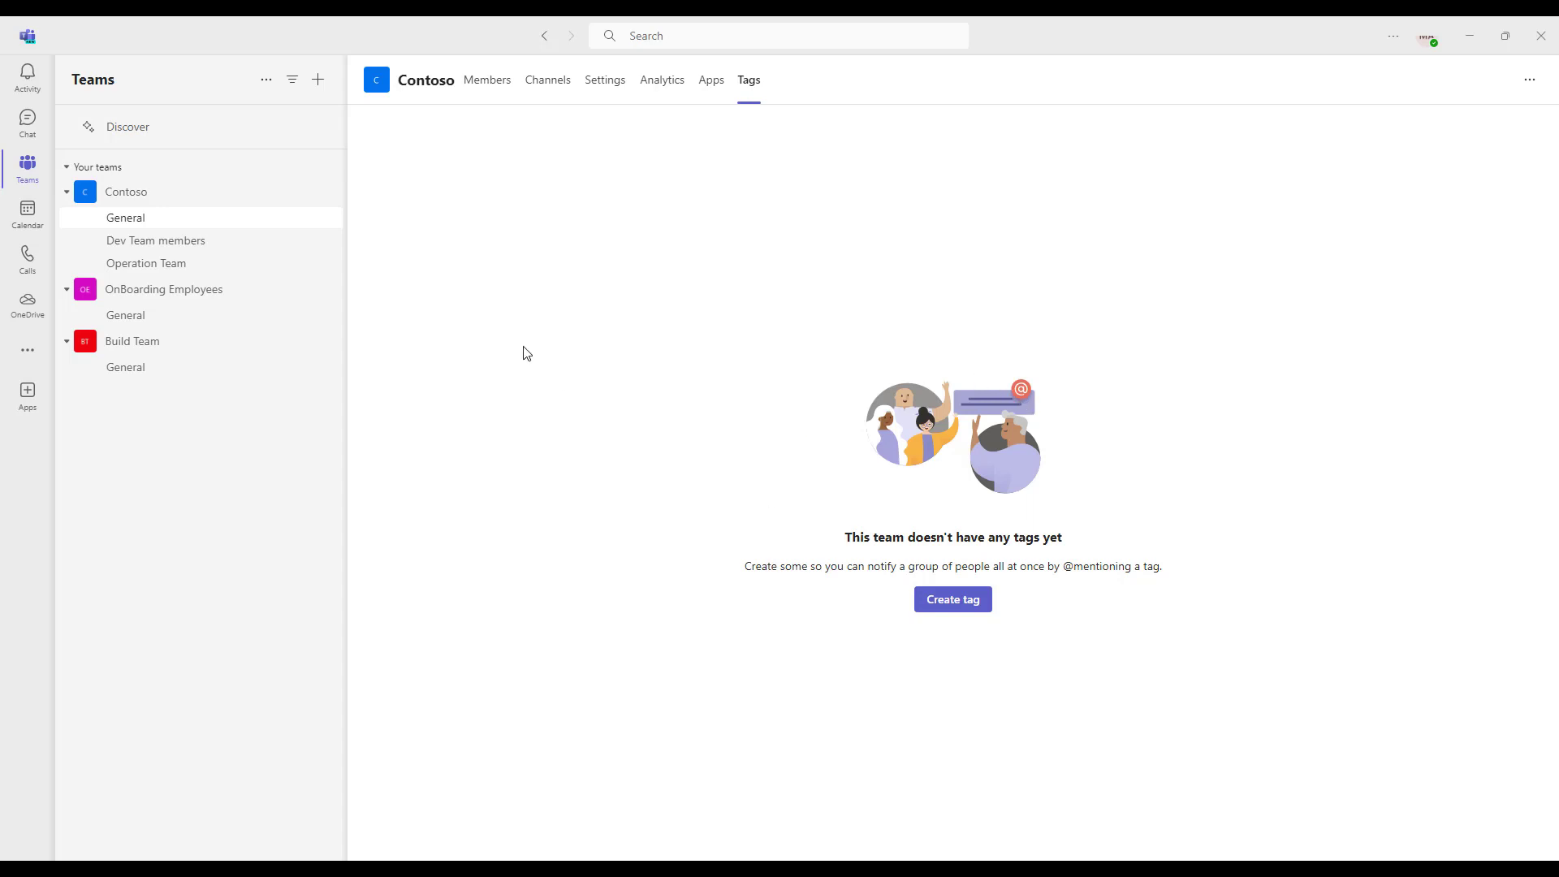
pyautogui.moveTo(910, 544)
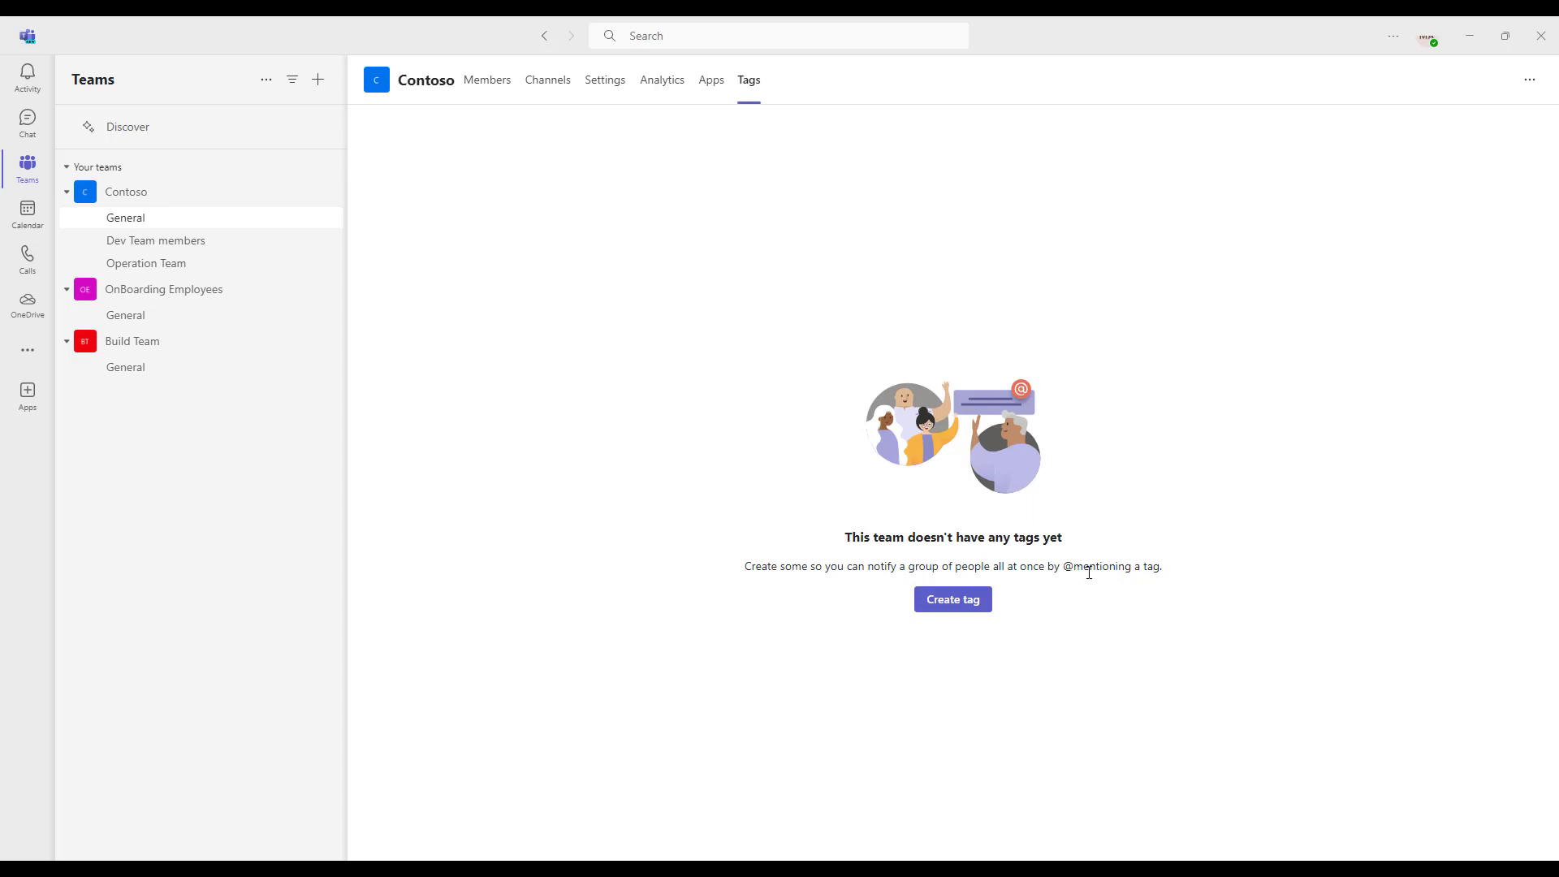
pyautogui.moveTo(1125, 567)
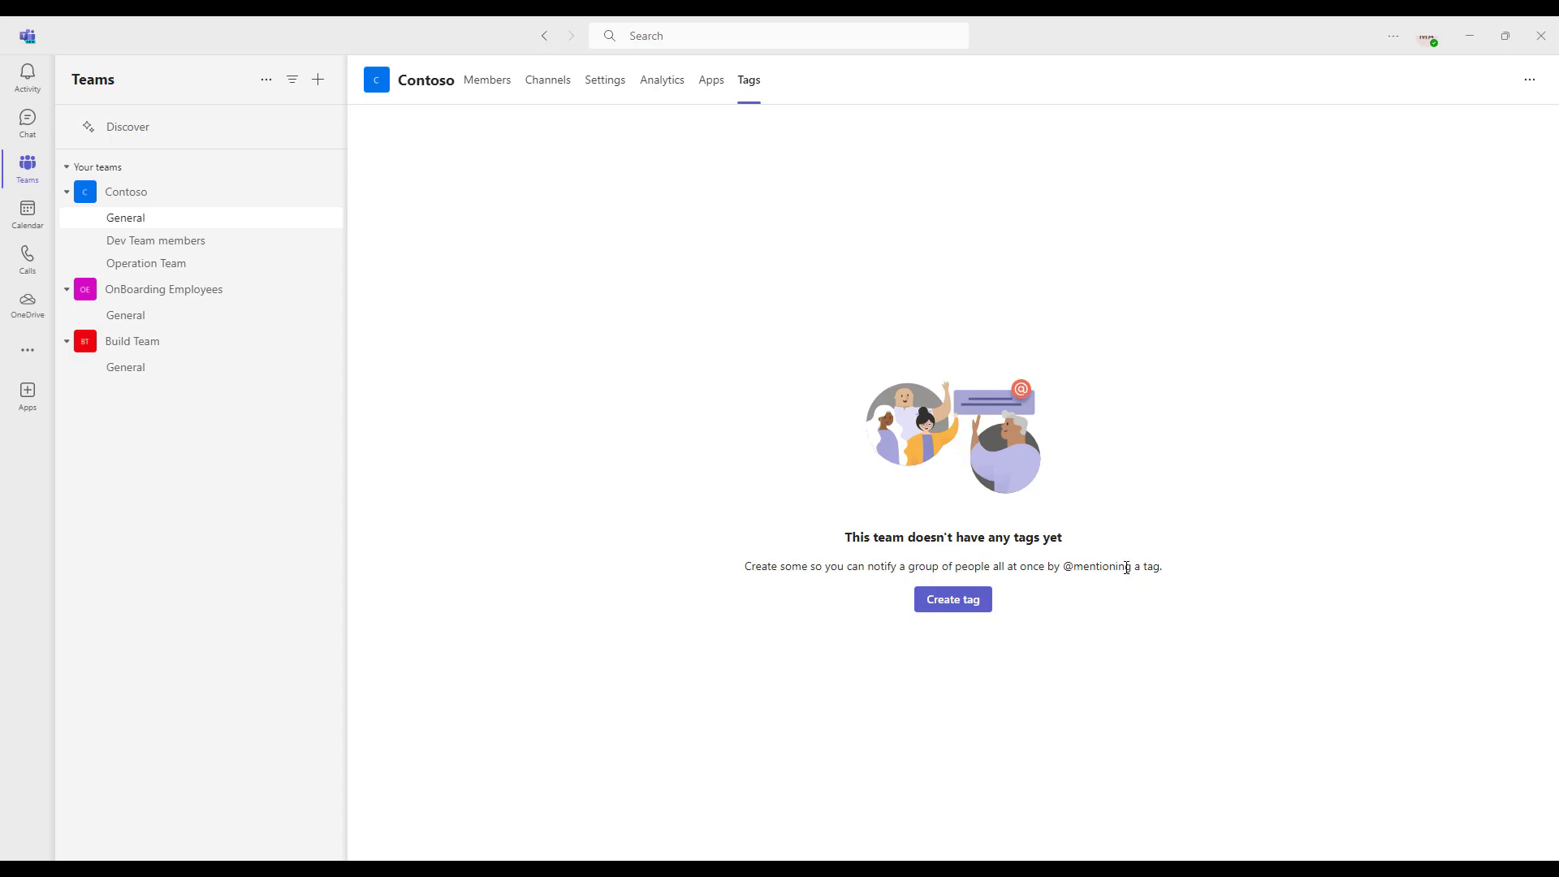
pyautogui.moveTo(820, 628)
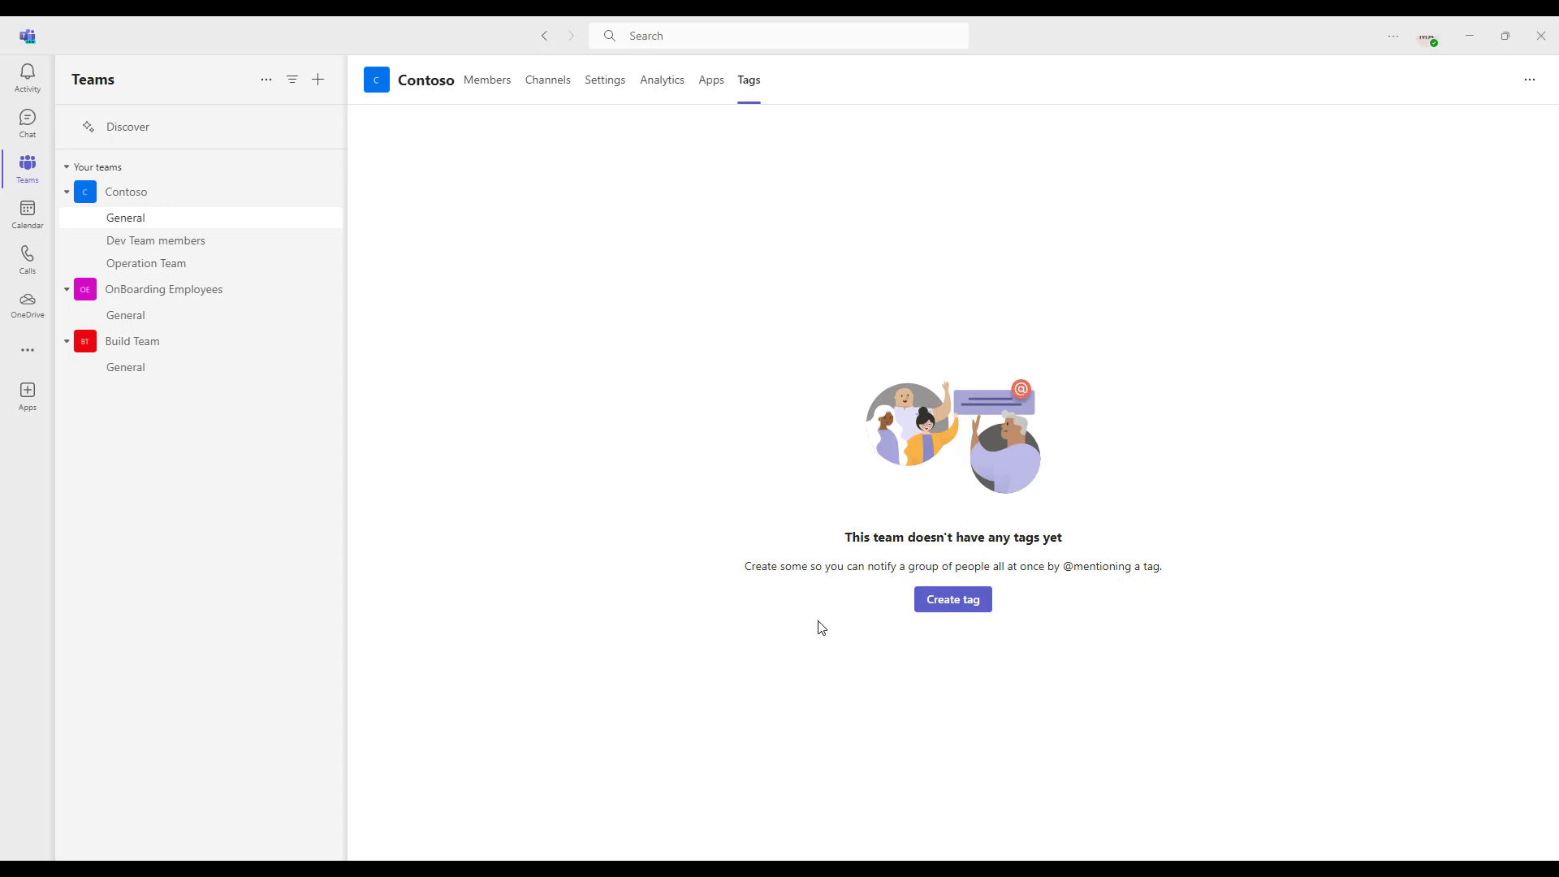
pyautogui.moveTo(363, 846)
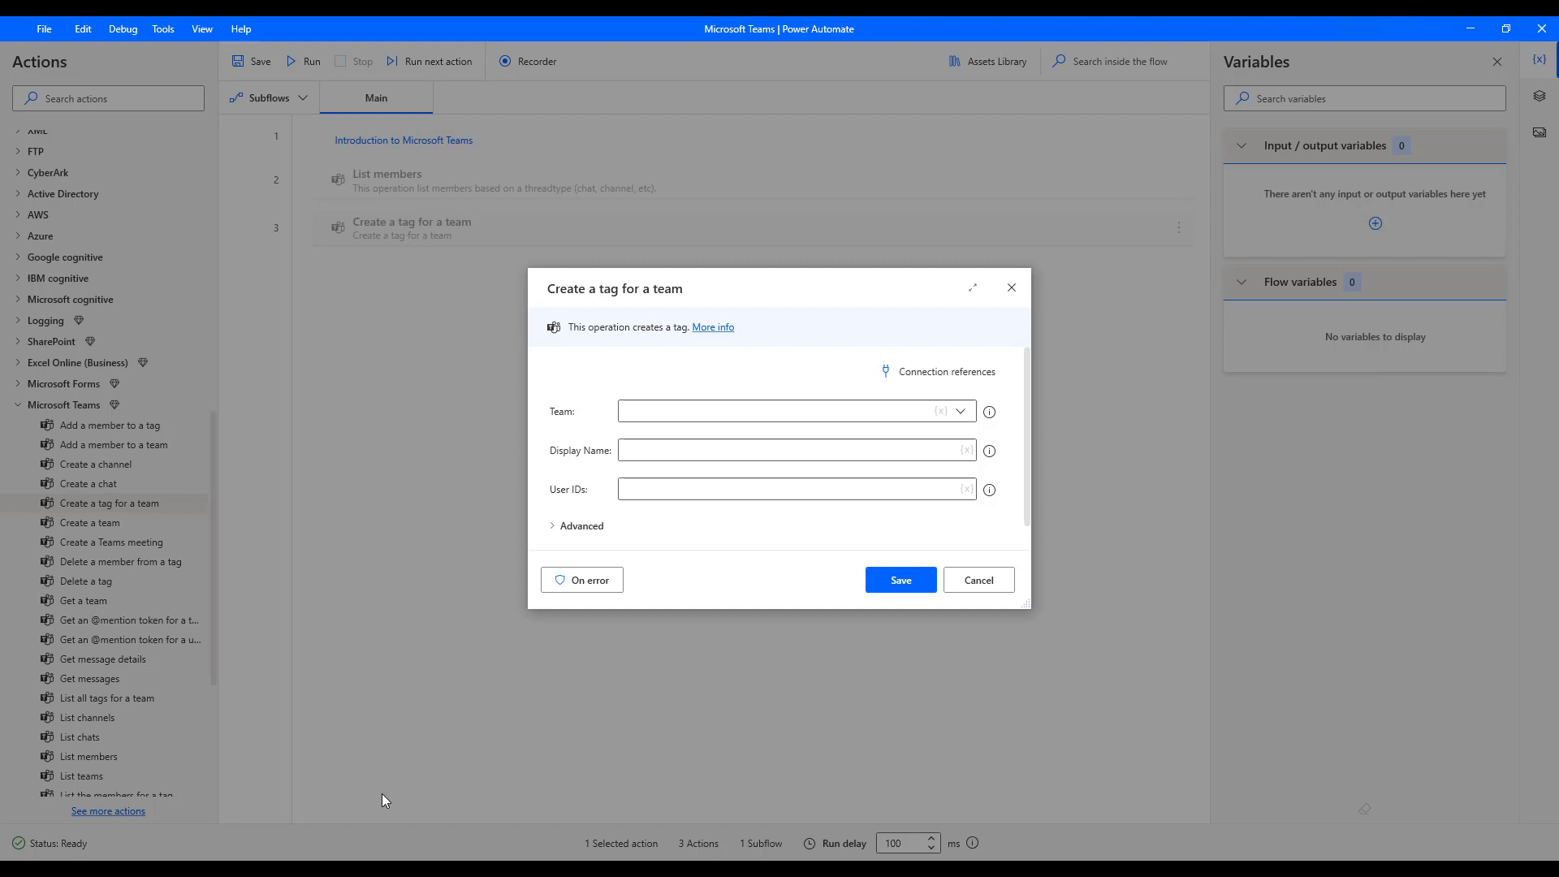
pyautogui.moveTo(597, 351)
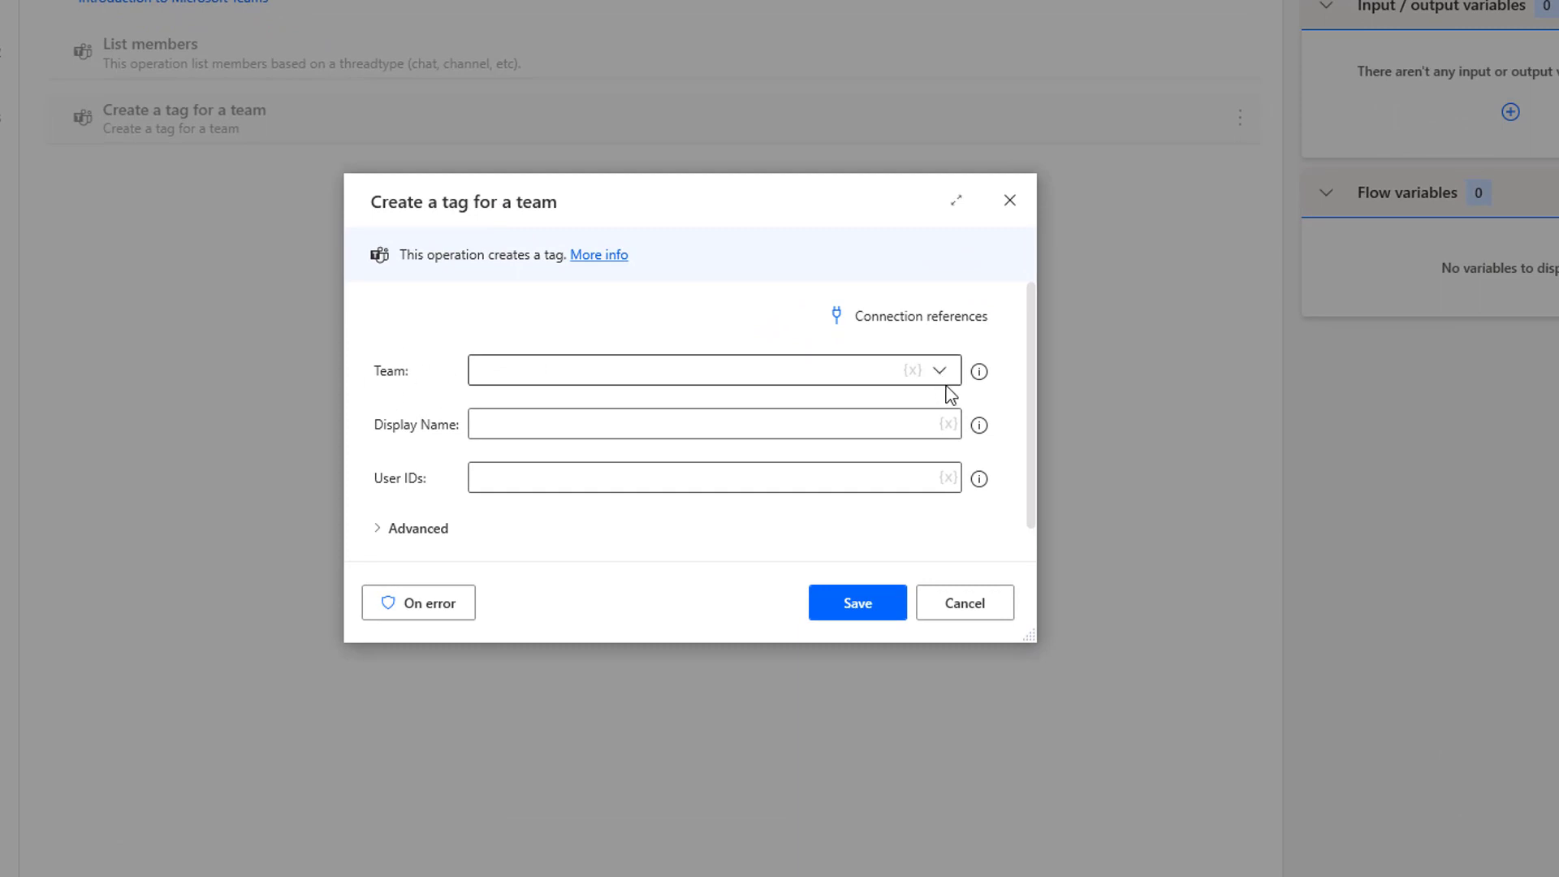
# - Set the tag action's Team to Contoso and its Display Name to 'Developer'
pyautogui.click(938, 370)
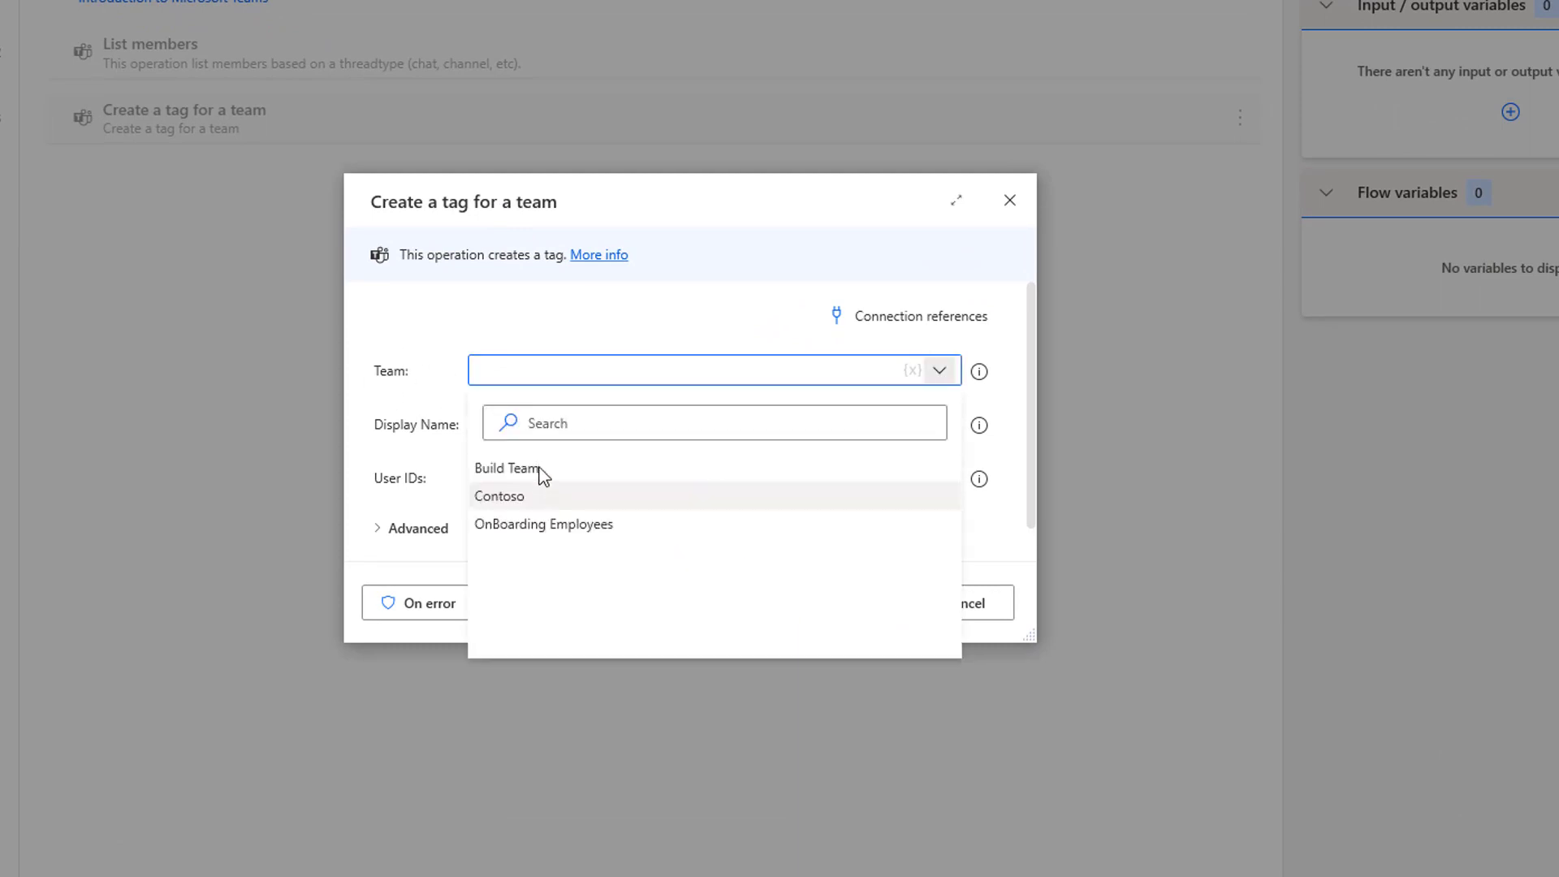
pyautogui.moveTo(542, 475)
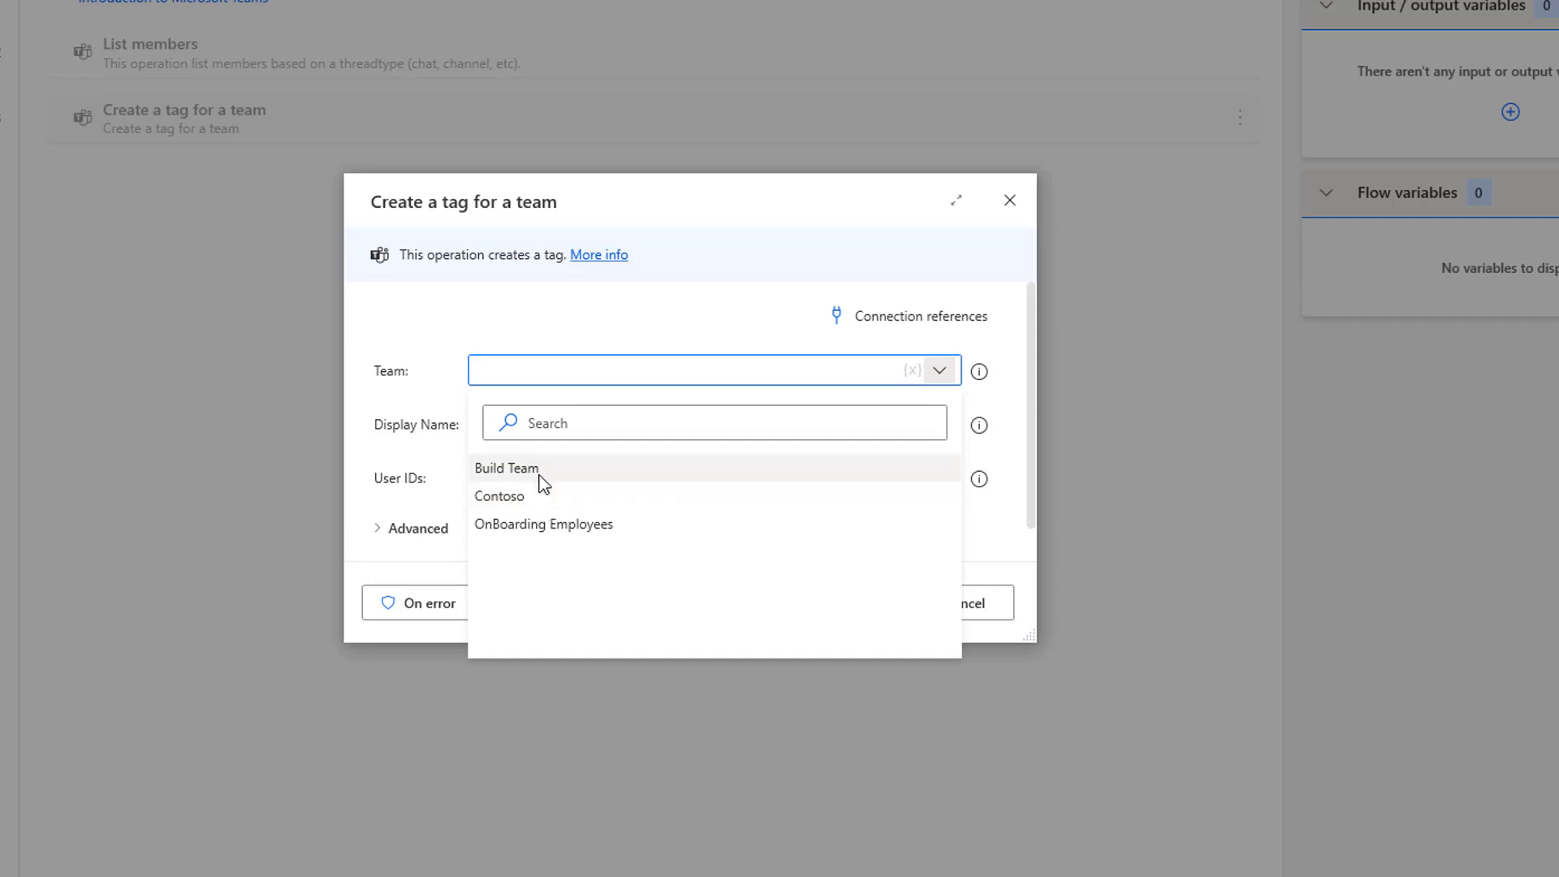
pyautogui.moveTo(530, 507)
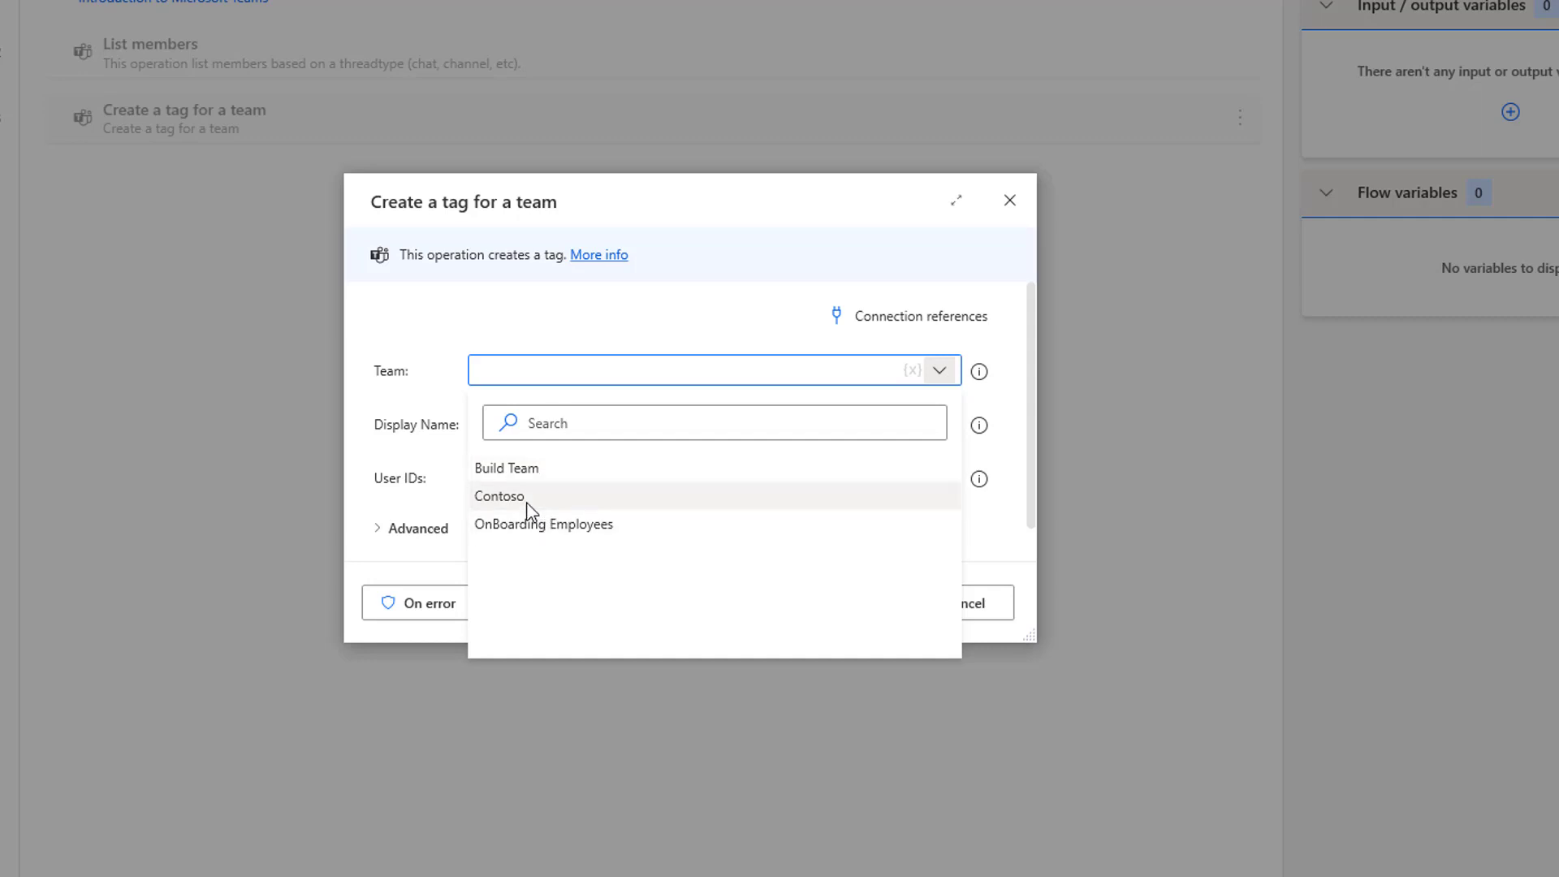
pyautogui.click(501, 496)
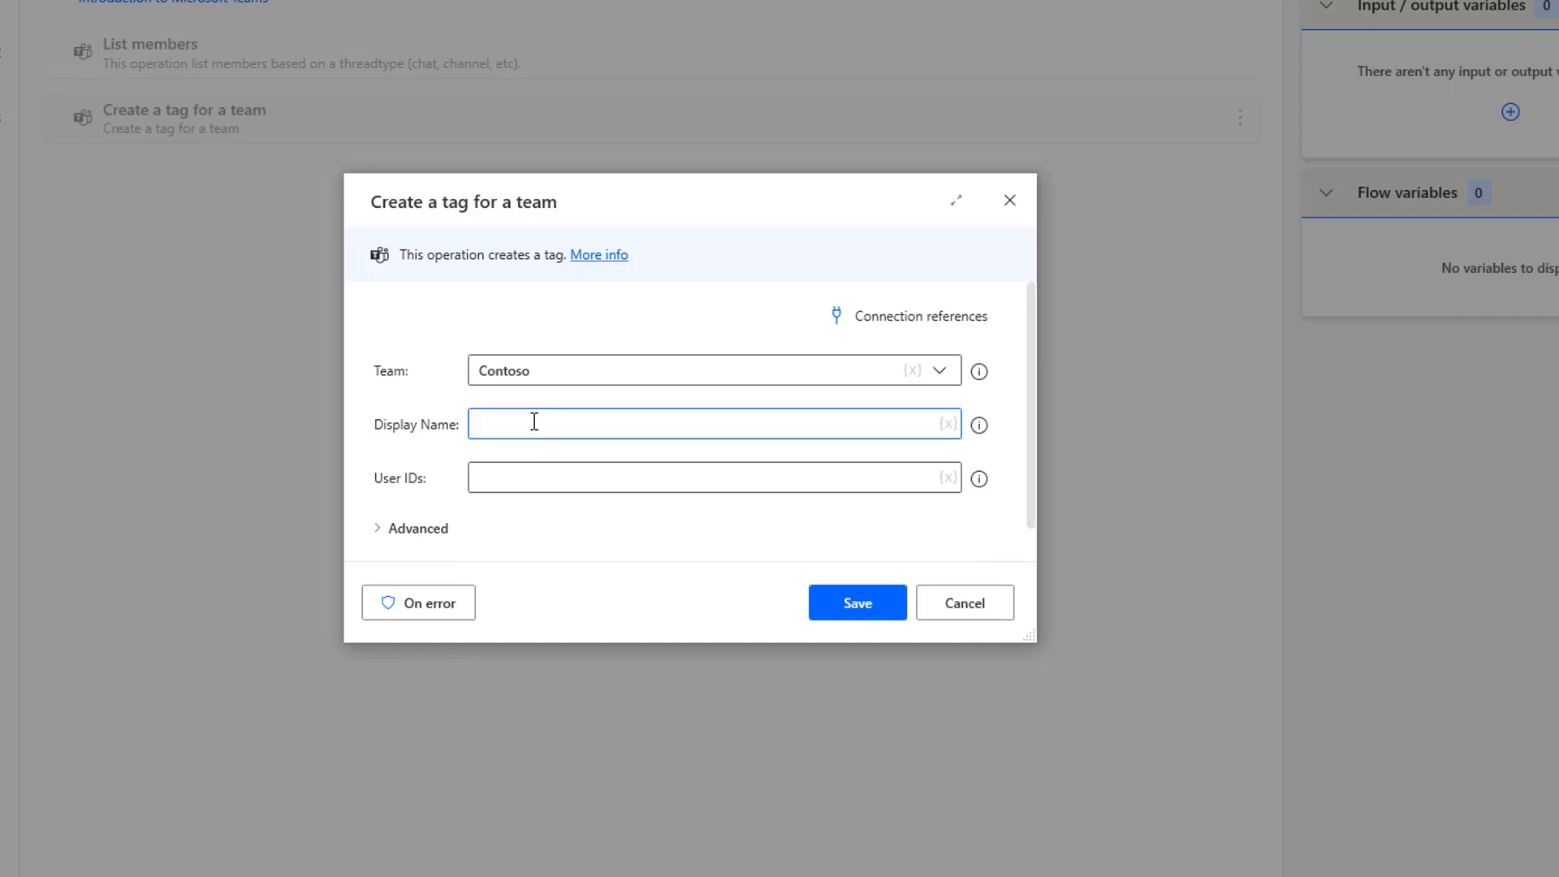
pyautogui.write('Dev')
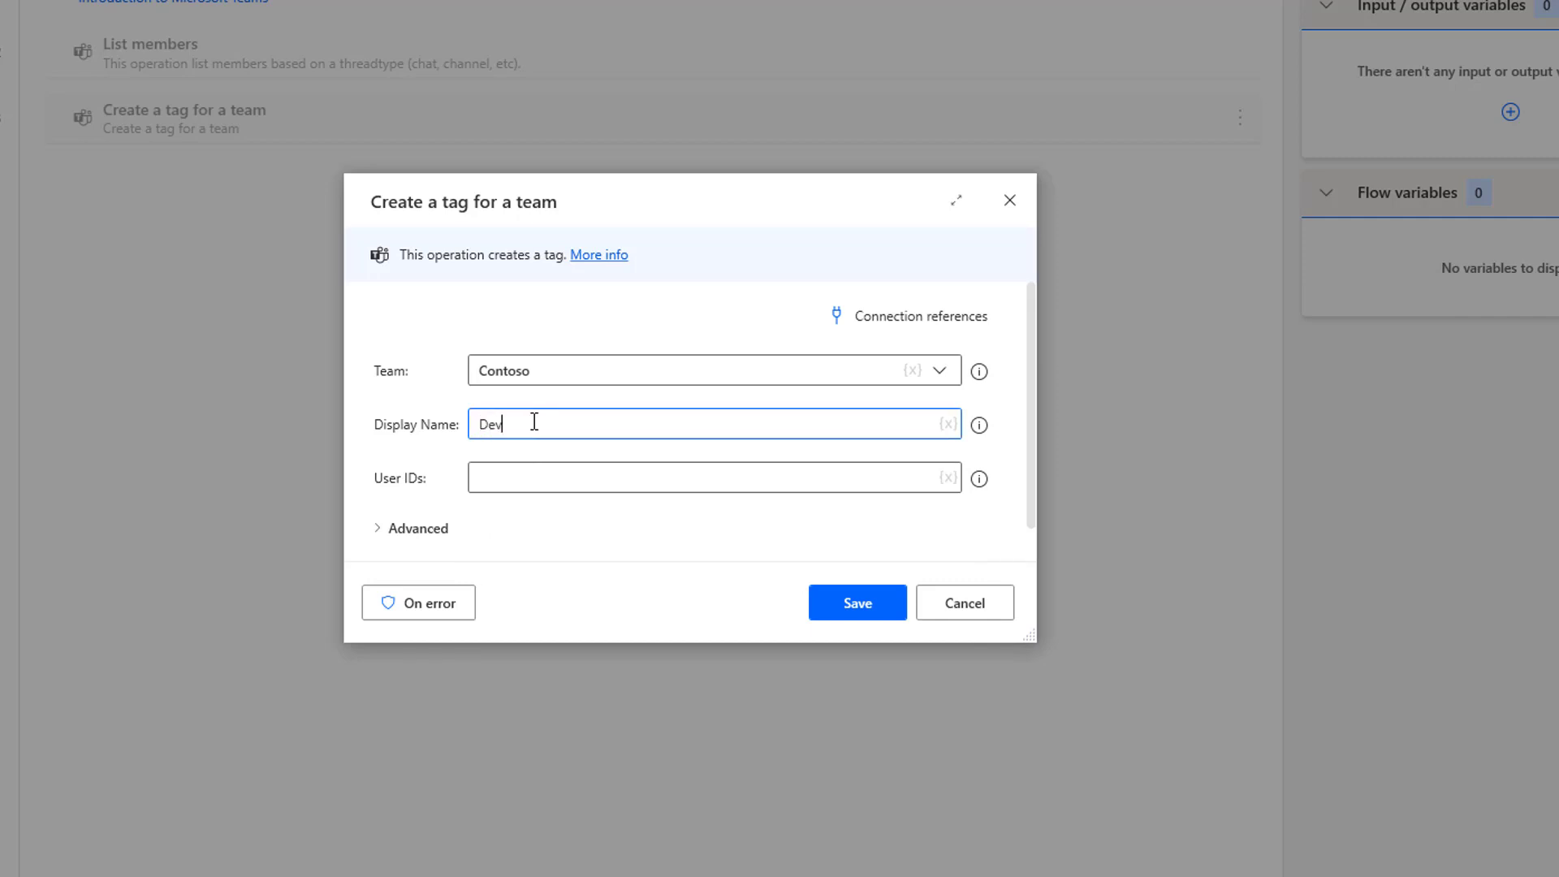
pyautogui.write('eloper')
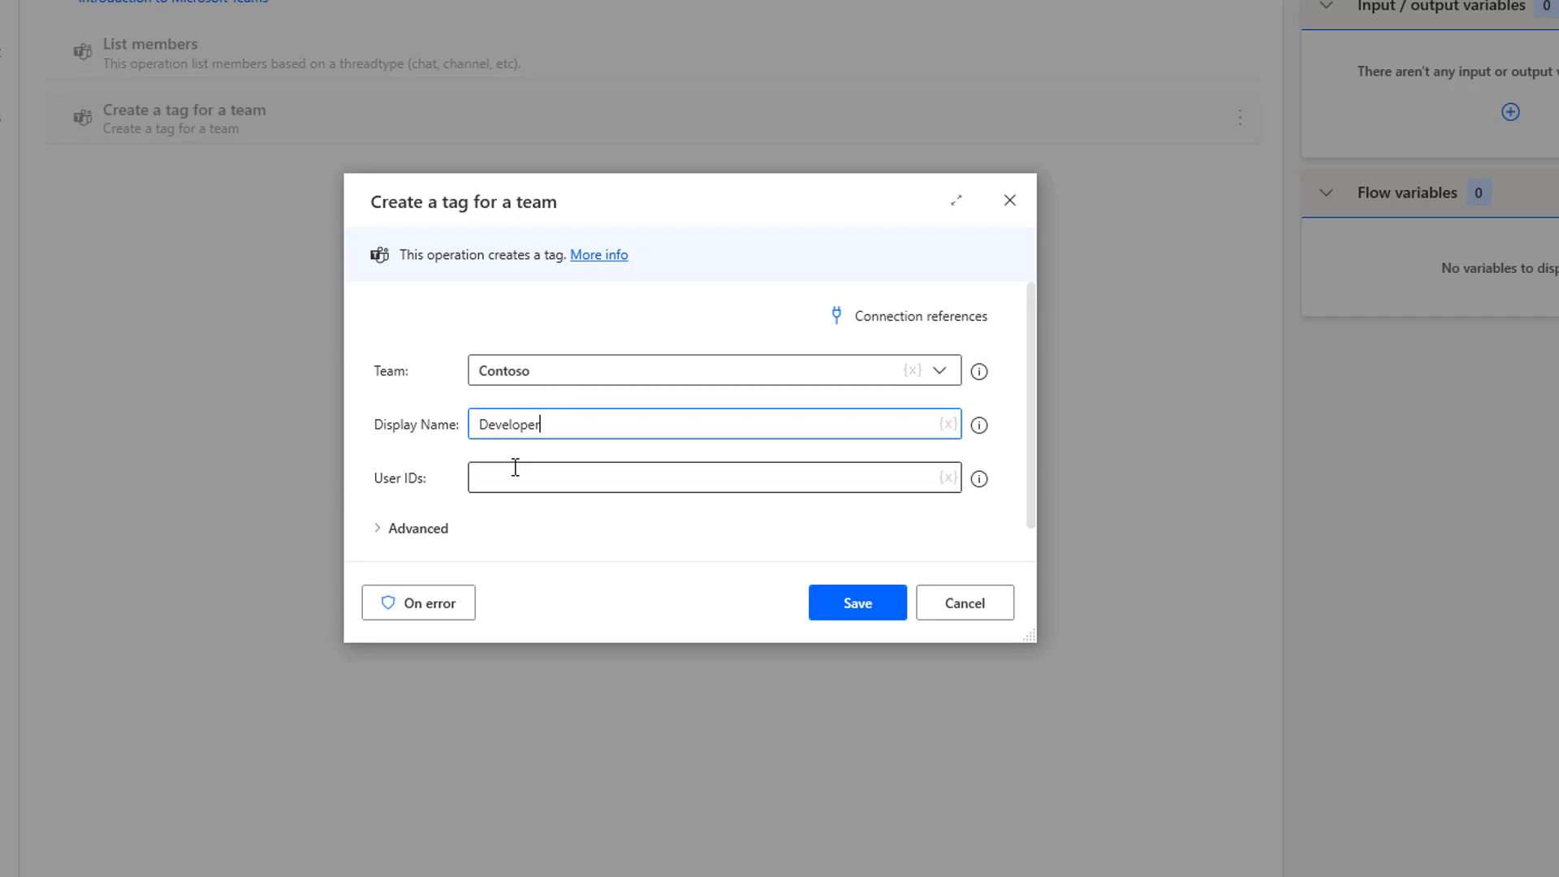
pyautogui.moveTo(393, 501)
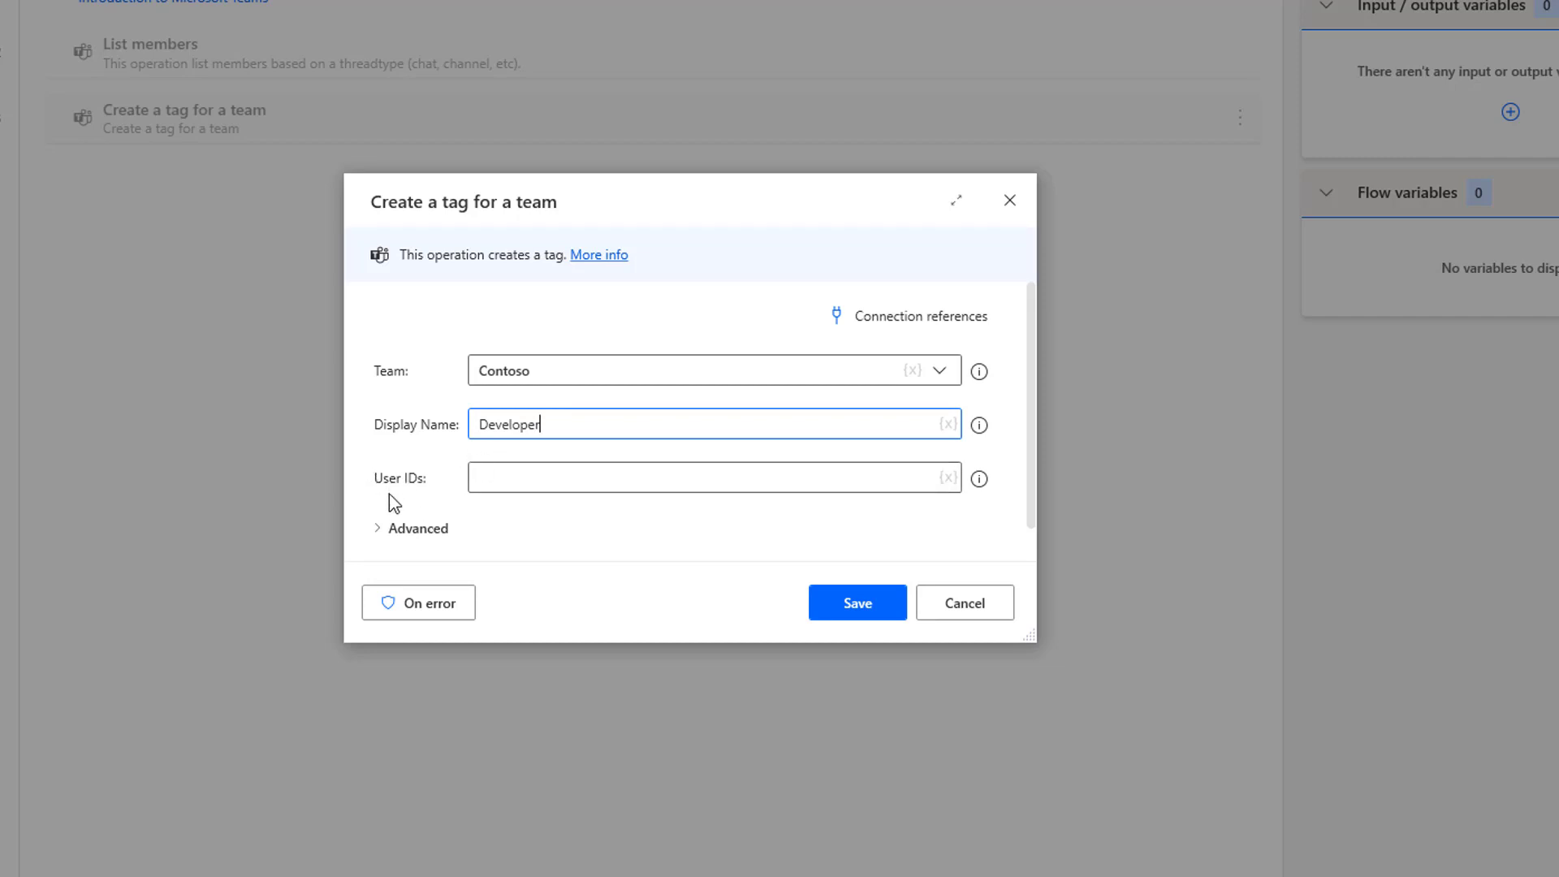
pyautogui.moveTo(417, 492)
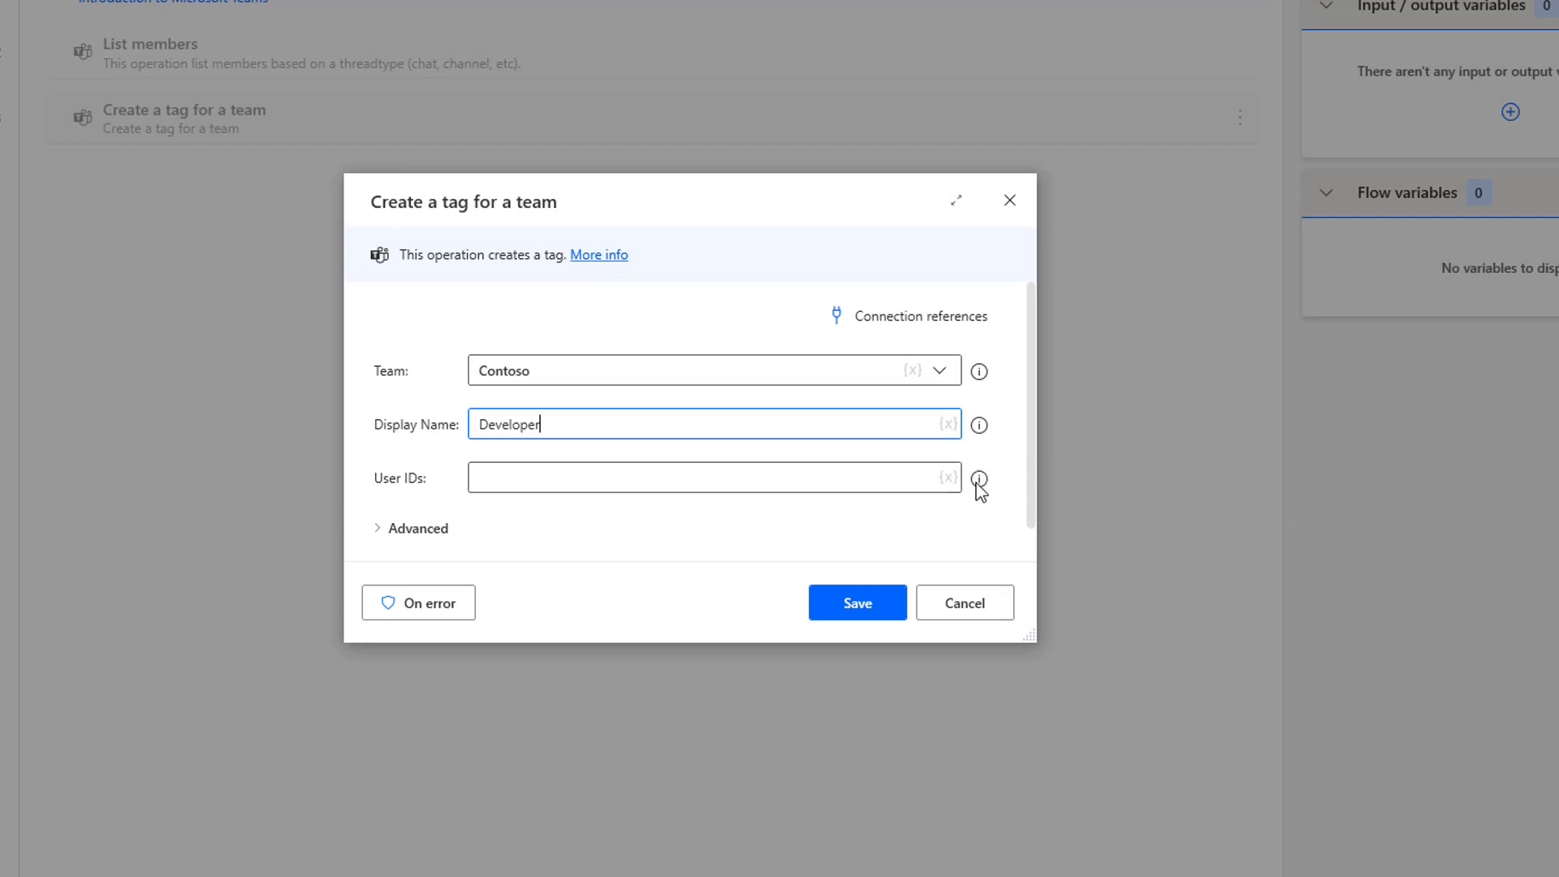
pyautogui.moveTo(978, 482)
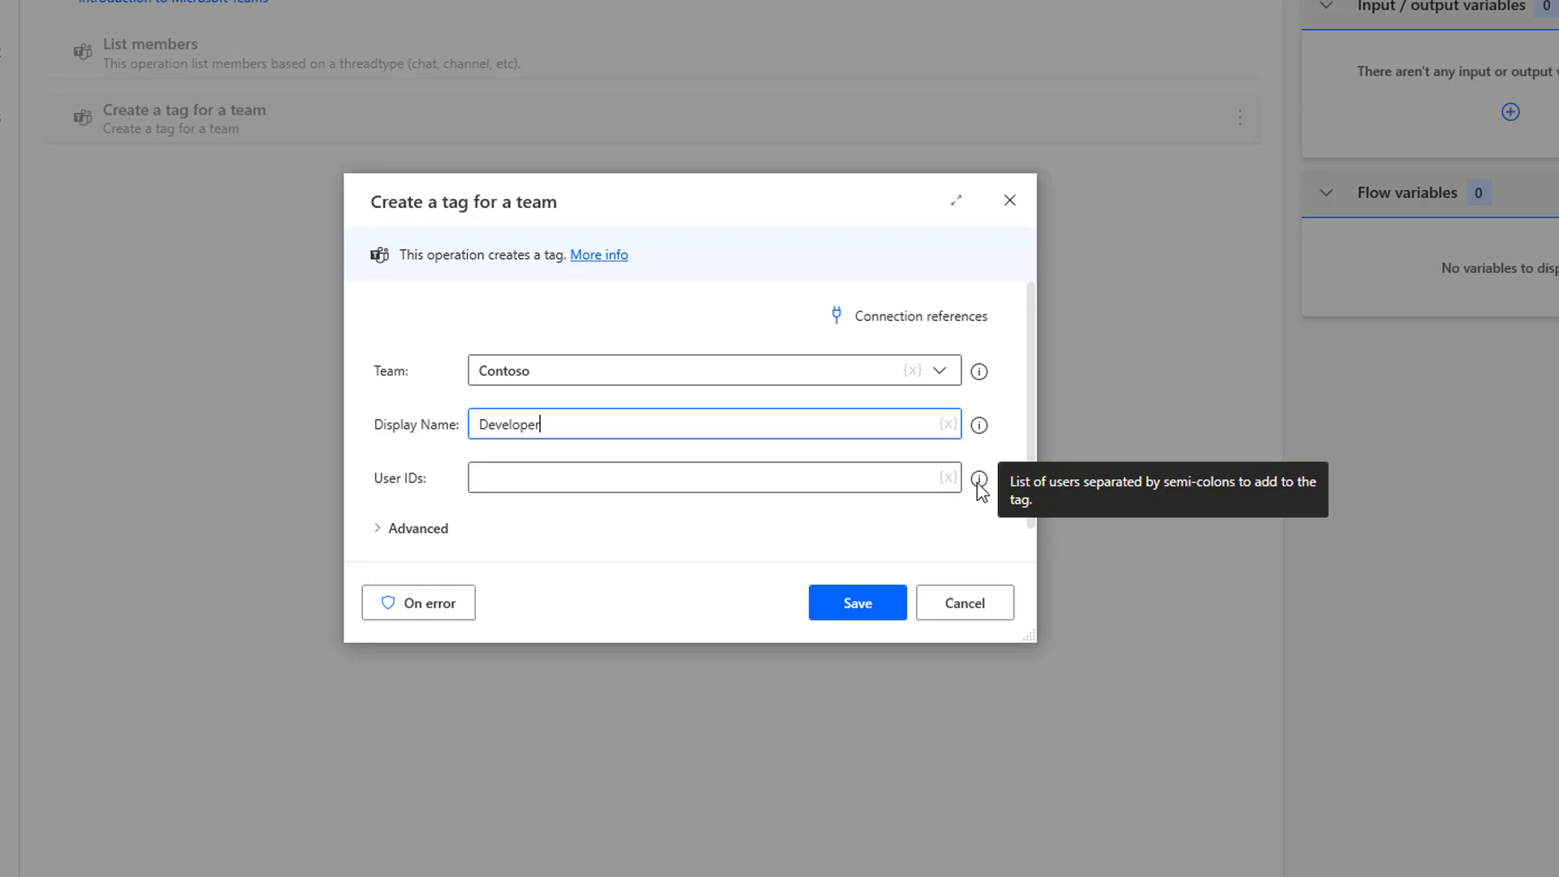
pyautogui.moveTo(665, 449)
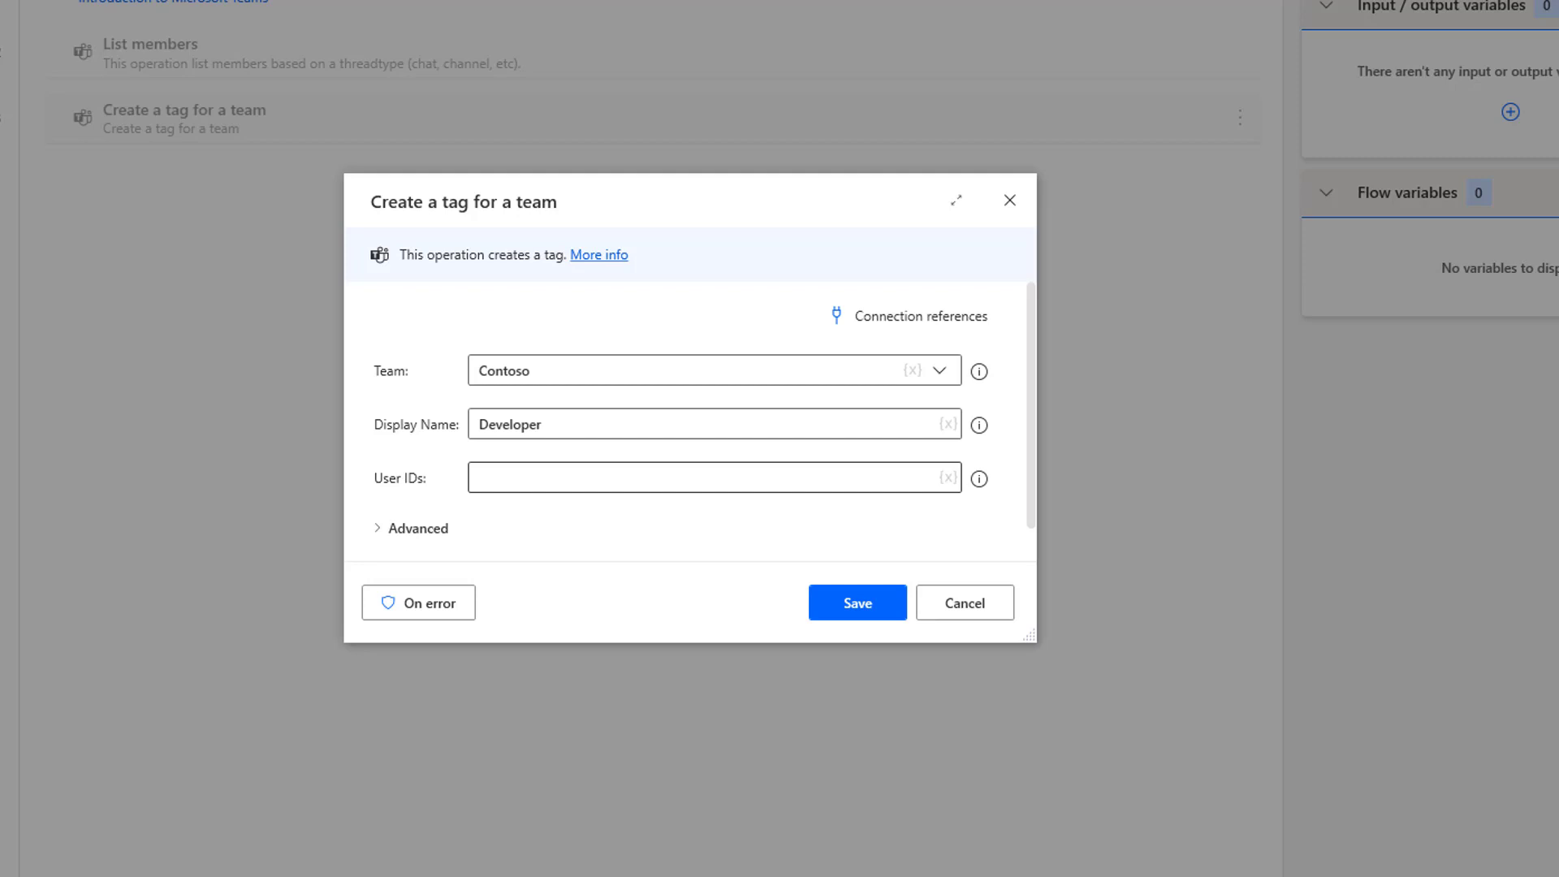
pyautogui.click(537, 478)
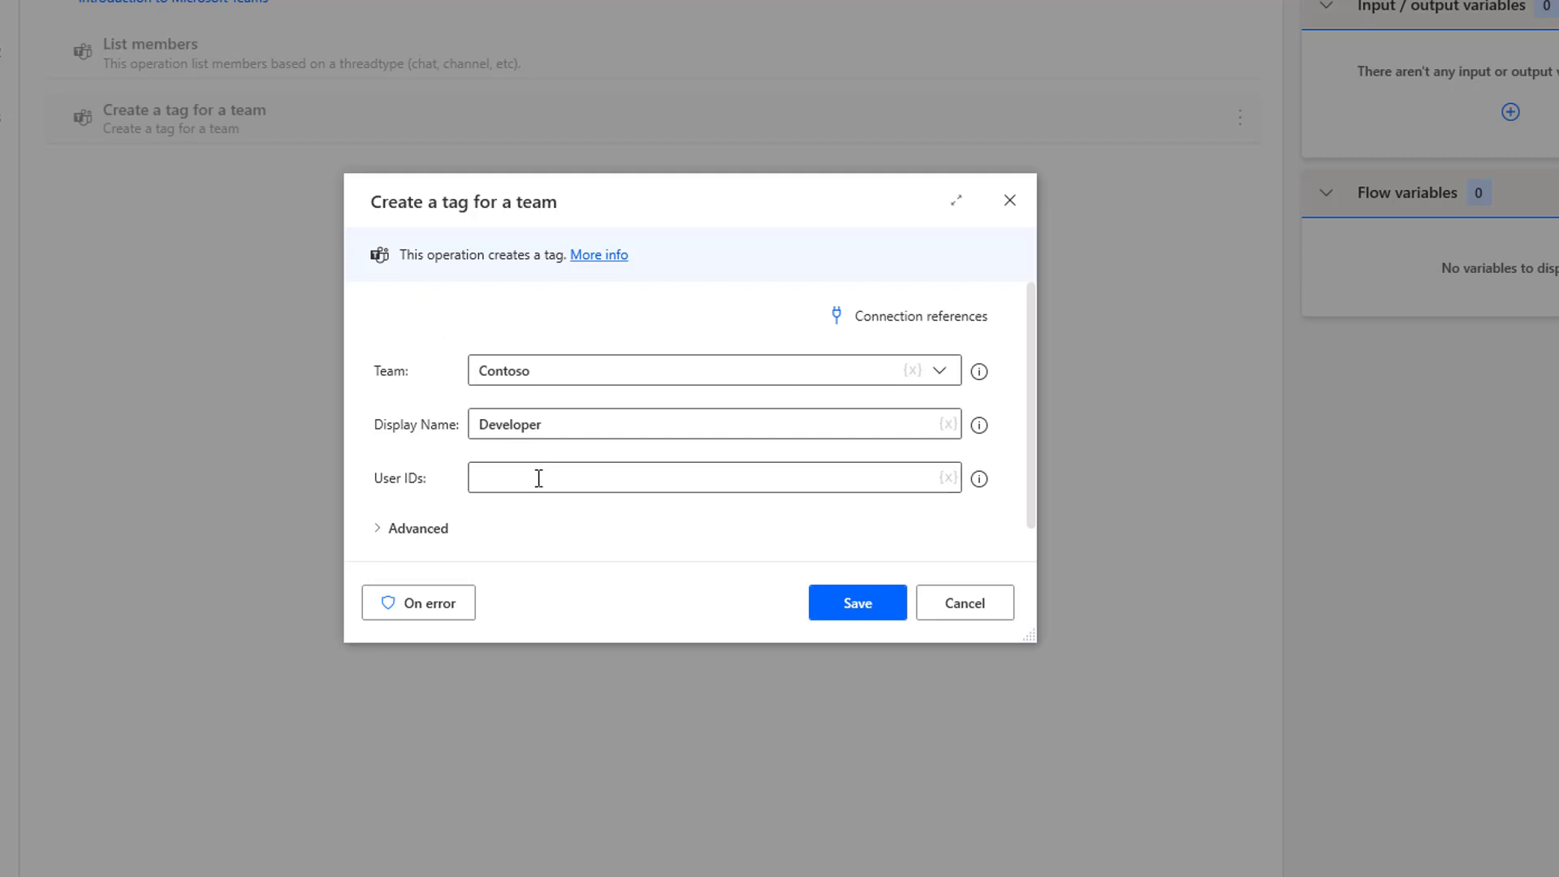
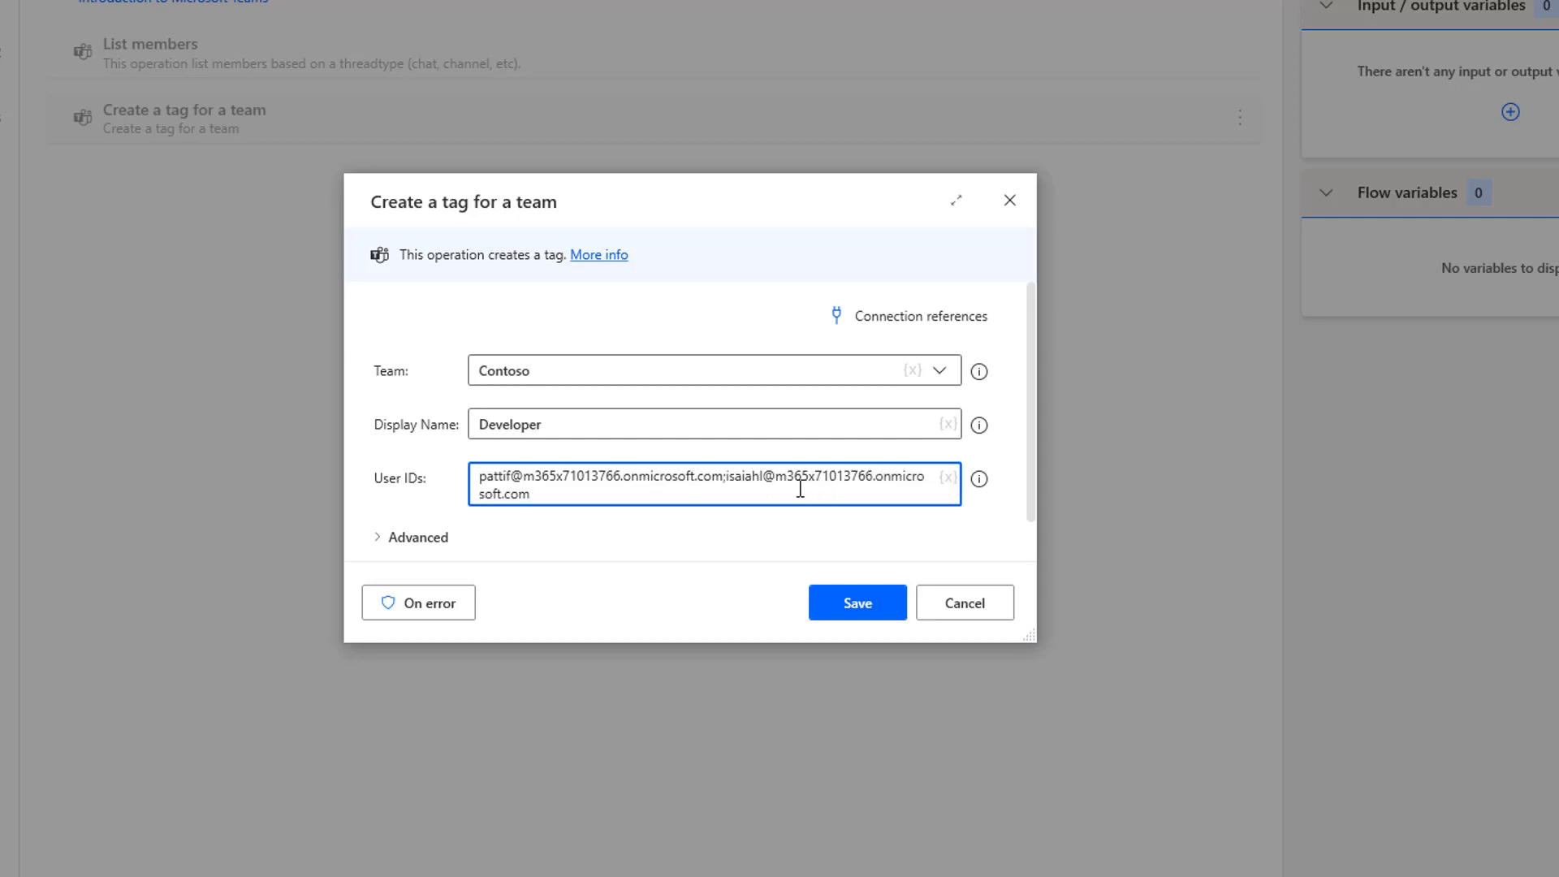
pyautogui.moveTo(890, 490)
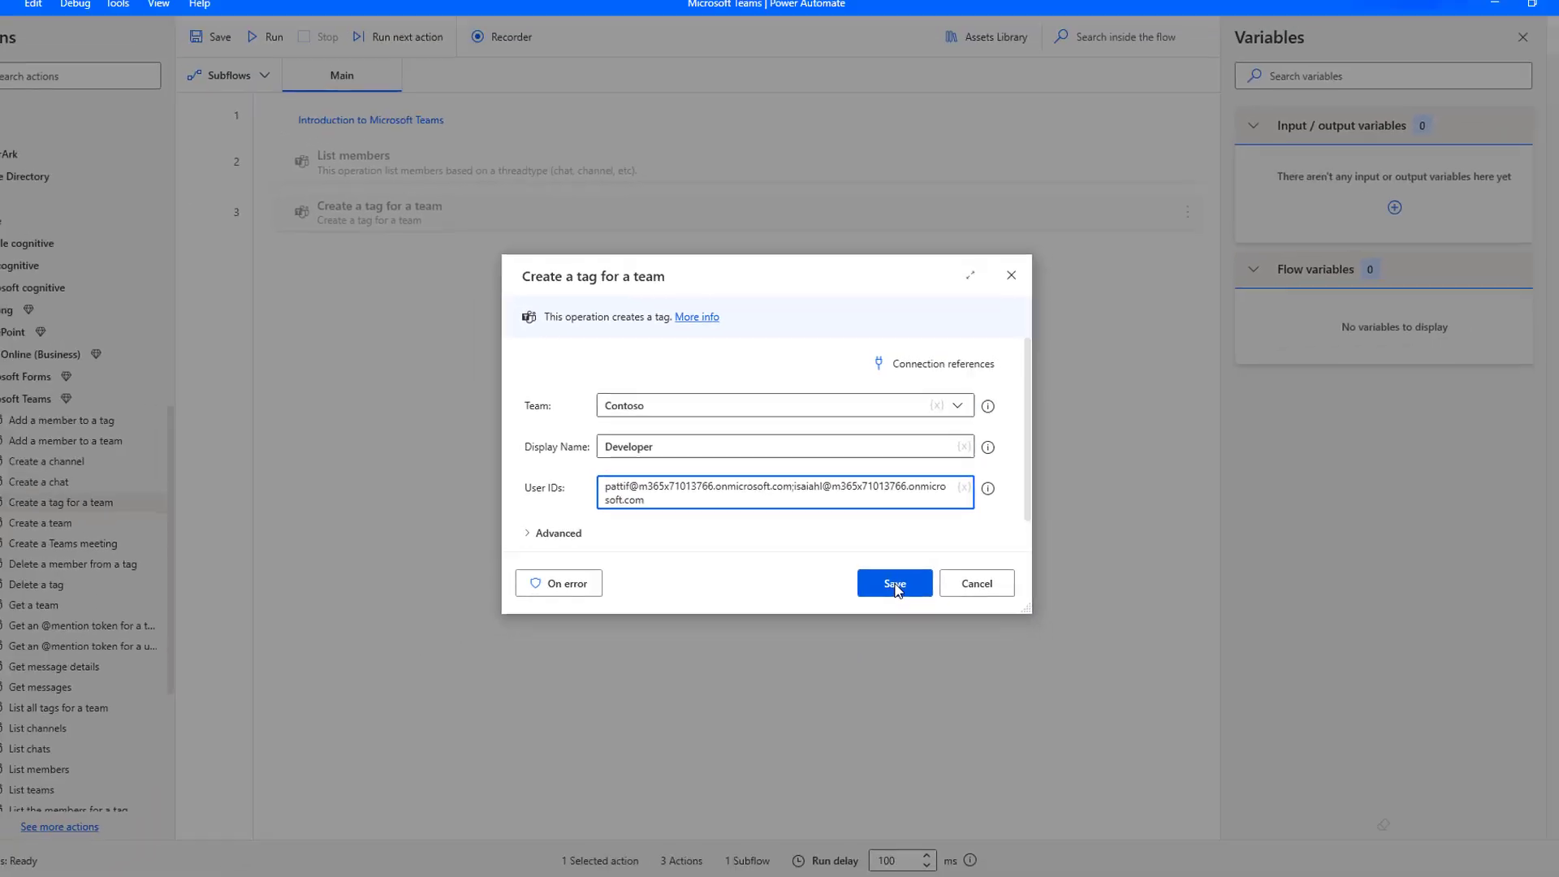
pyautogui.click(891, 584)
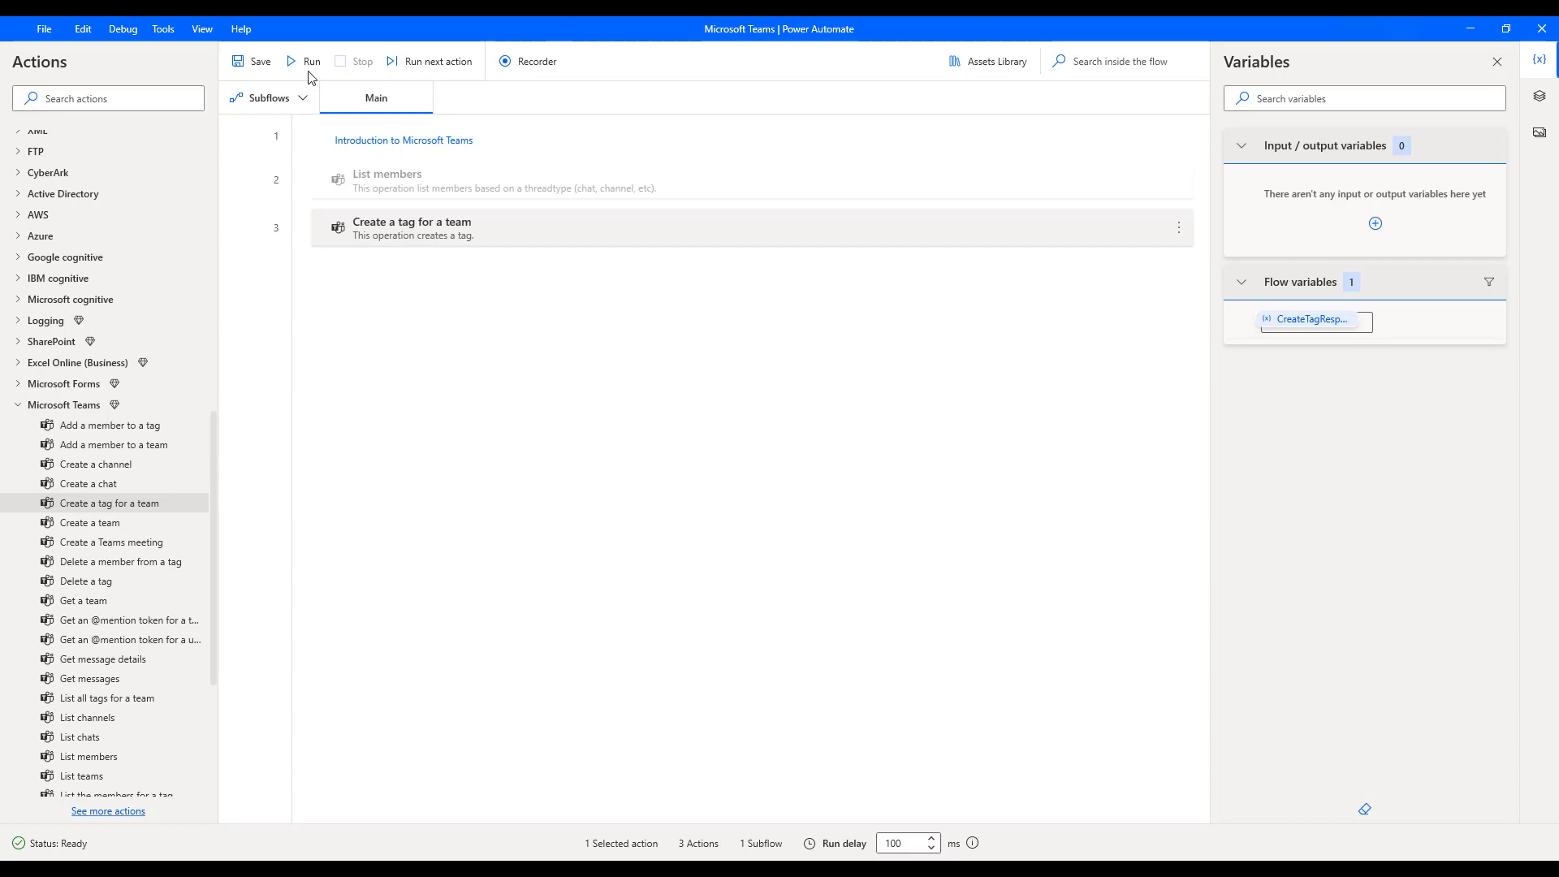
pyautogui.moveTo(310, 60)
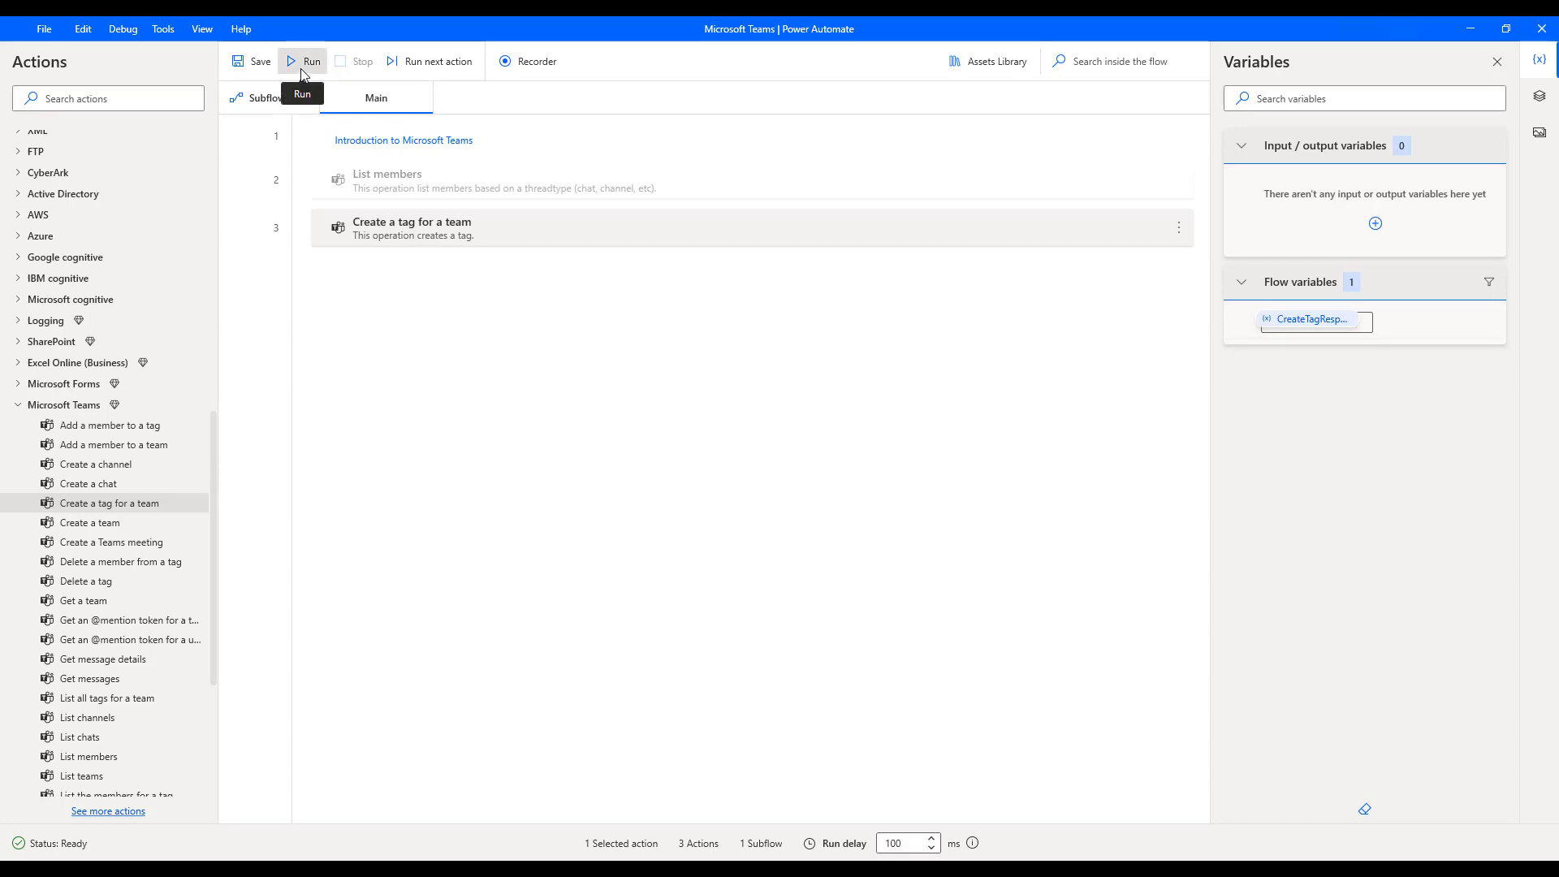
# - Run the flow and review the BadRequest connector error at step 3
pyautogui.click(304, 61)
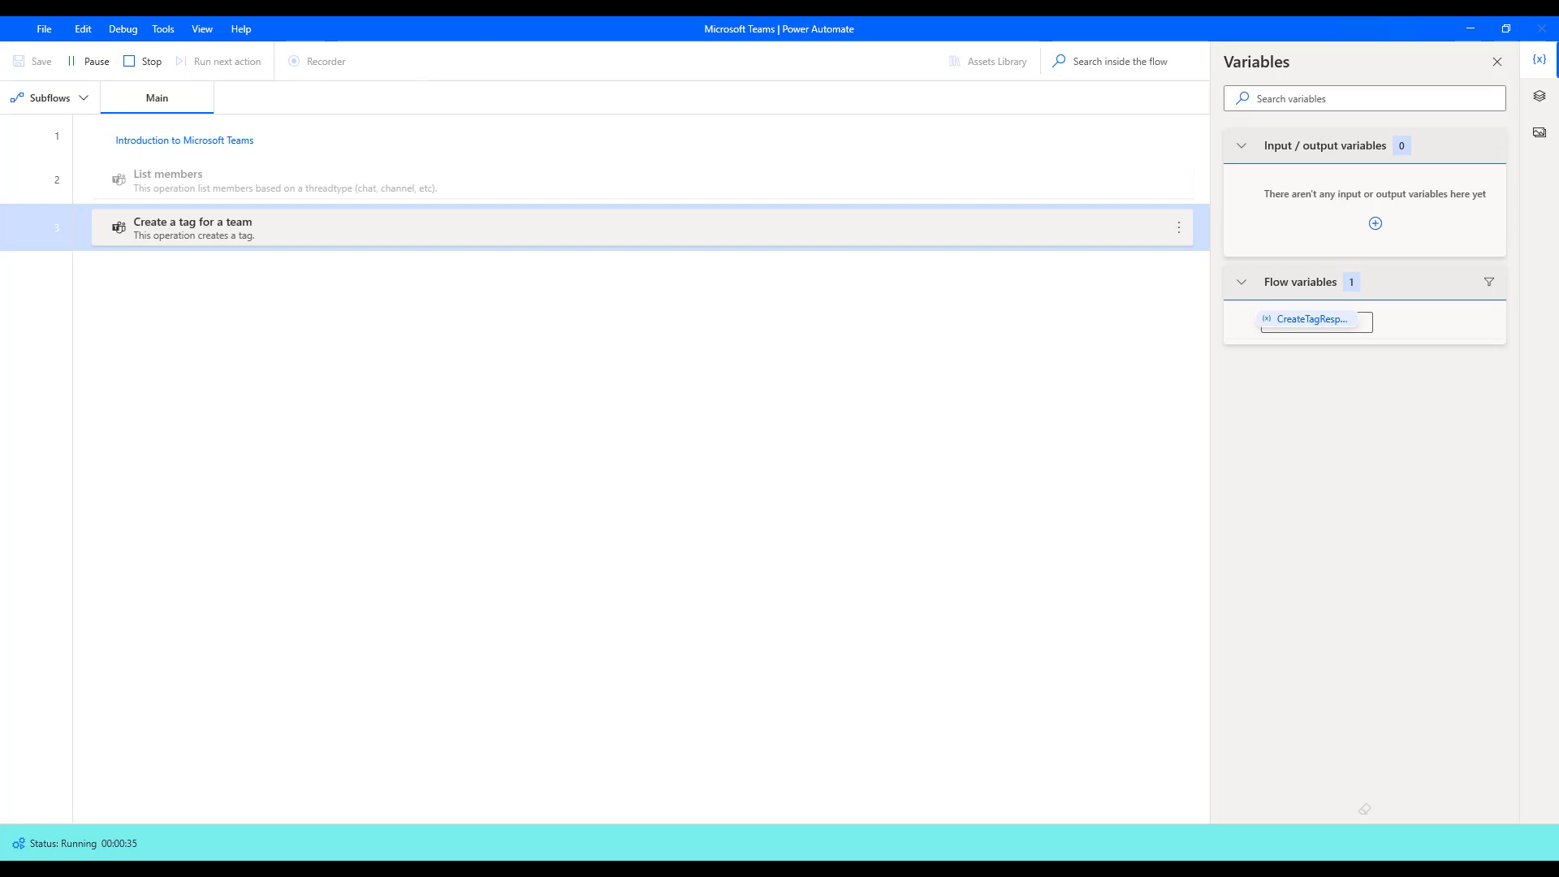
pyautogui.click(150, 61)
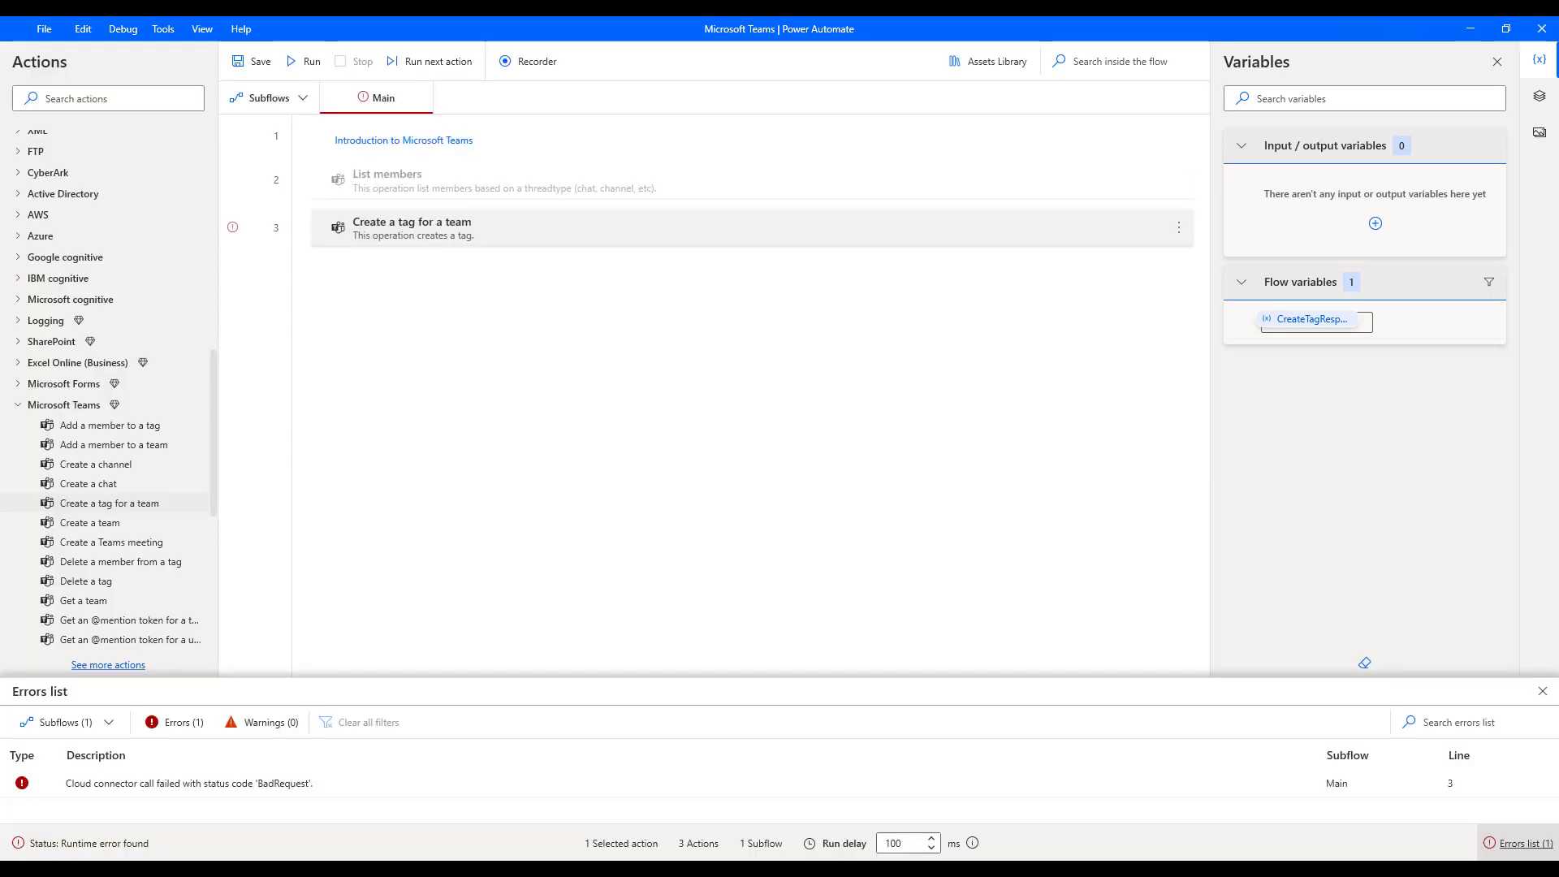
pyautogui.moveTo(124, 784)
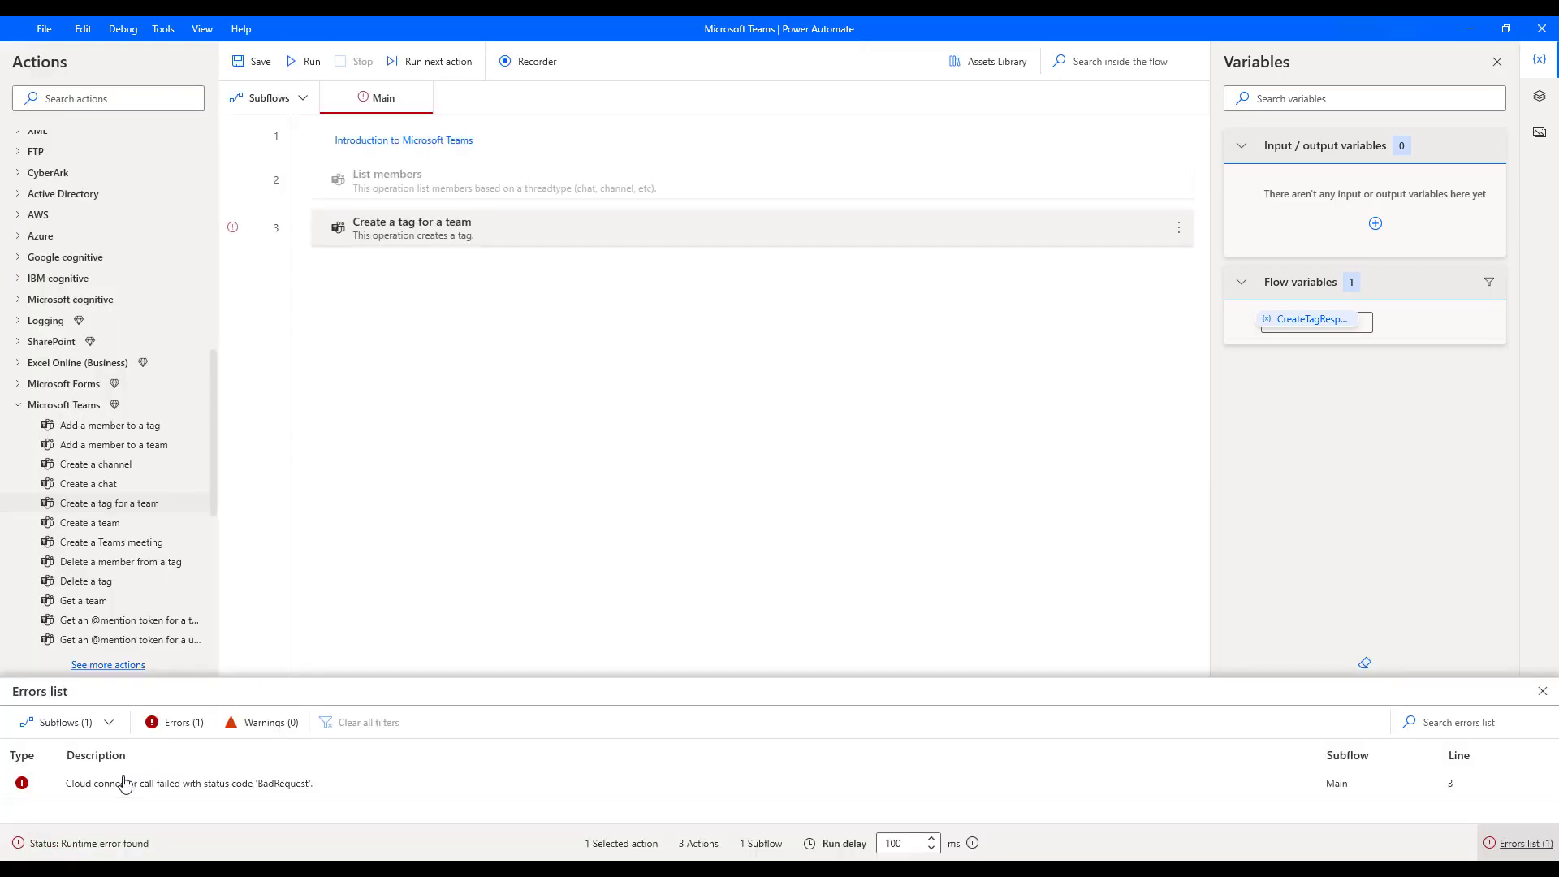
pyautogui.moveTo(159, 788)
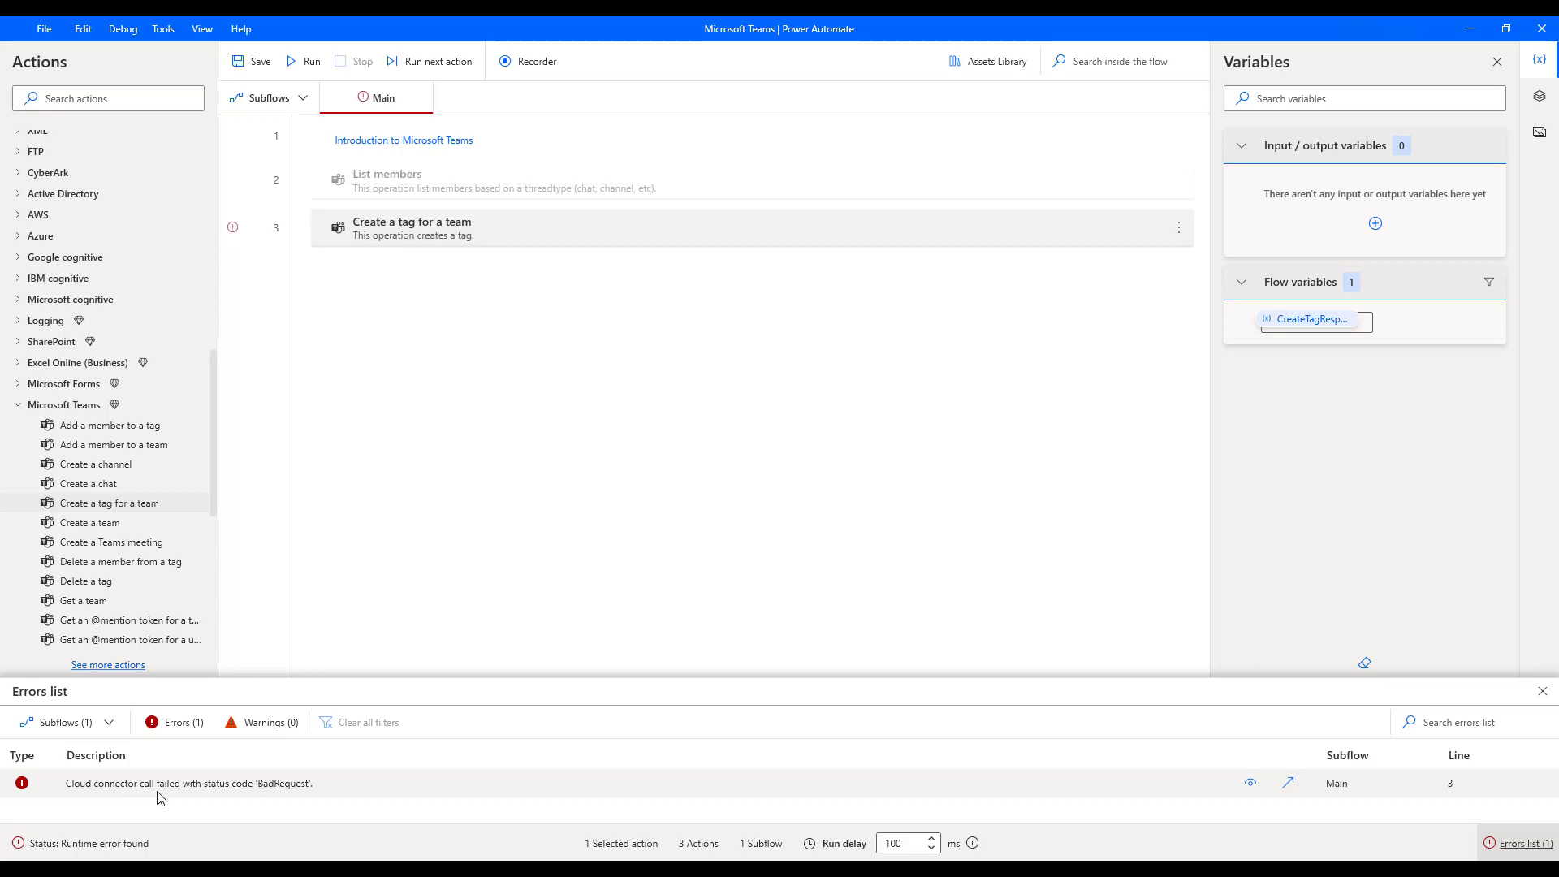
pyautogui.moveTo(282, 790)
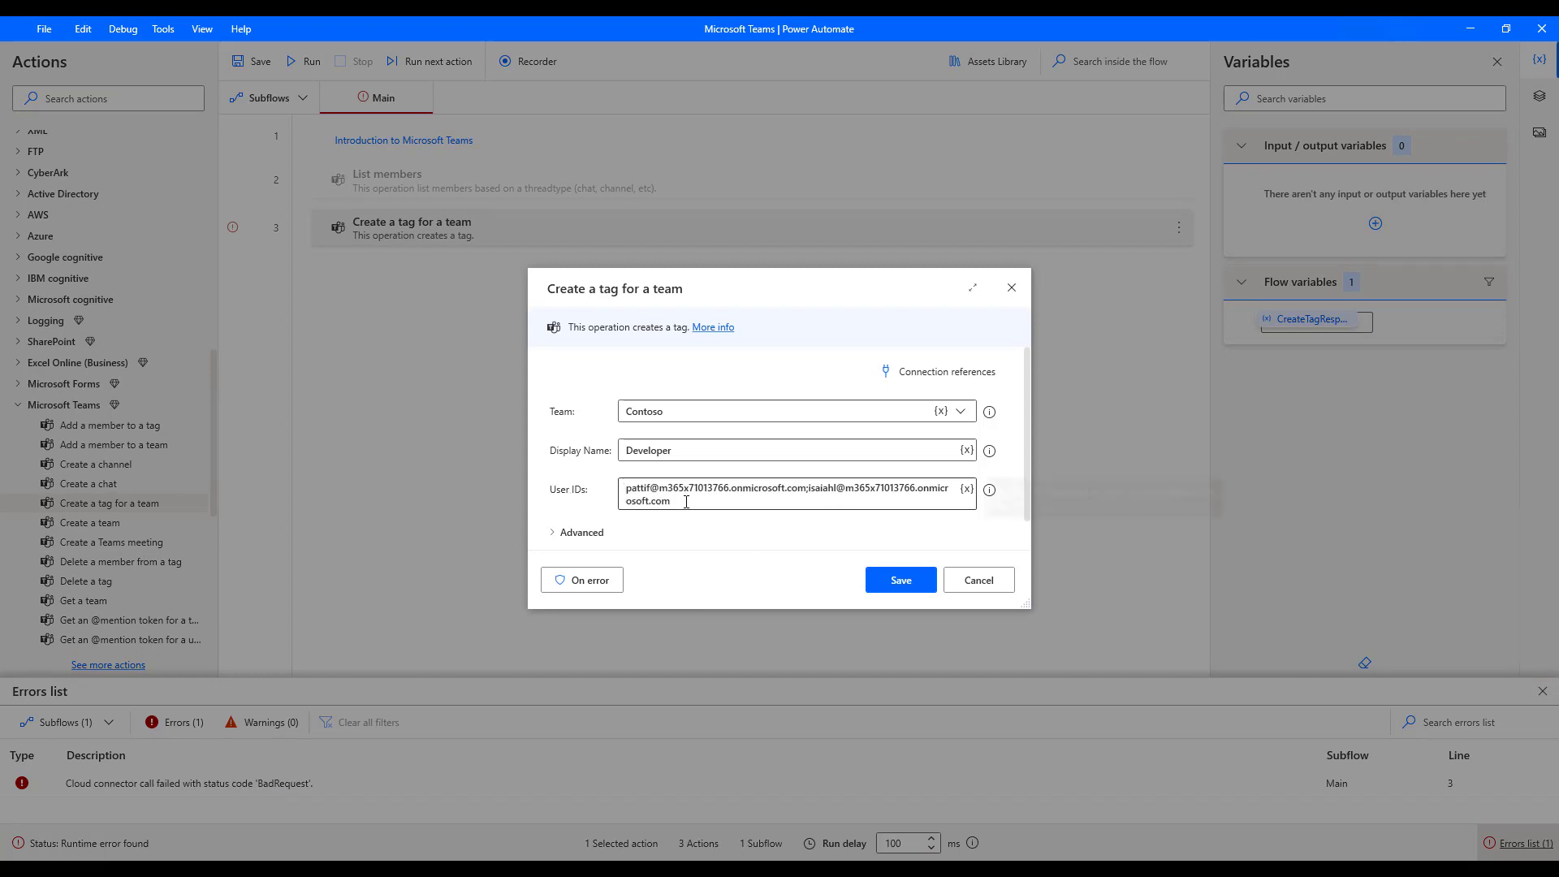
pyautogui.moveTo(988, 488)
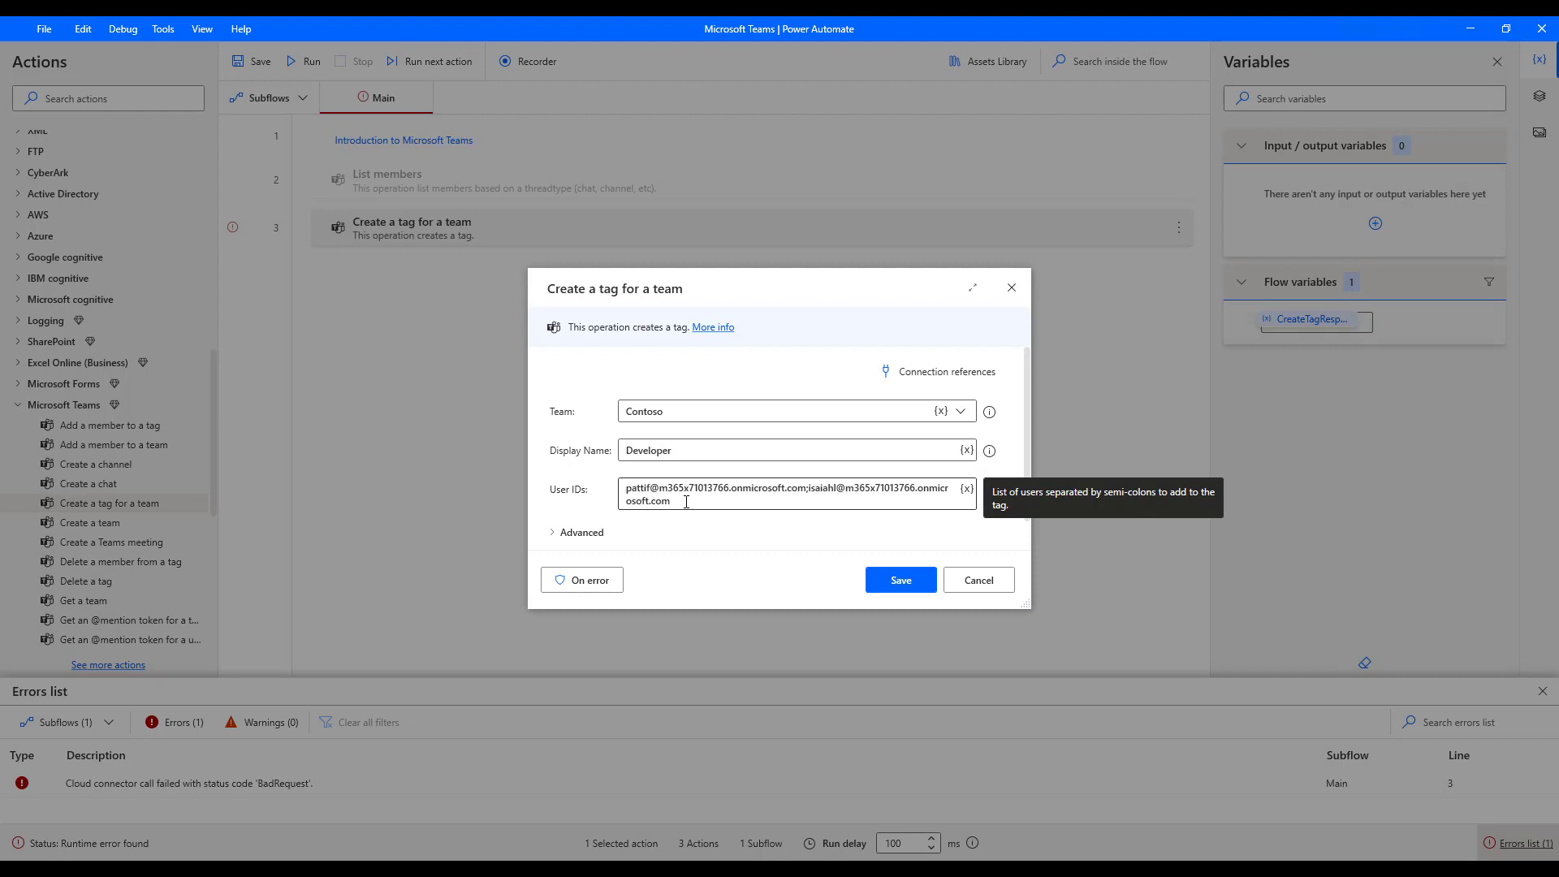
pyautogui.moveTo(576, 520)
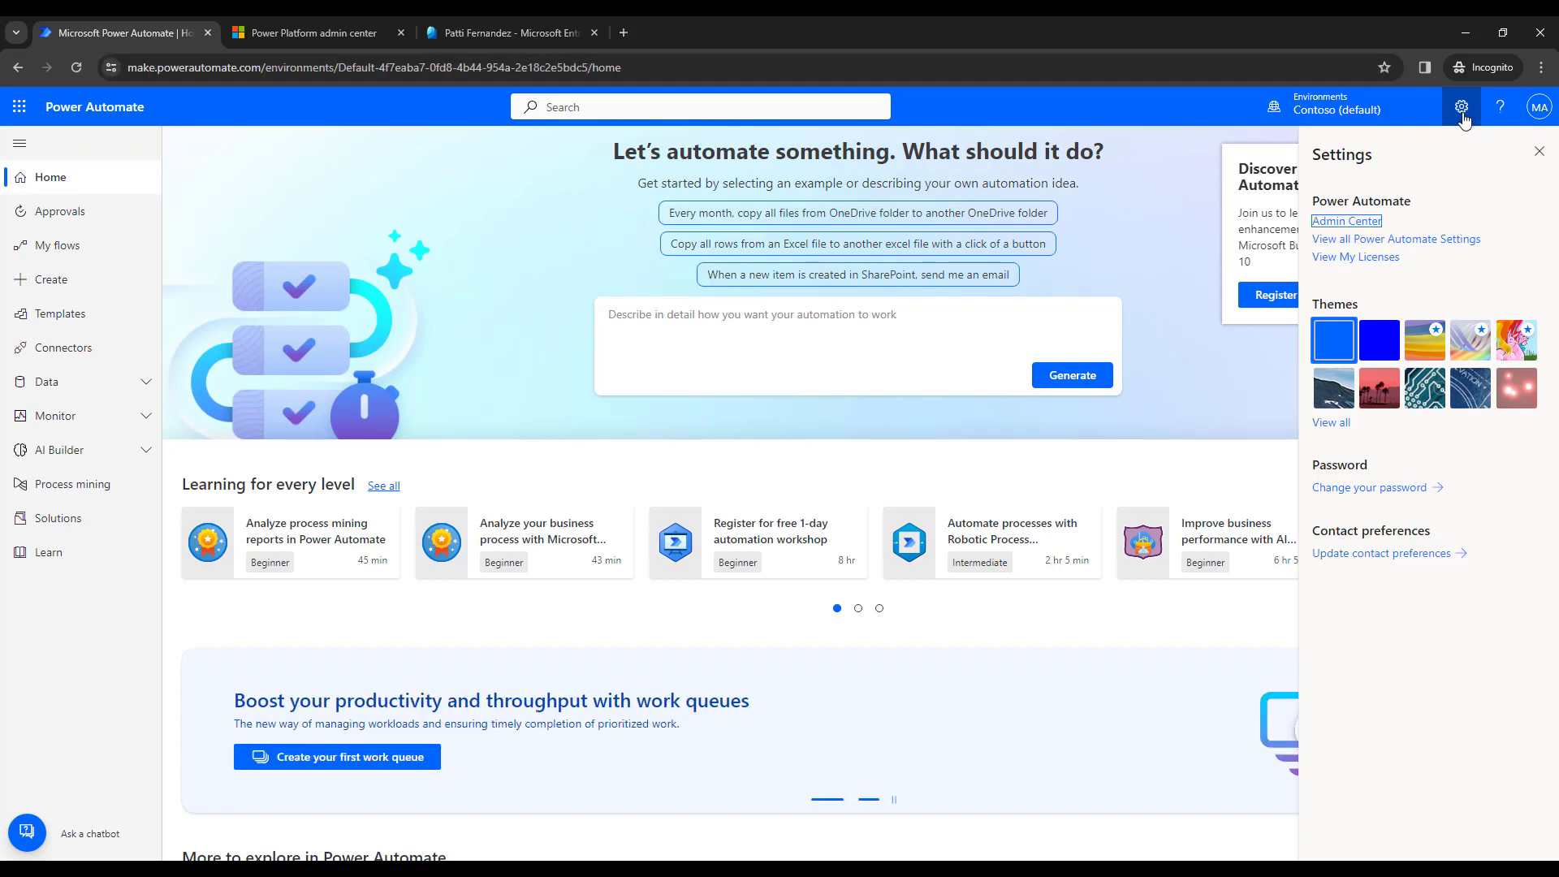
pyautogui.moveTo(1381, 226)
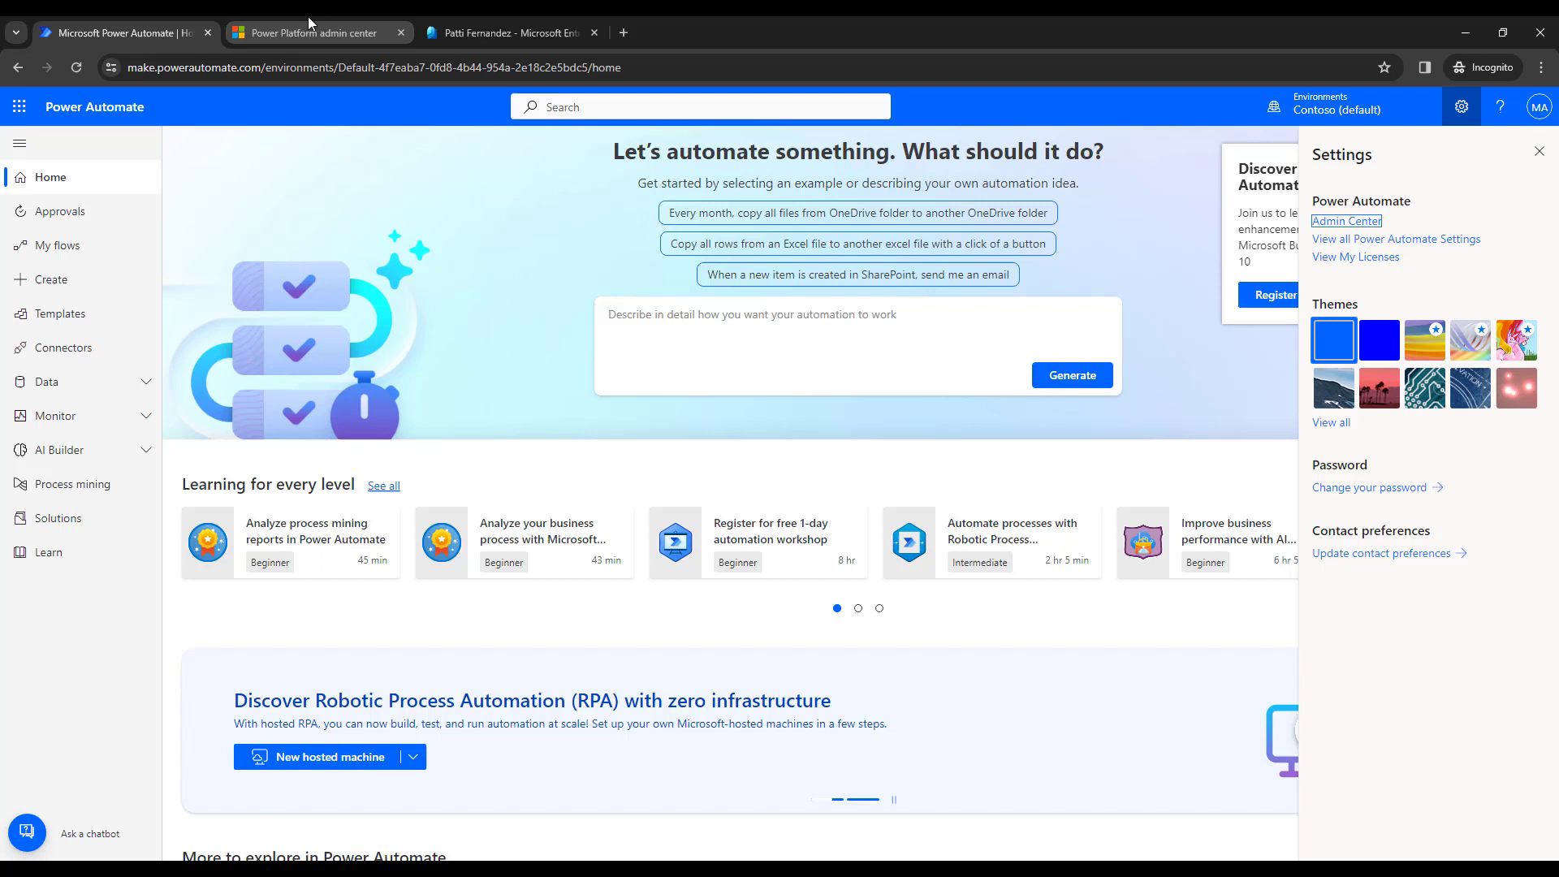
pyautogui.moveTo(318, 31)
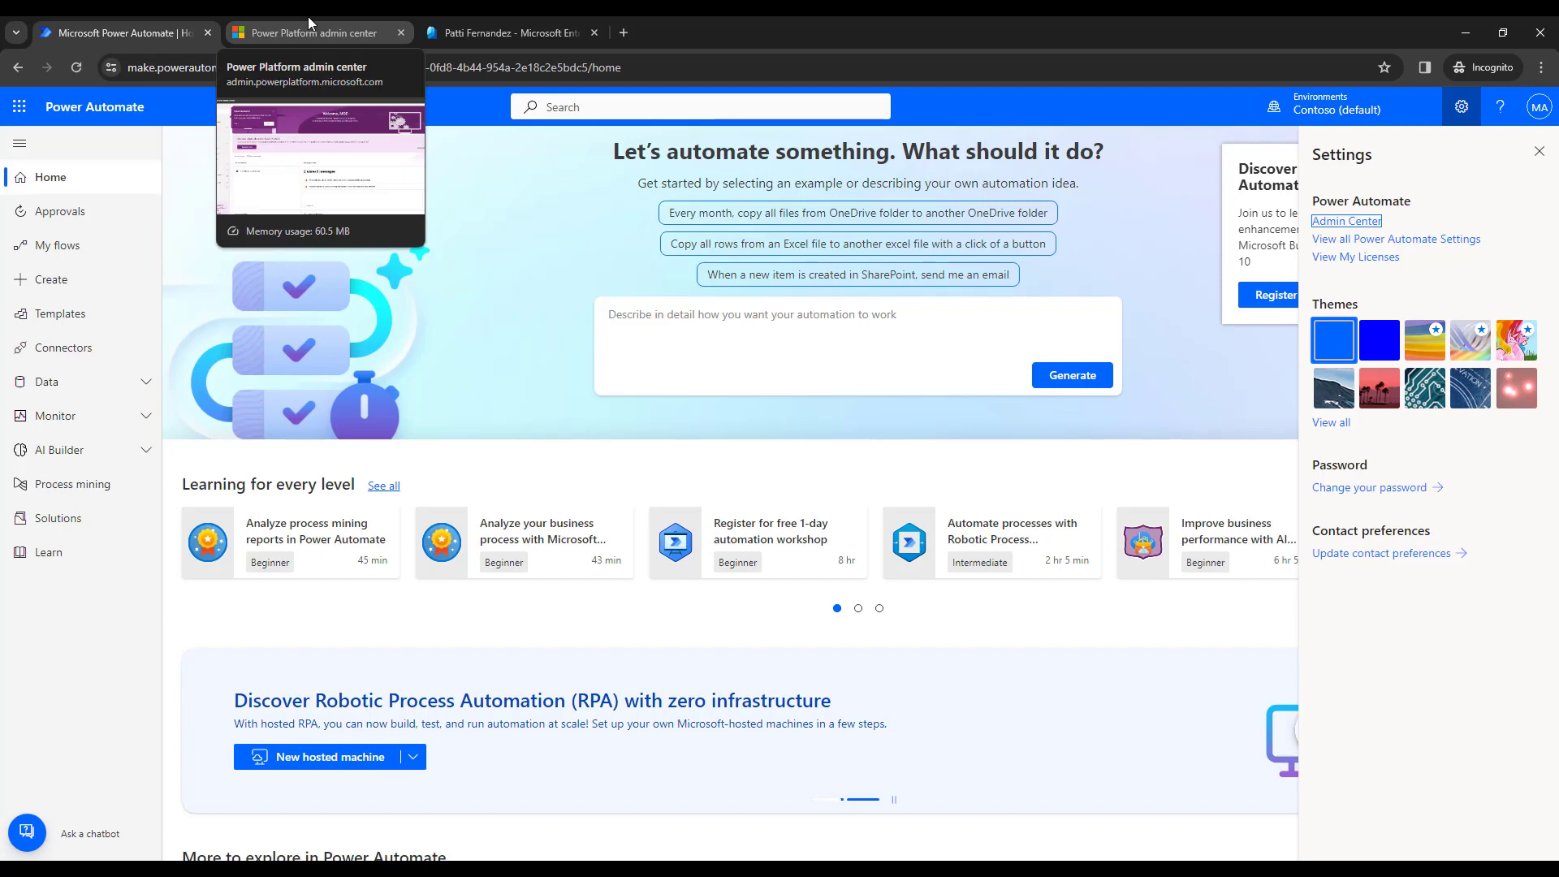
# - Switch to the Power Platform admin center browser tab
pyautogui.click(313, 32)
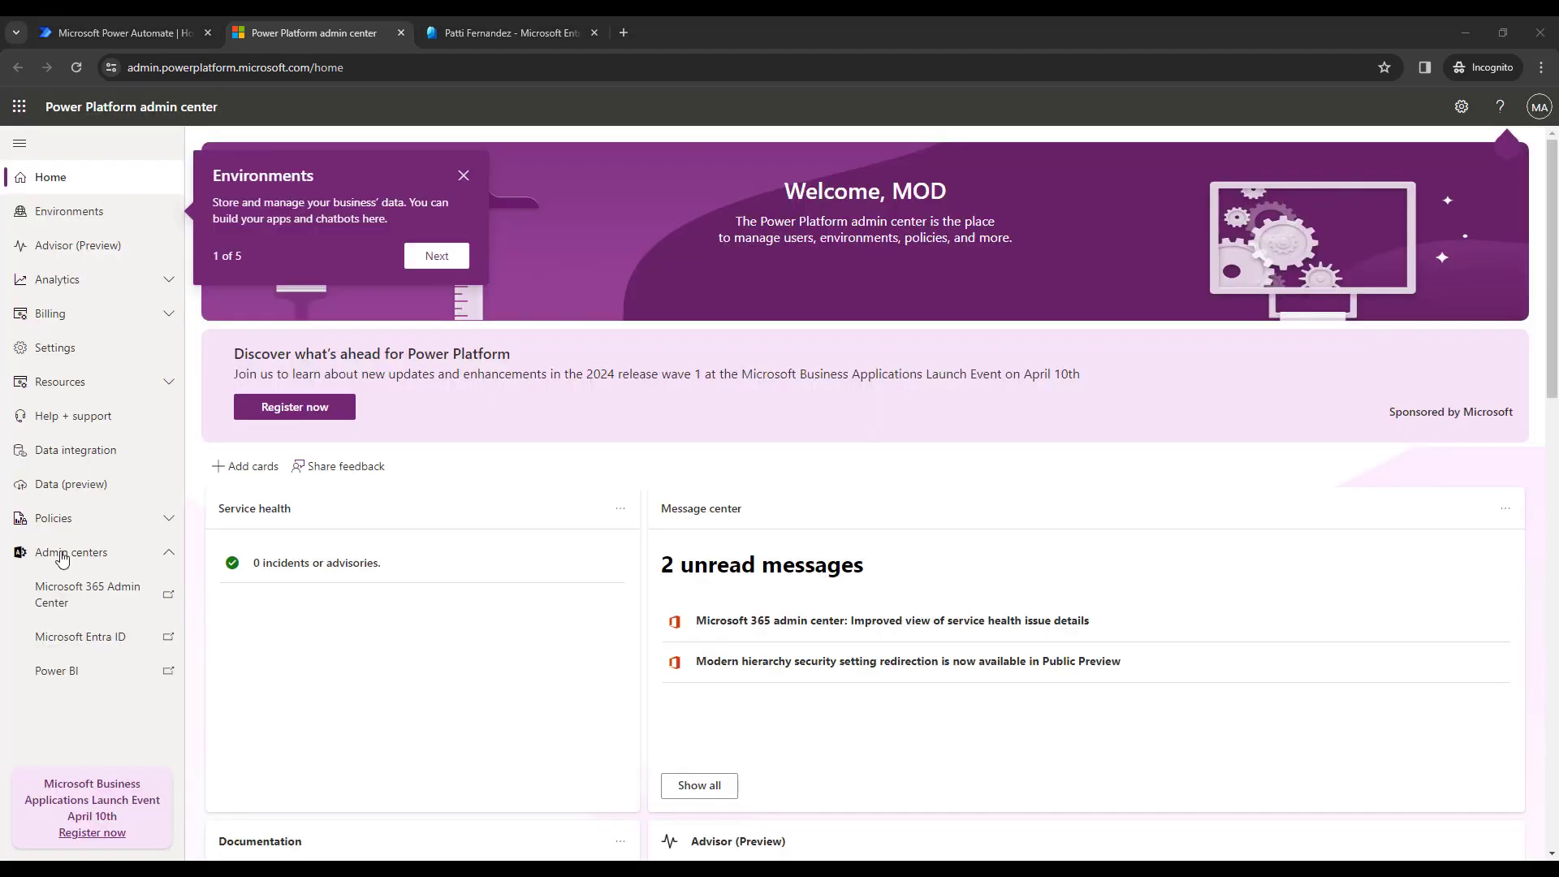
pyautogui.moveTo(116, 130)
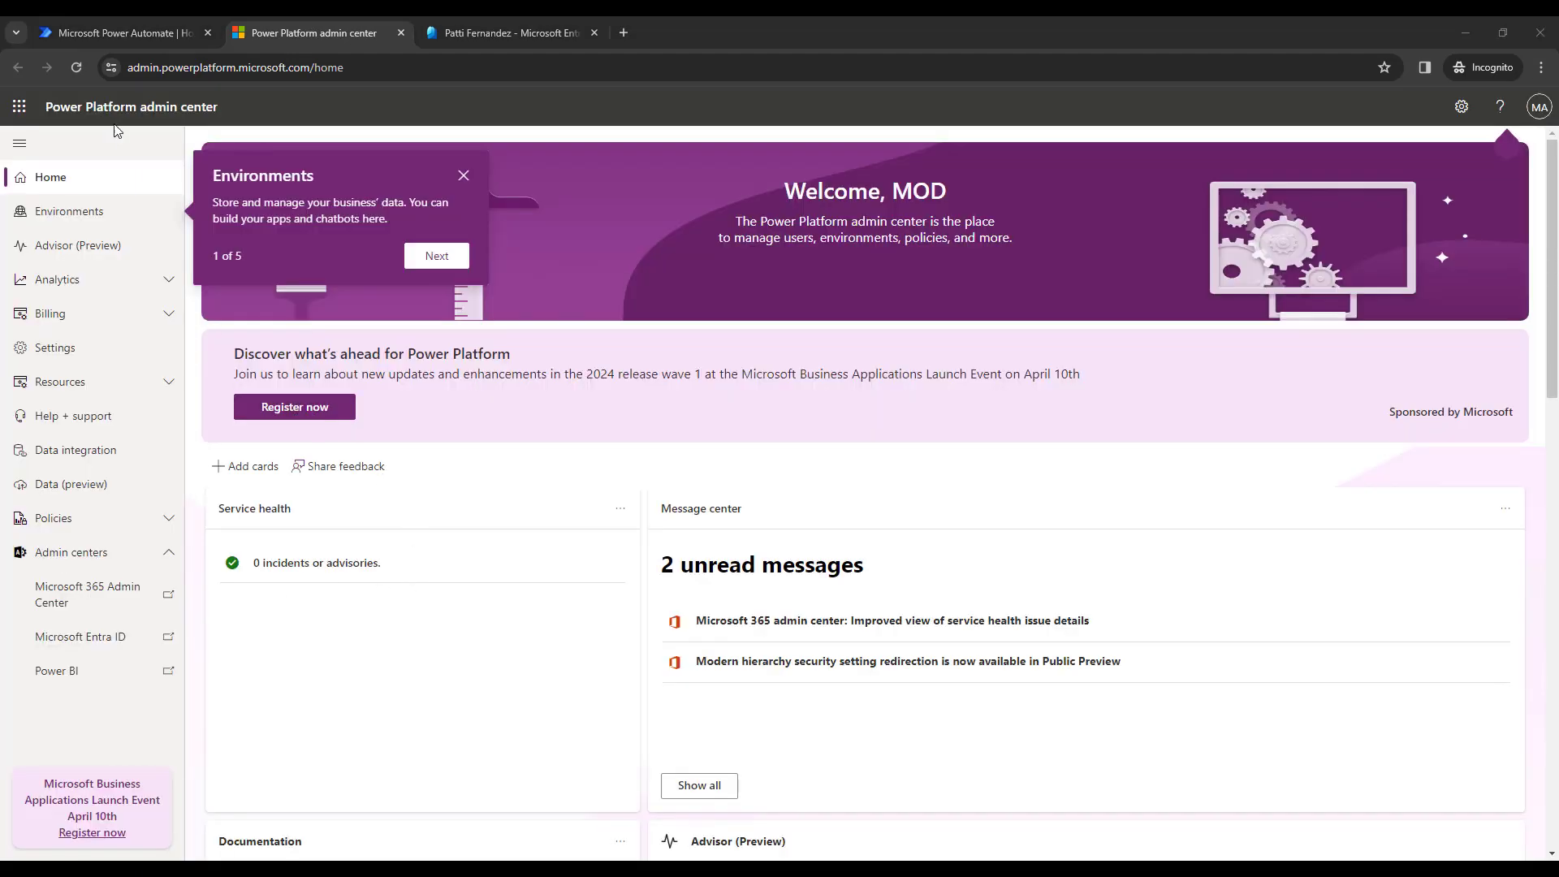
pyautogui.moveTo(81, 636)
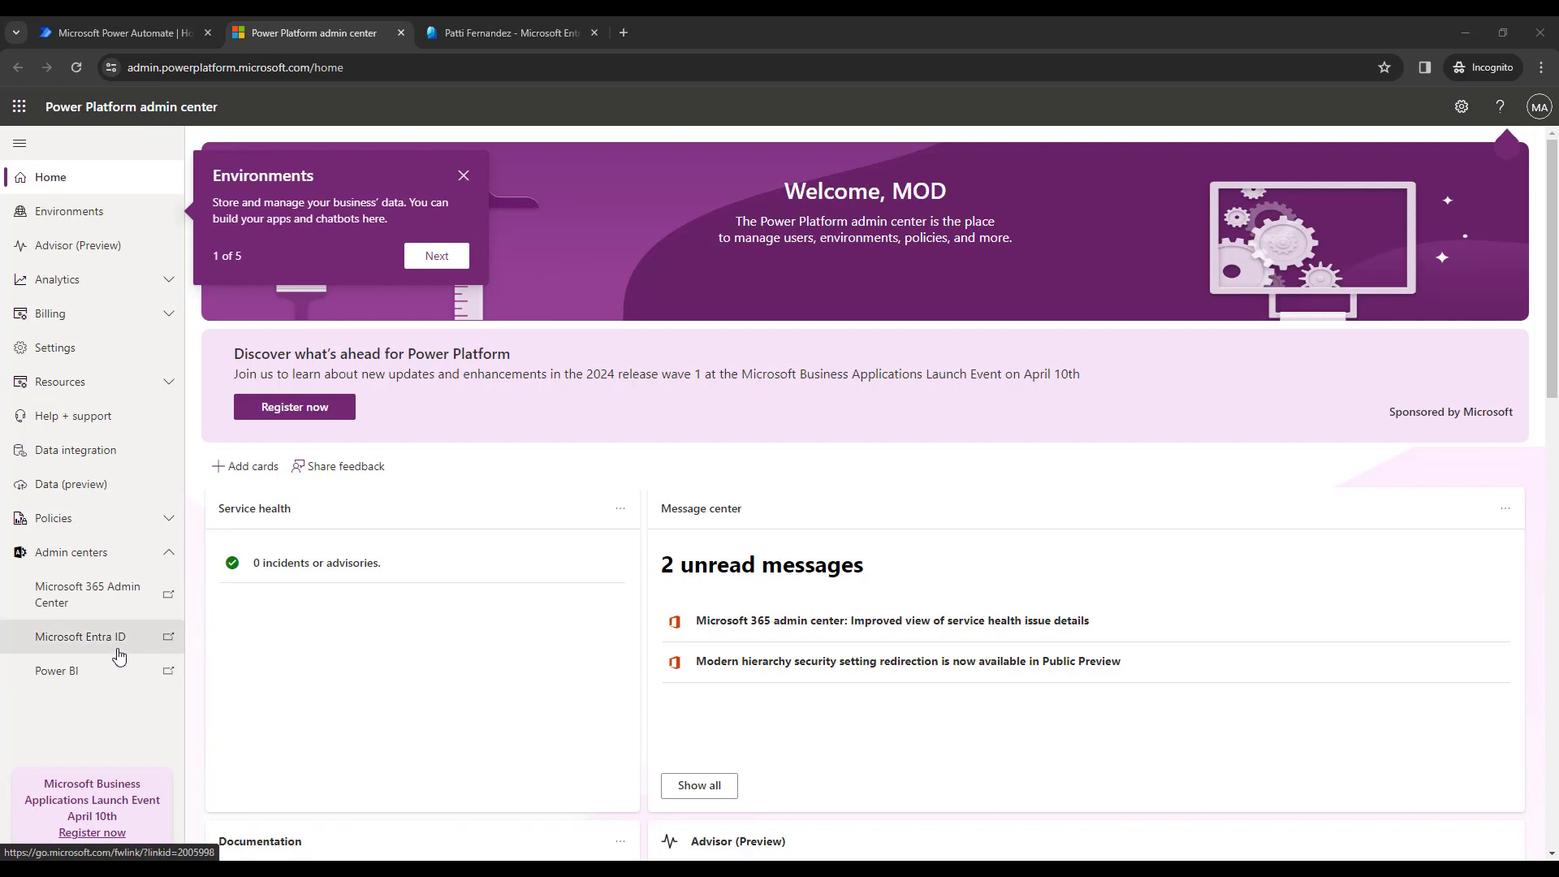
pyautogui.moveTo(80, 637)
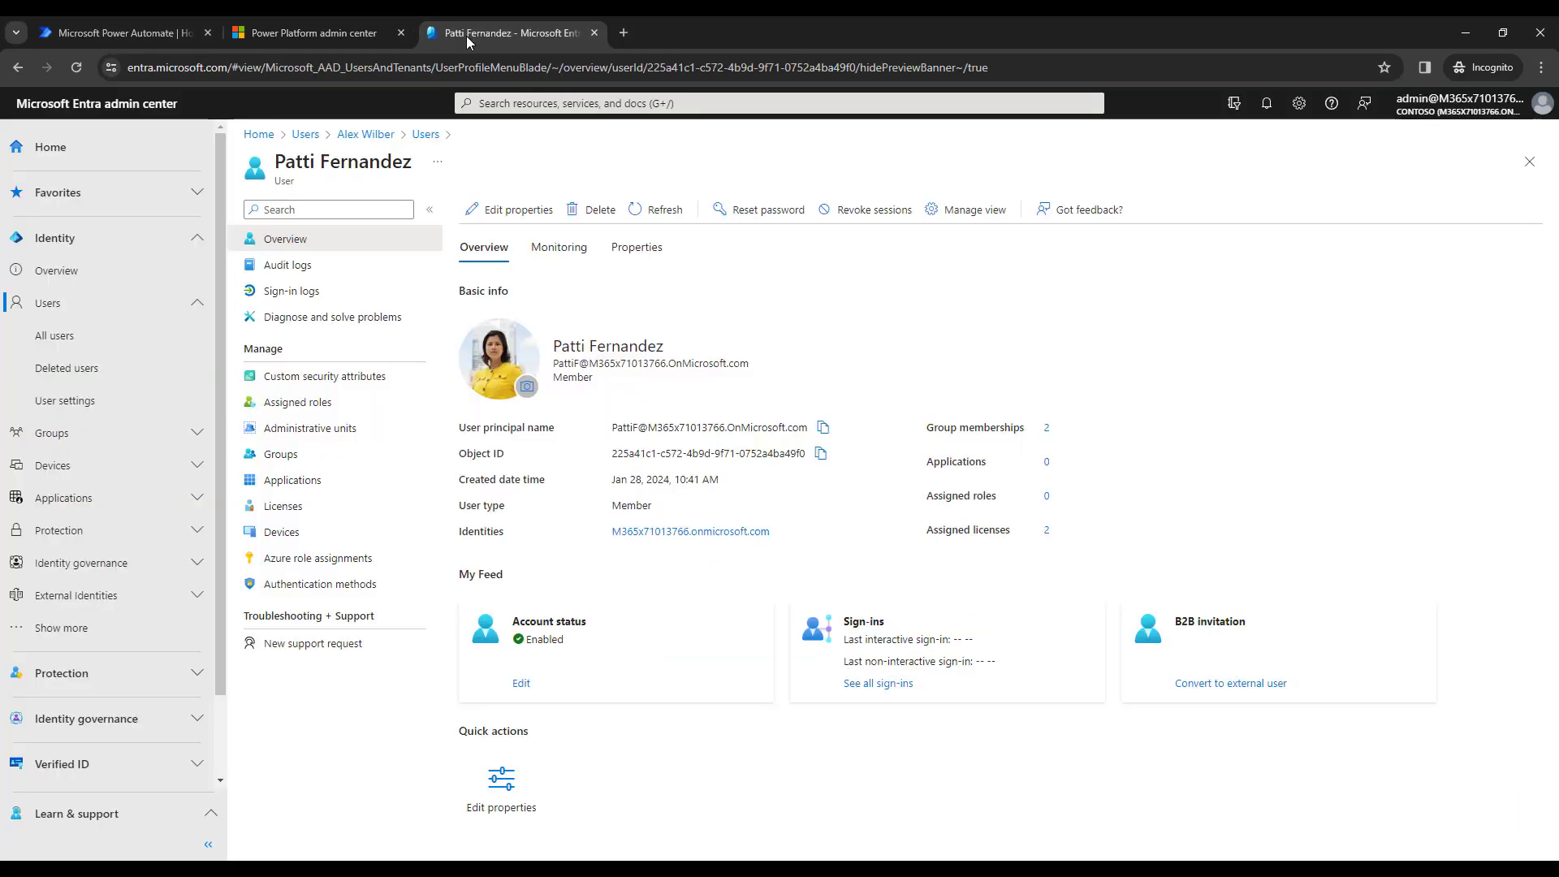
pyautogui.moveTo(130, 117)
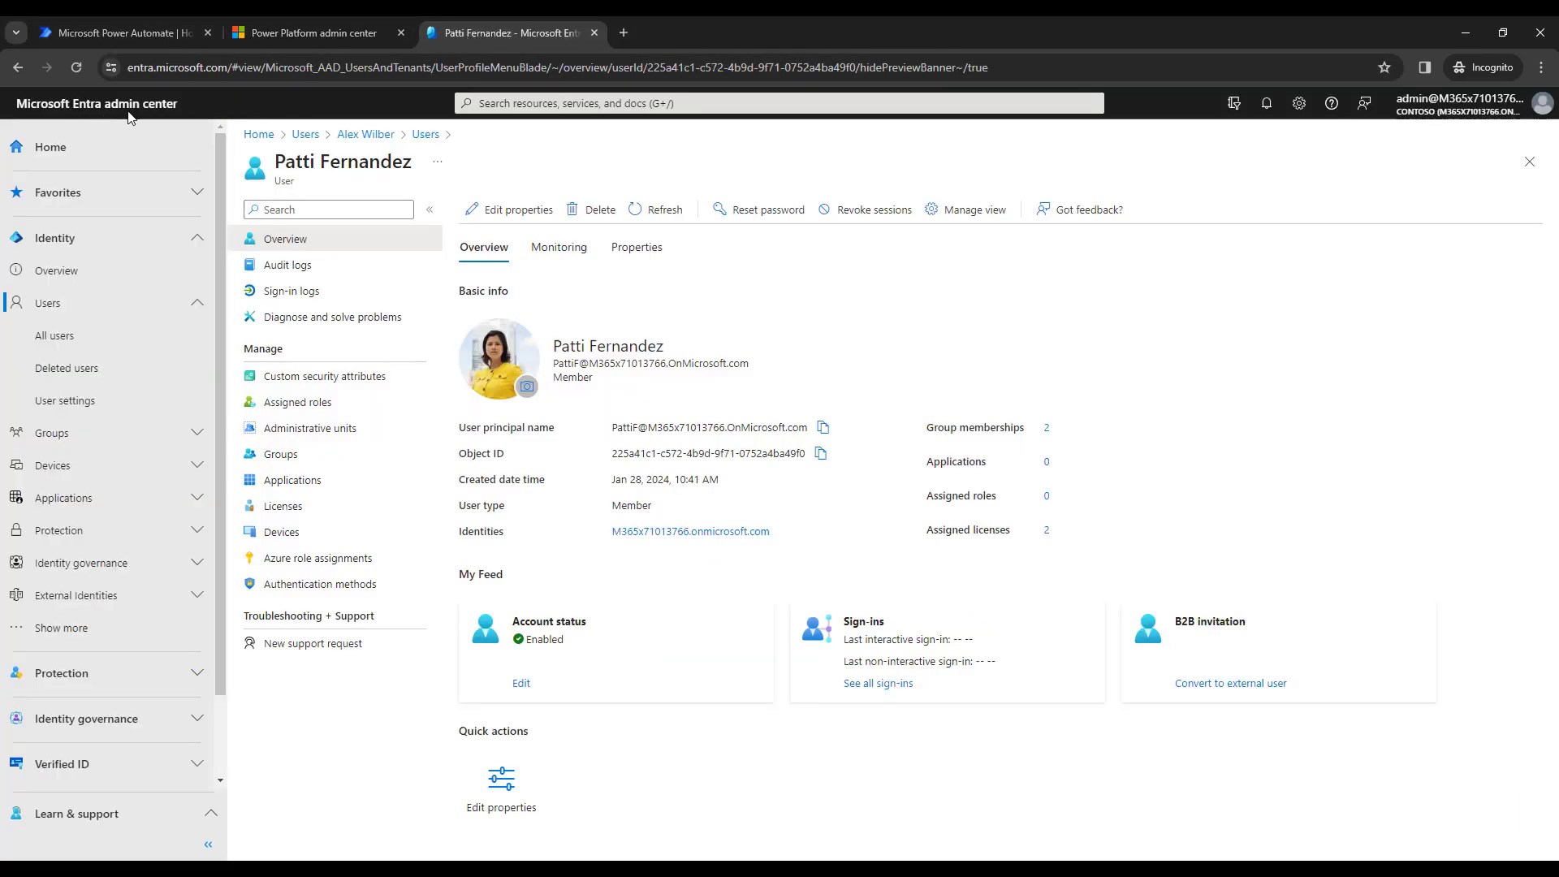
pyautogui.moveTo(97, 361)
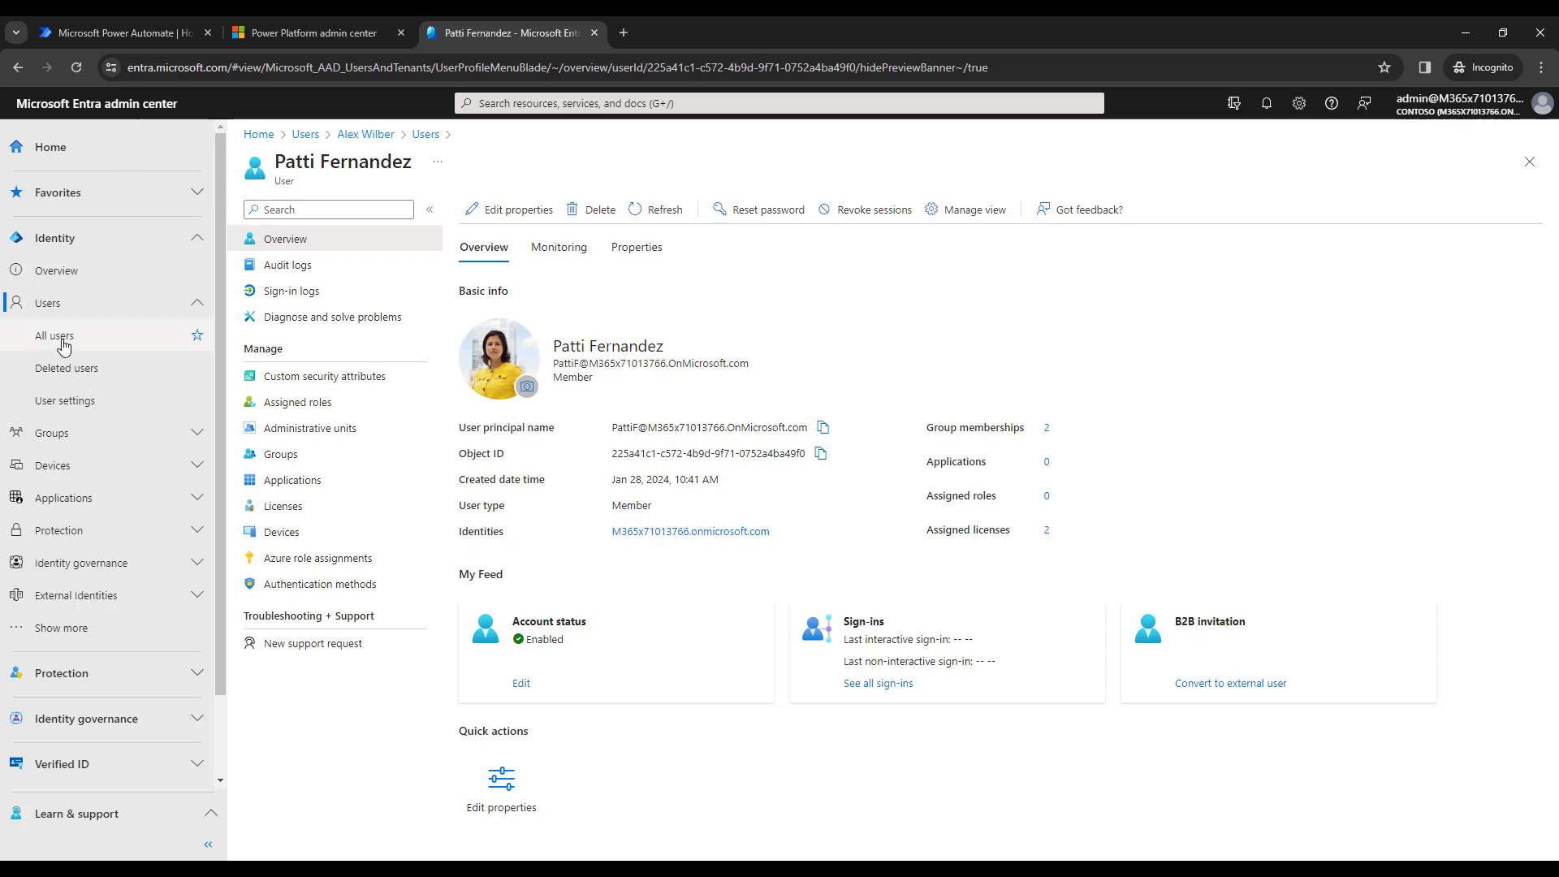
# - Show the All users list of the tenant's 11 users
pyautogui.click(54, 337)
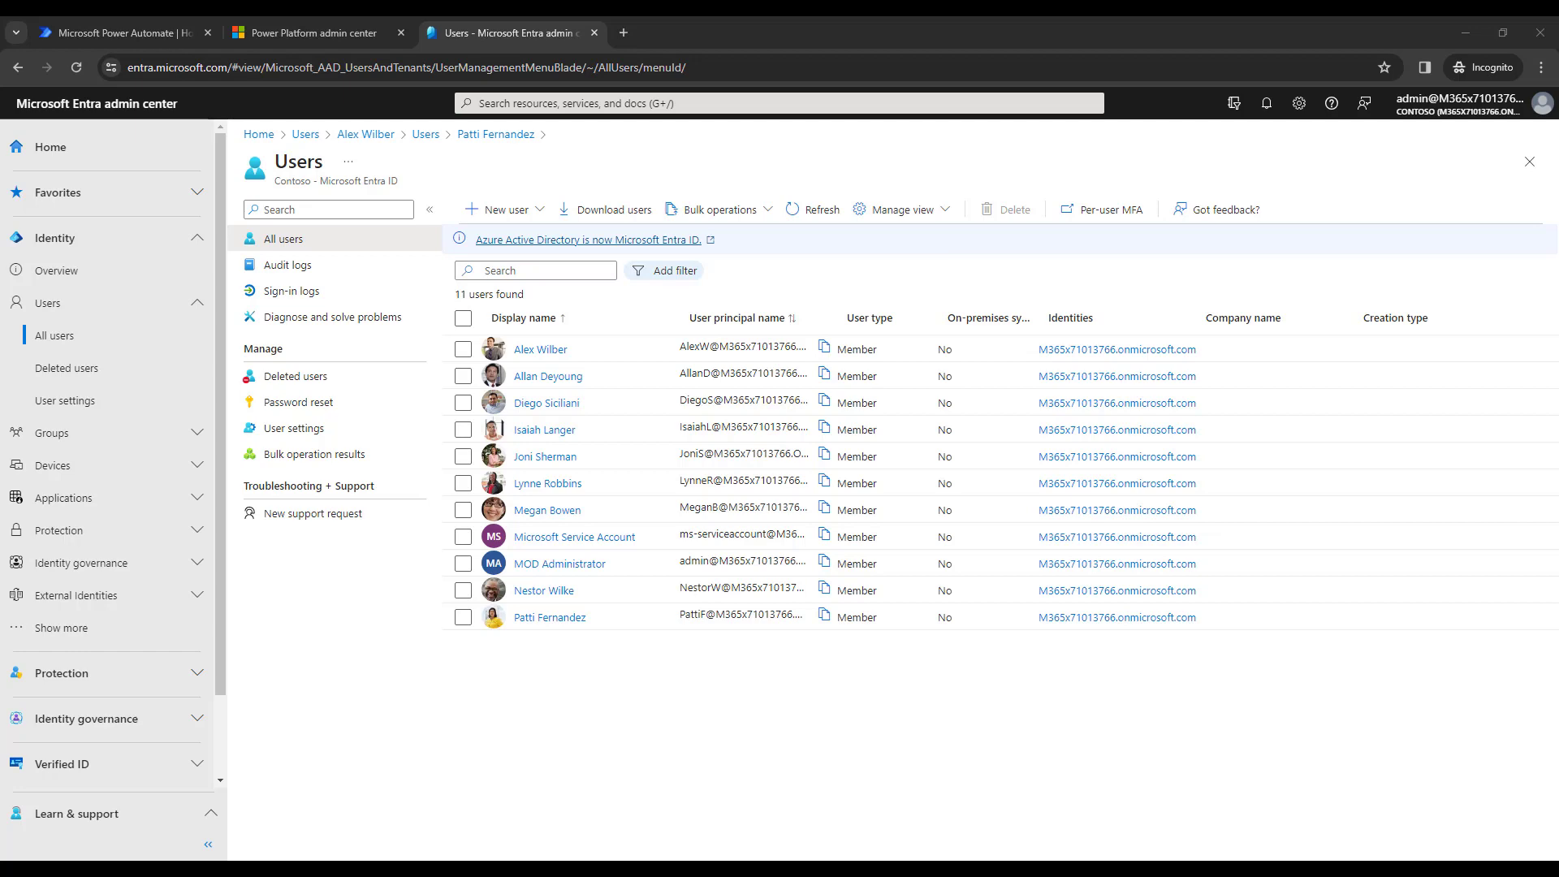
pyautogui.click(544, 429)
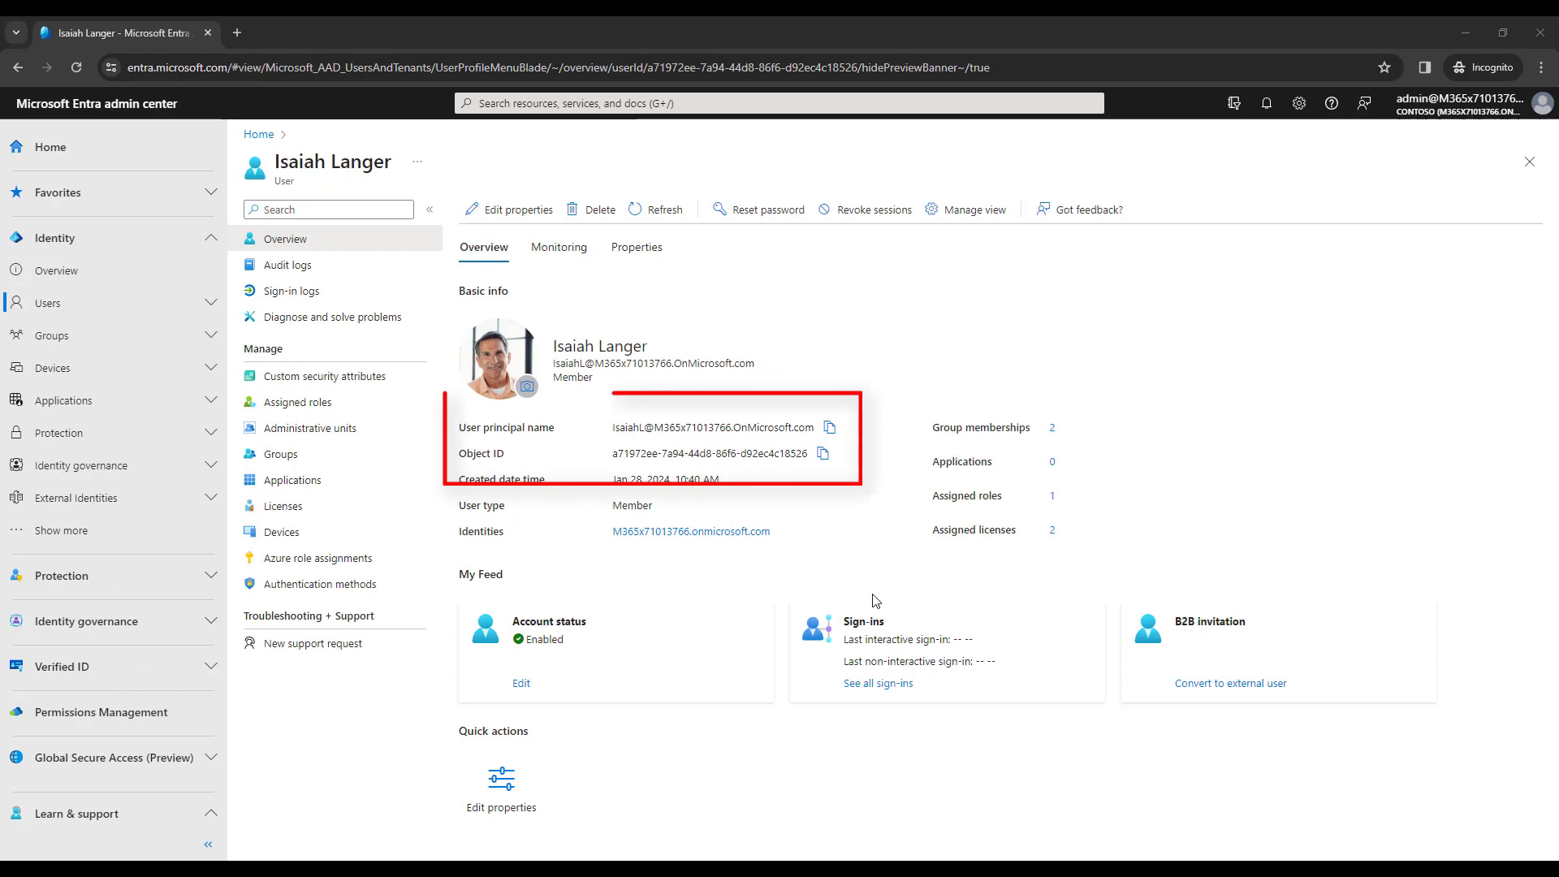
pyautogui.moveTo(331, 198)
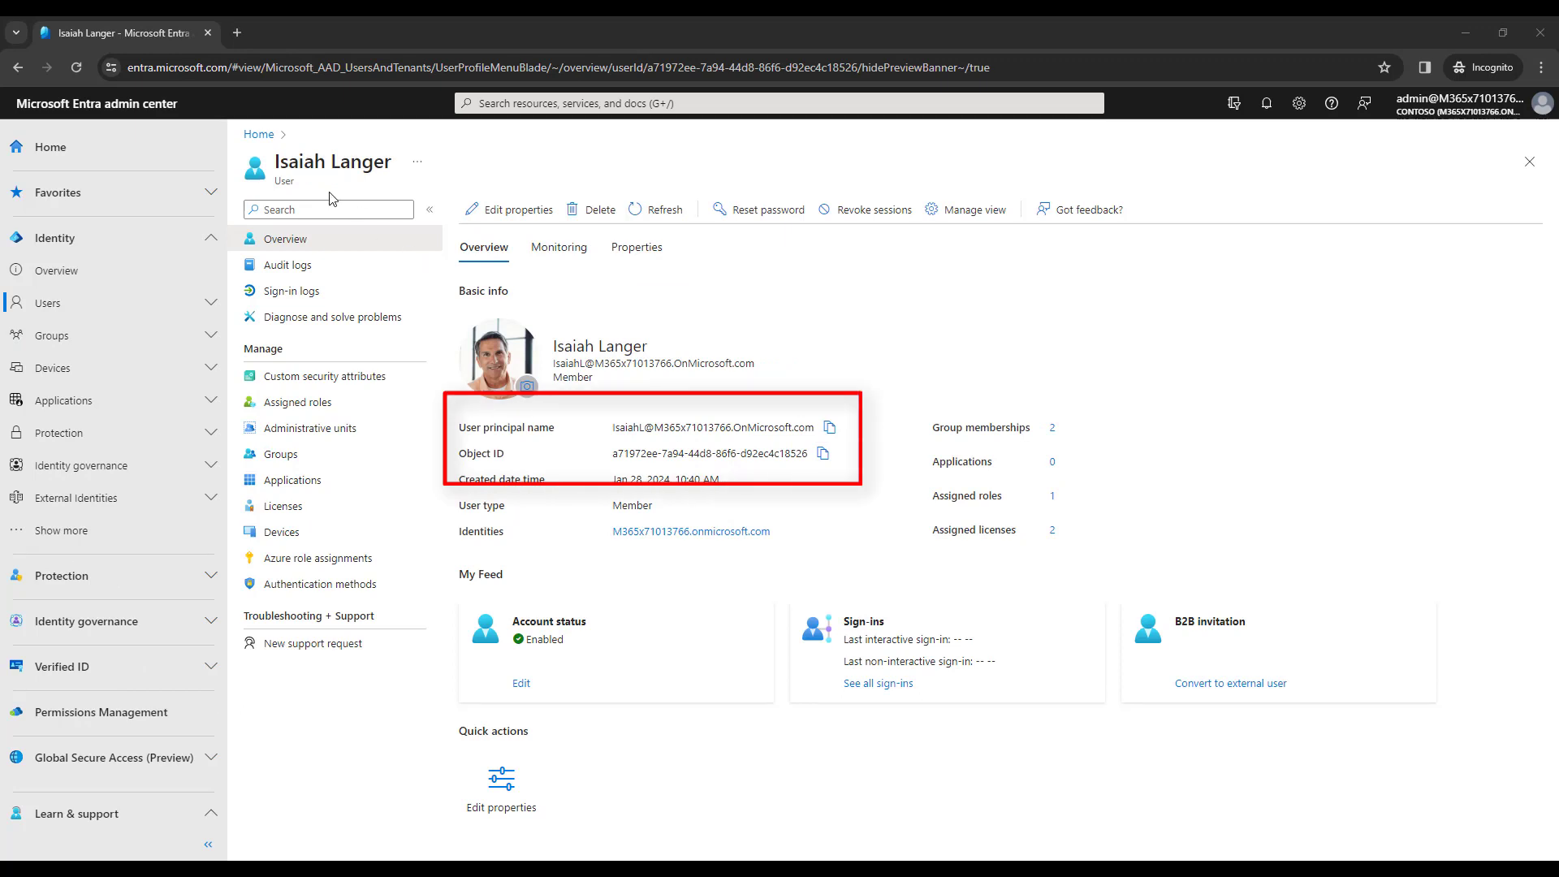
pyautogui.moveTo(478, 433)
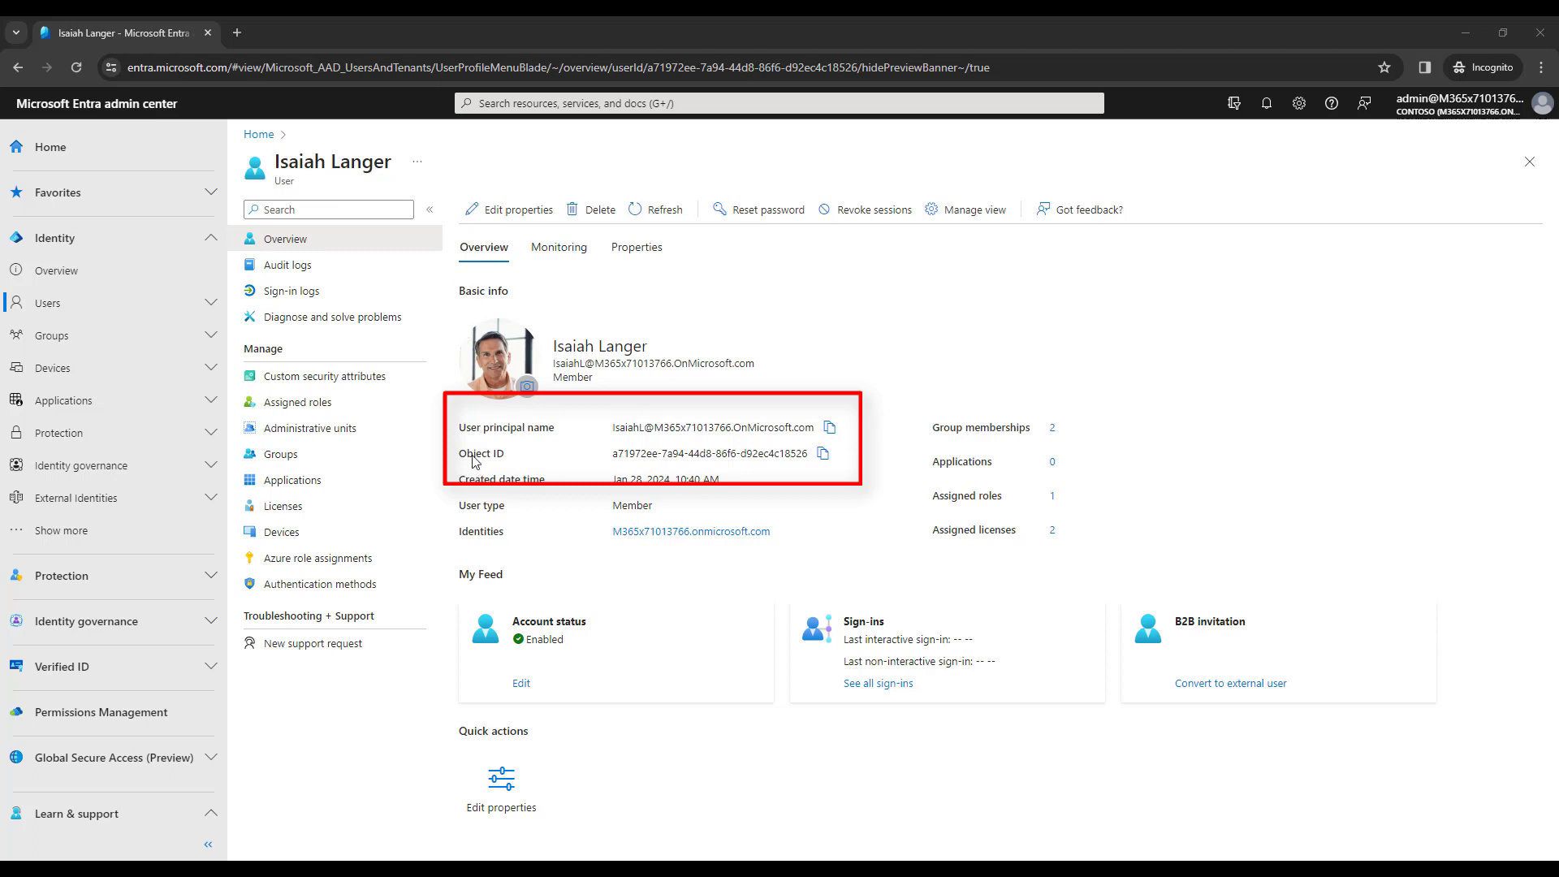
pyautogui.moveTo(574, 449)
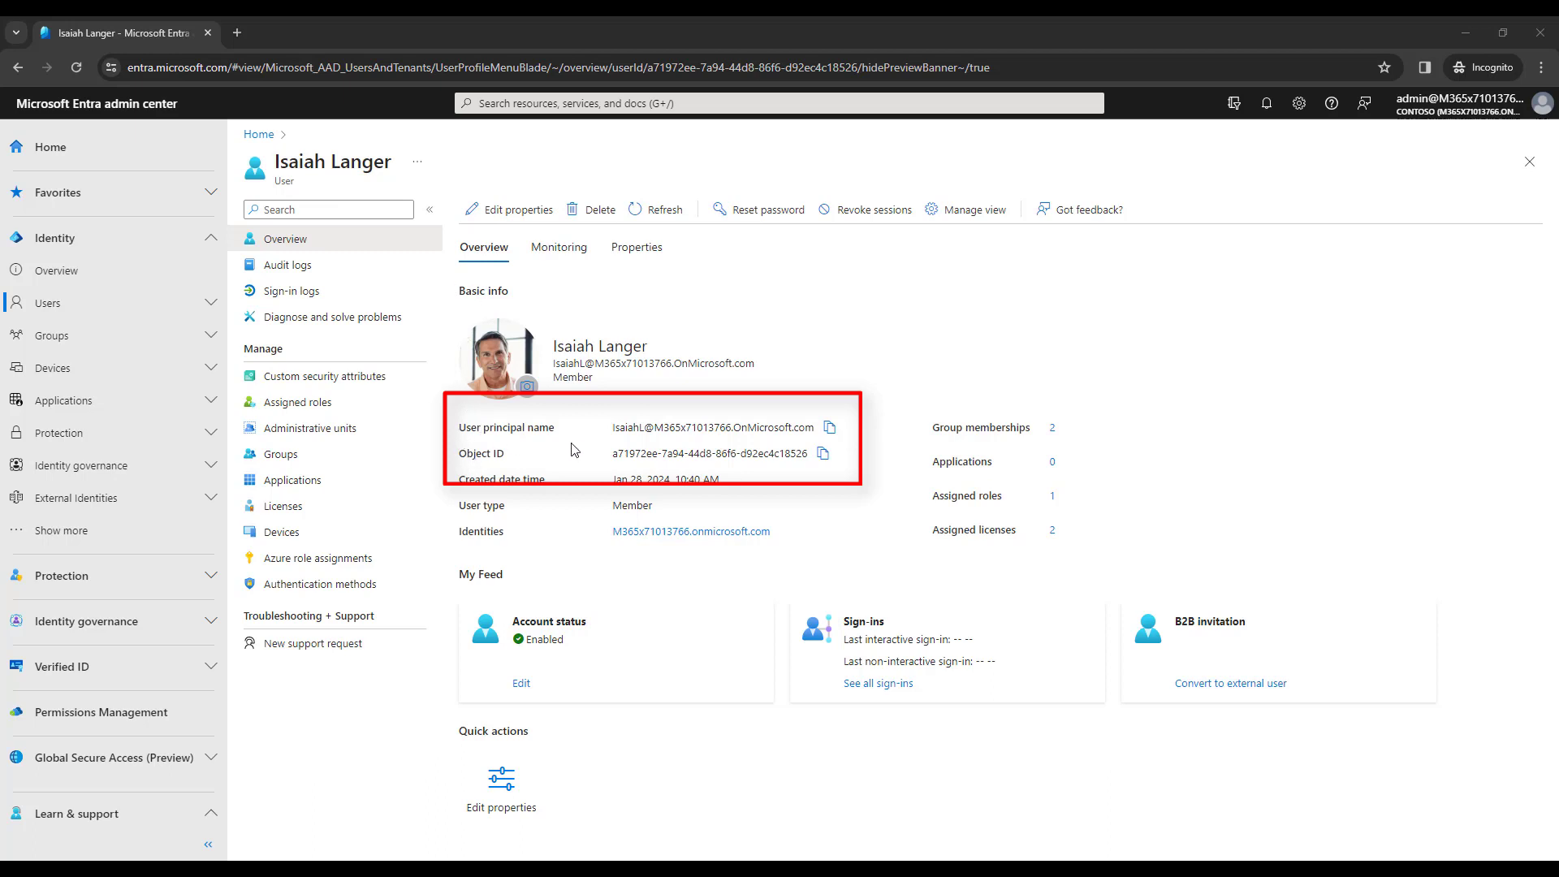
pyautogui.moveTo(642, 428)
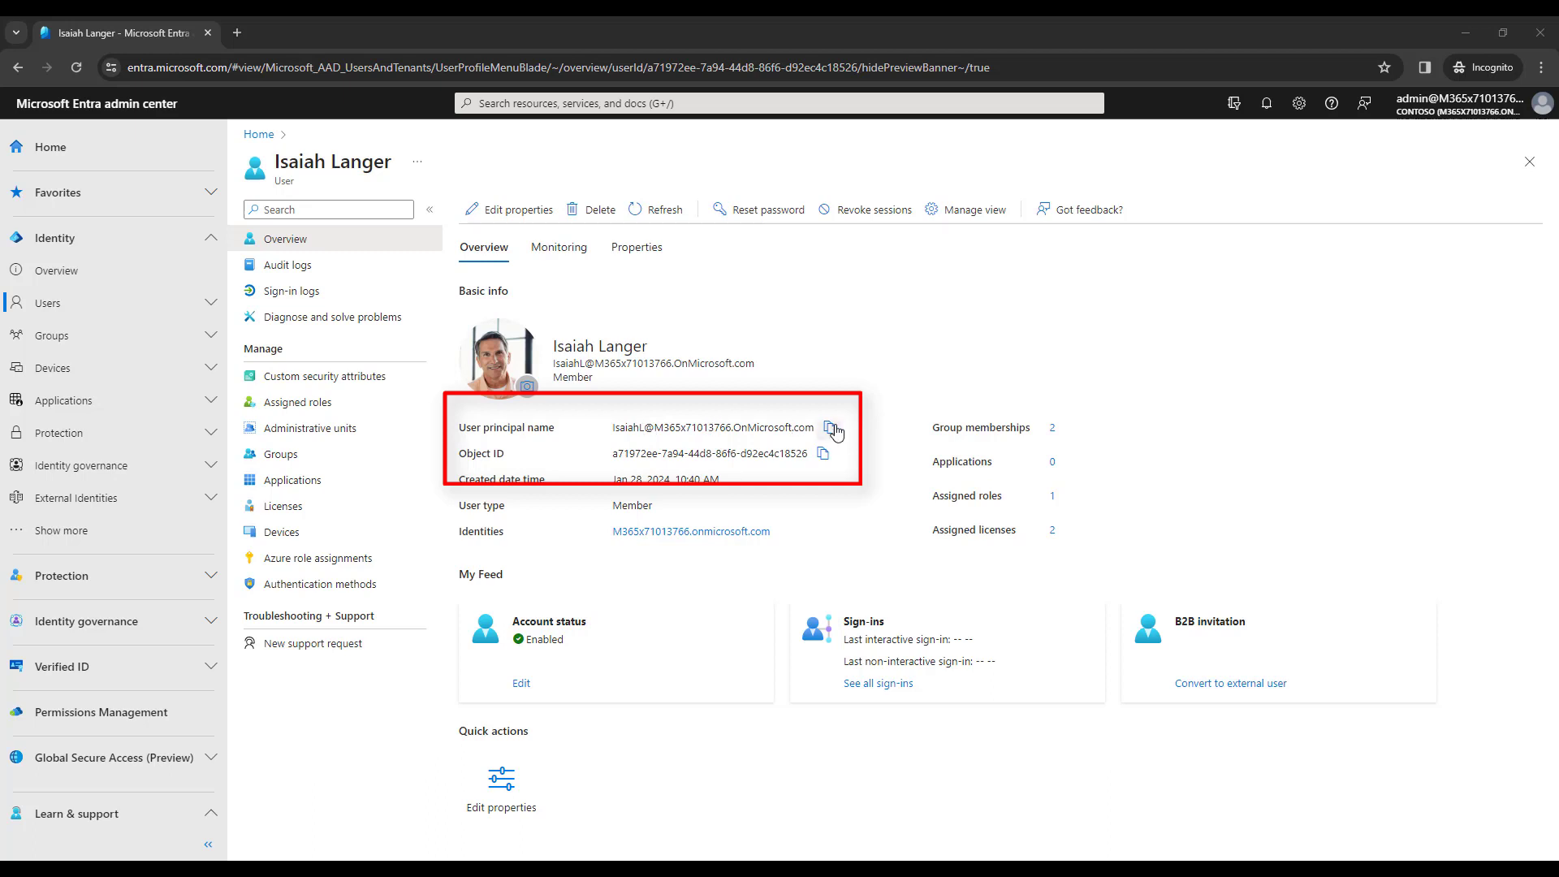
pyautogui.moveTo(734, 462)
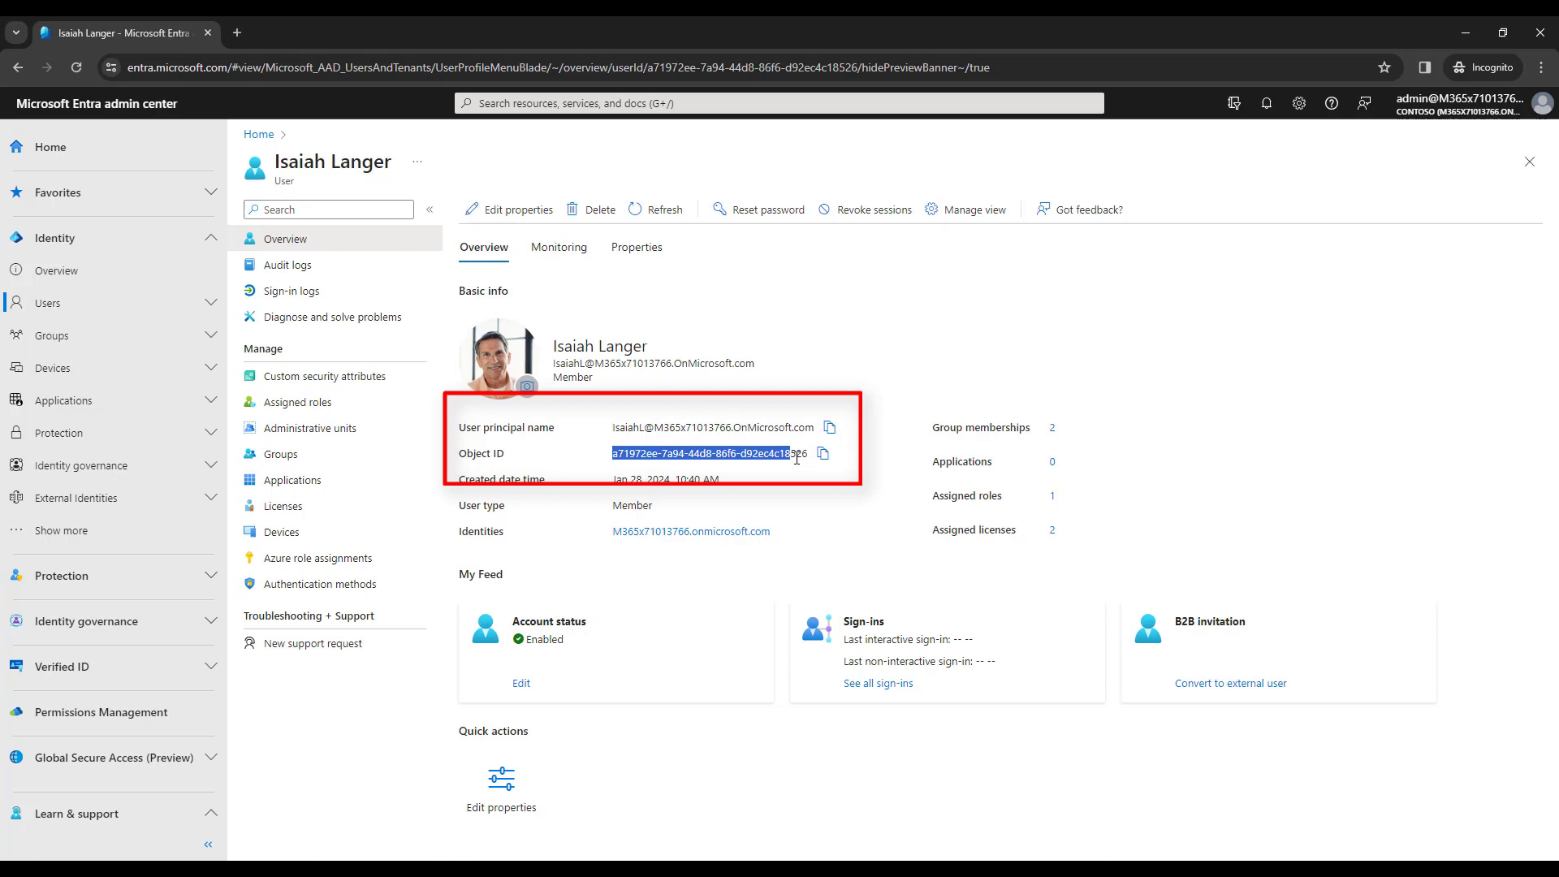
pyautogui.moveTo(833, 444)
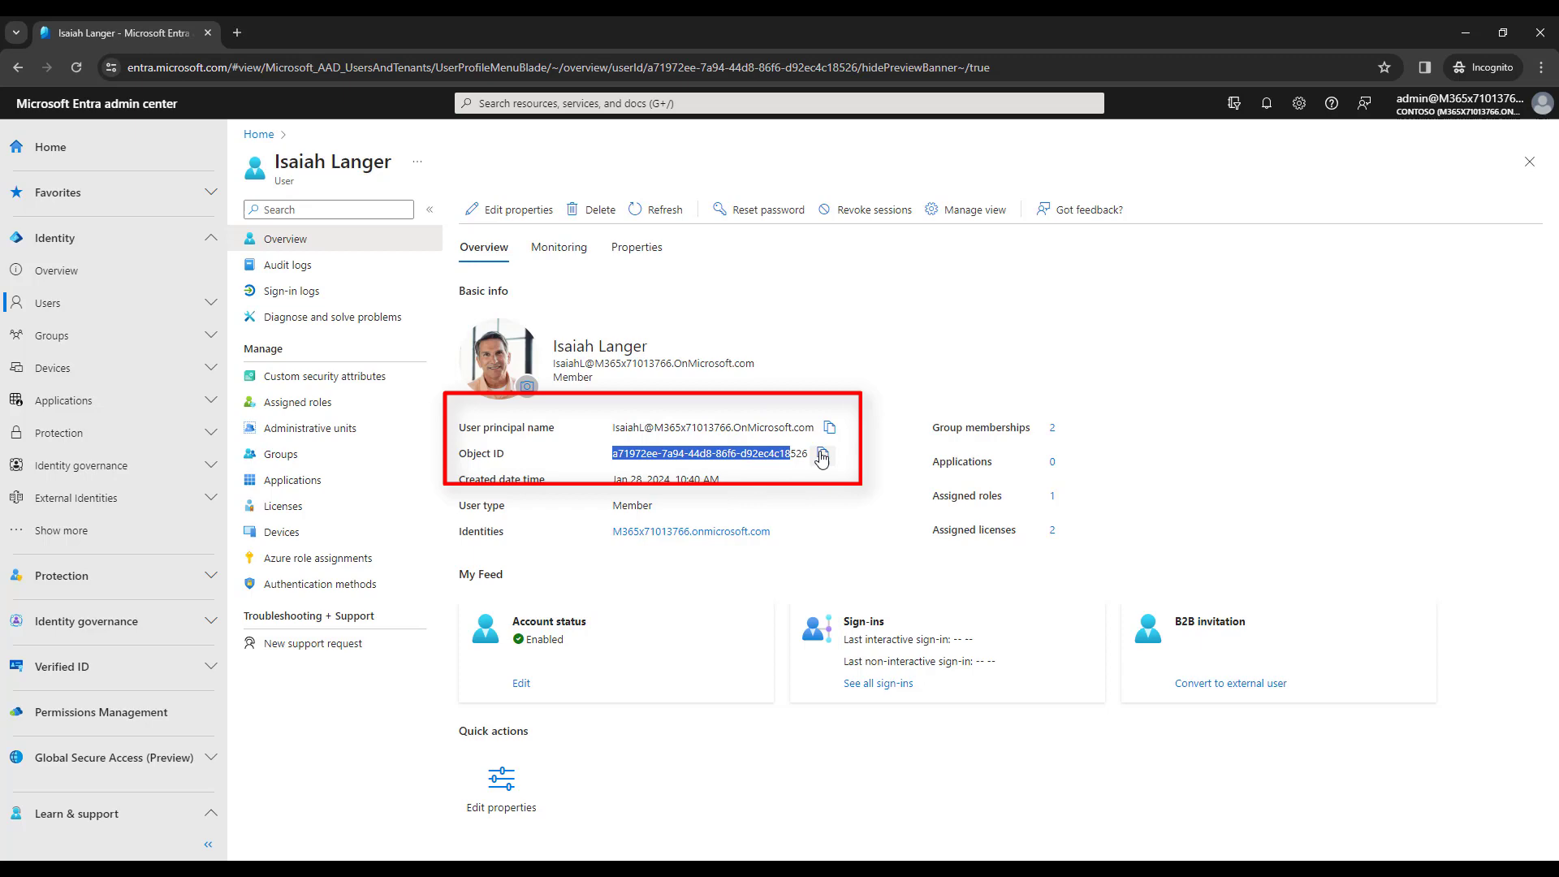
pyautogui.click(821, 454)
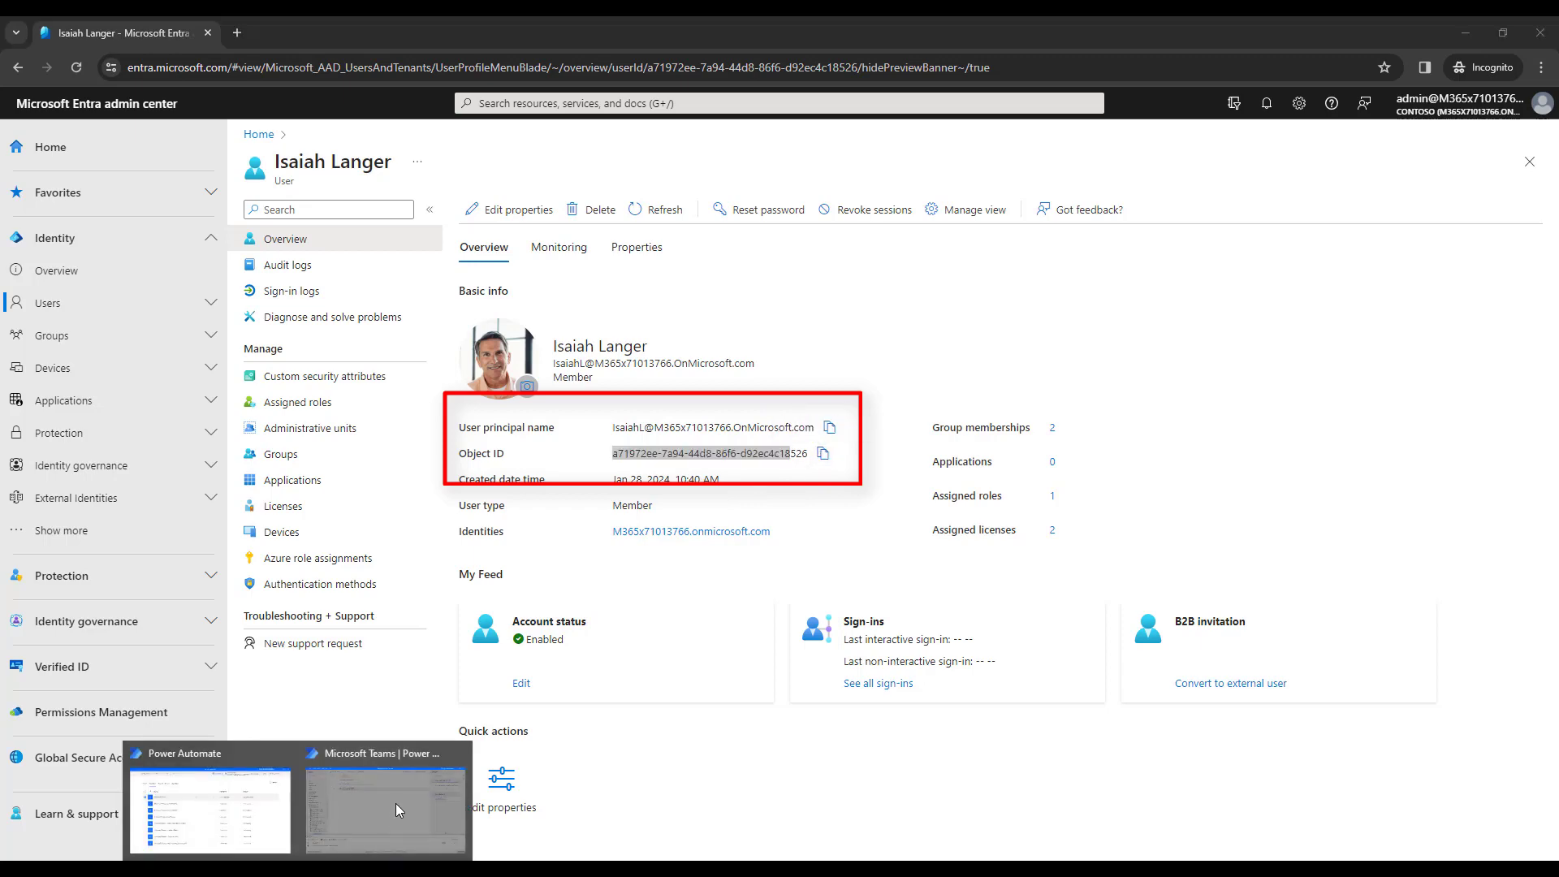
# - Enter Isaiah Langer's object ID a71972ee-7a94-44d8-86f6-d92ec4c18526 as the tag action's first User ID
pyautogui.click(384, 805)
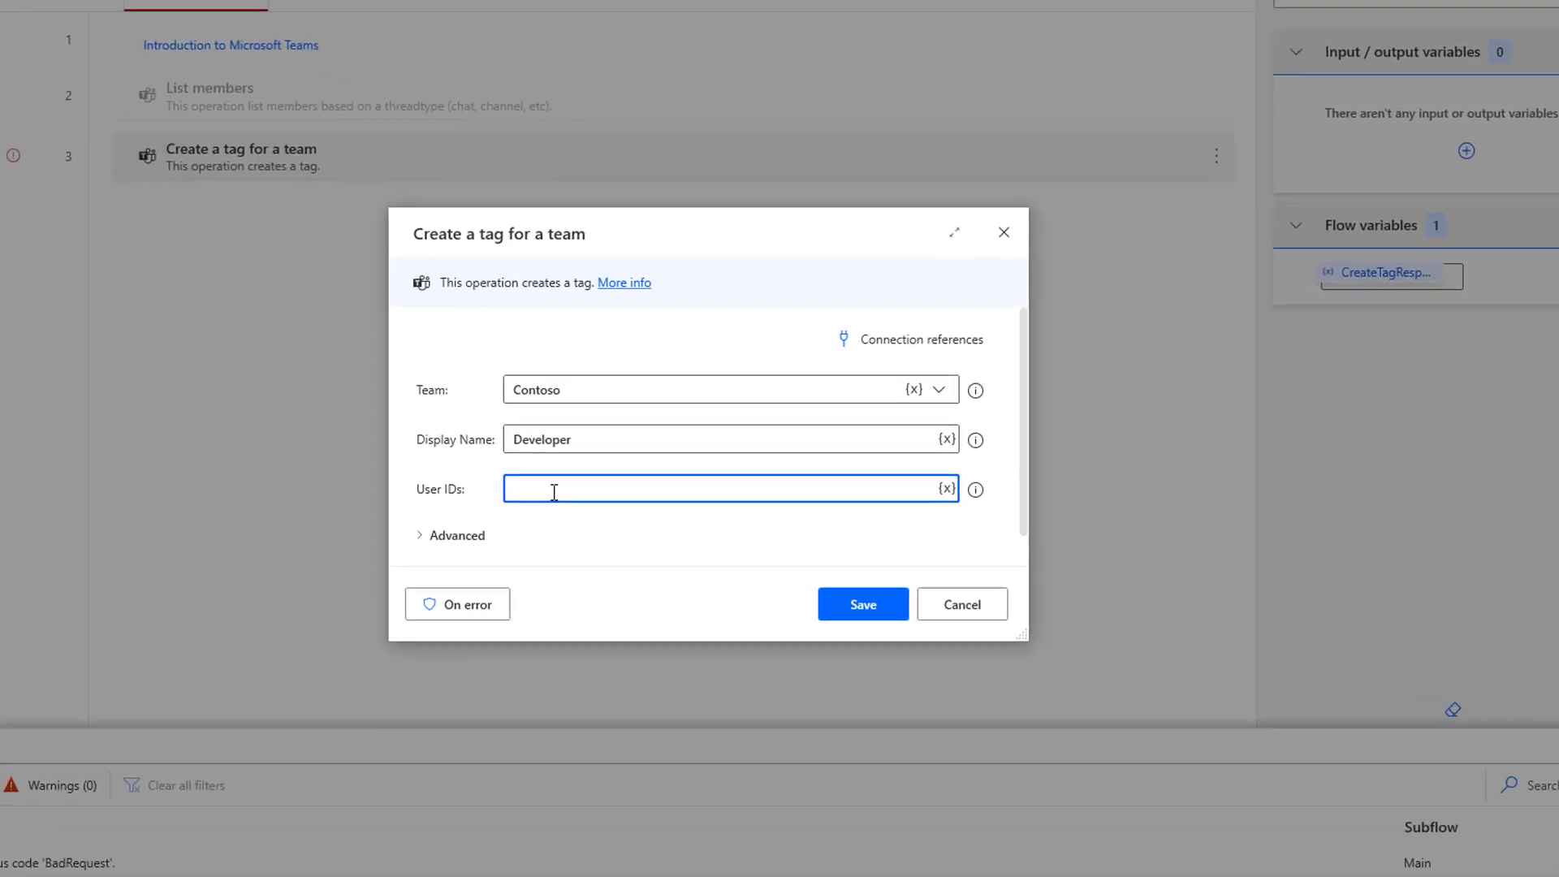
pyautogui.write('a71972ee-7a94-44d8-86f6-d92ec4c18526;225a41c1-c572-4b9d-9f71-0752a4ba49f0')
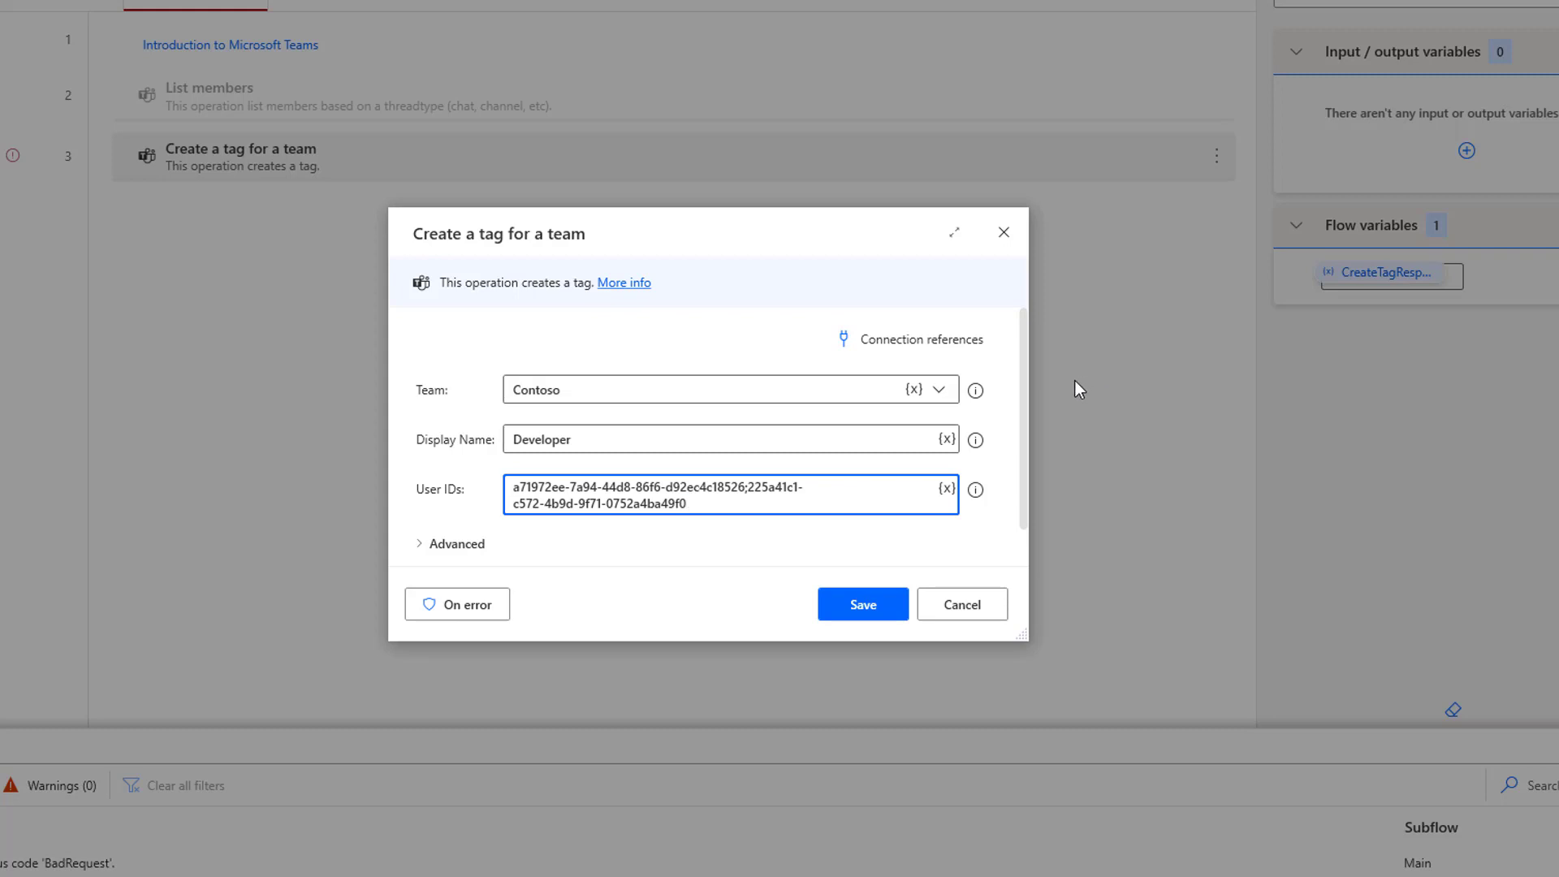
pyautogui.moveTo(341, 94)
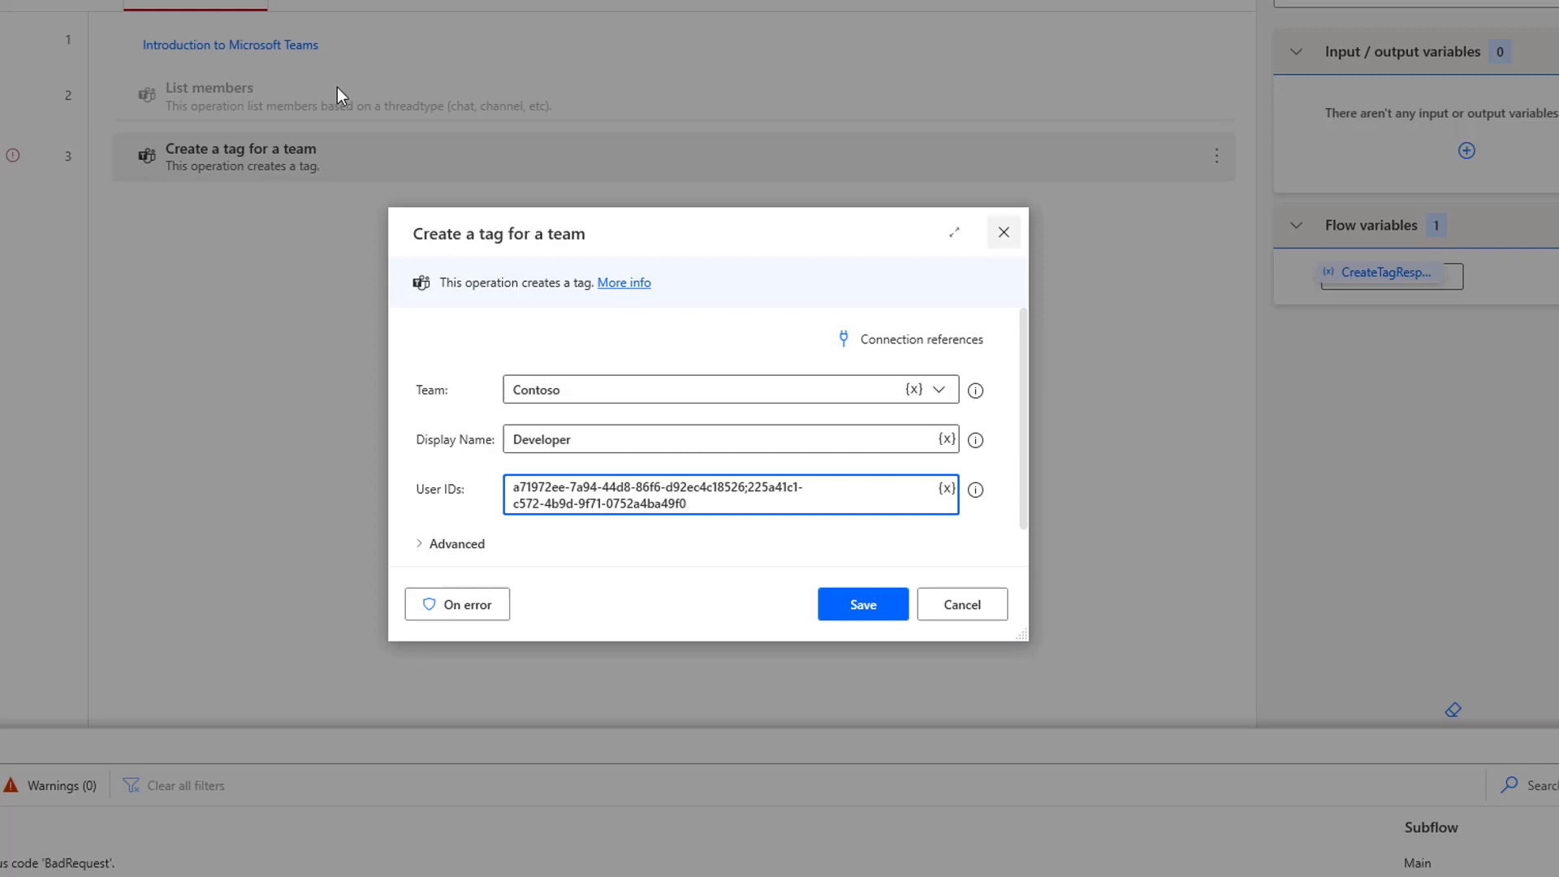
pyautogui.moveTo(1003, 231)
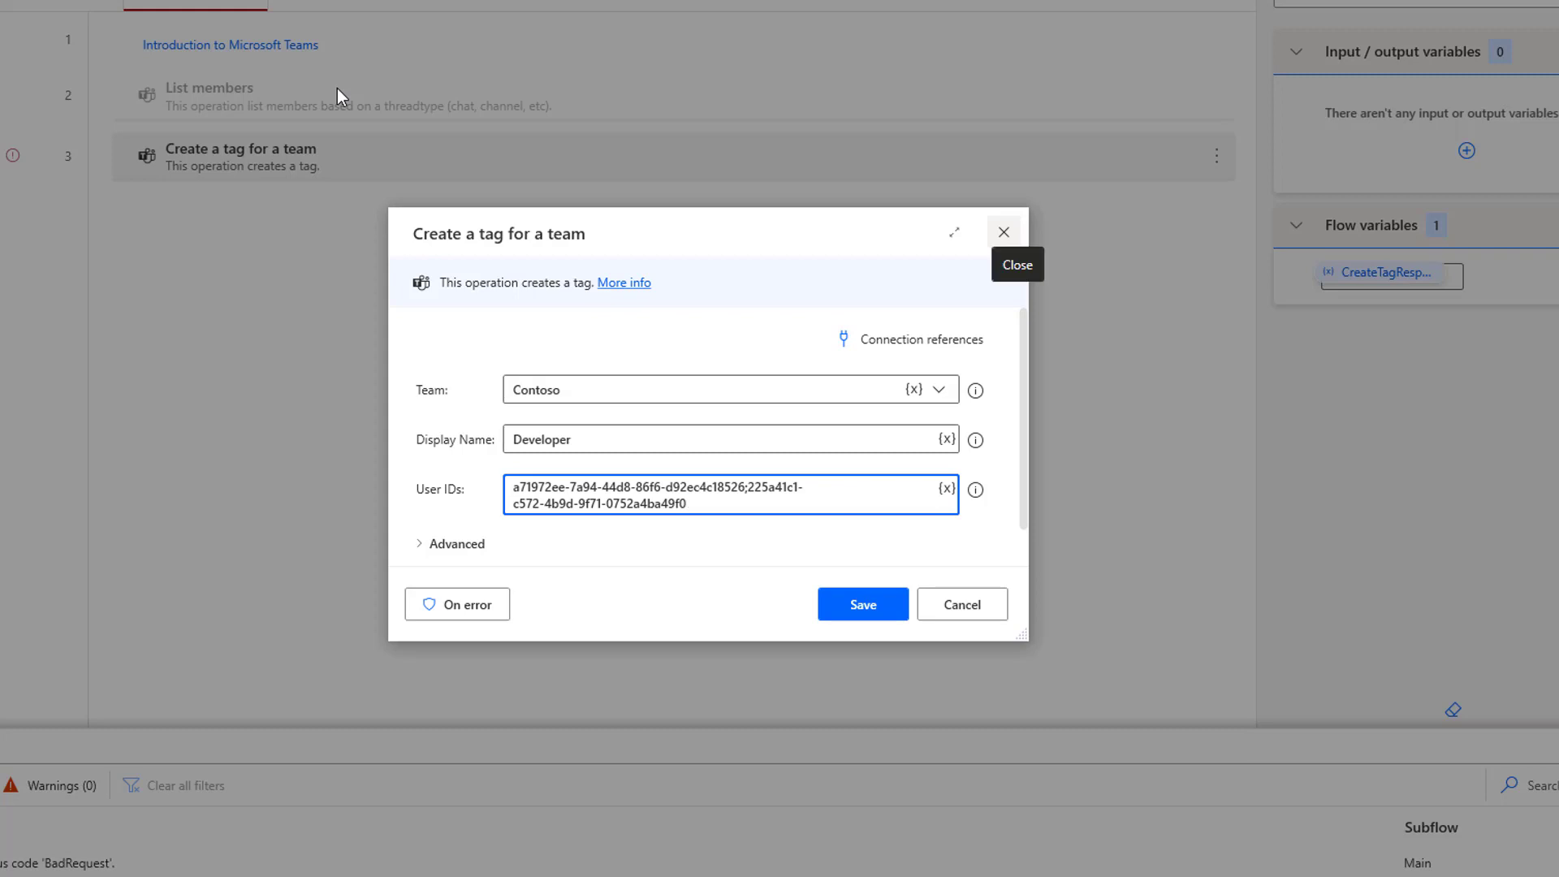
pyautogui.click(683, 503)
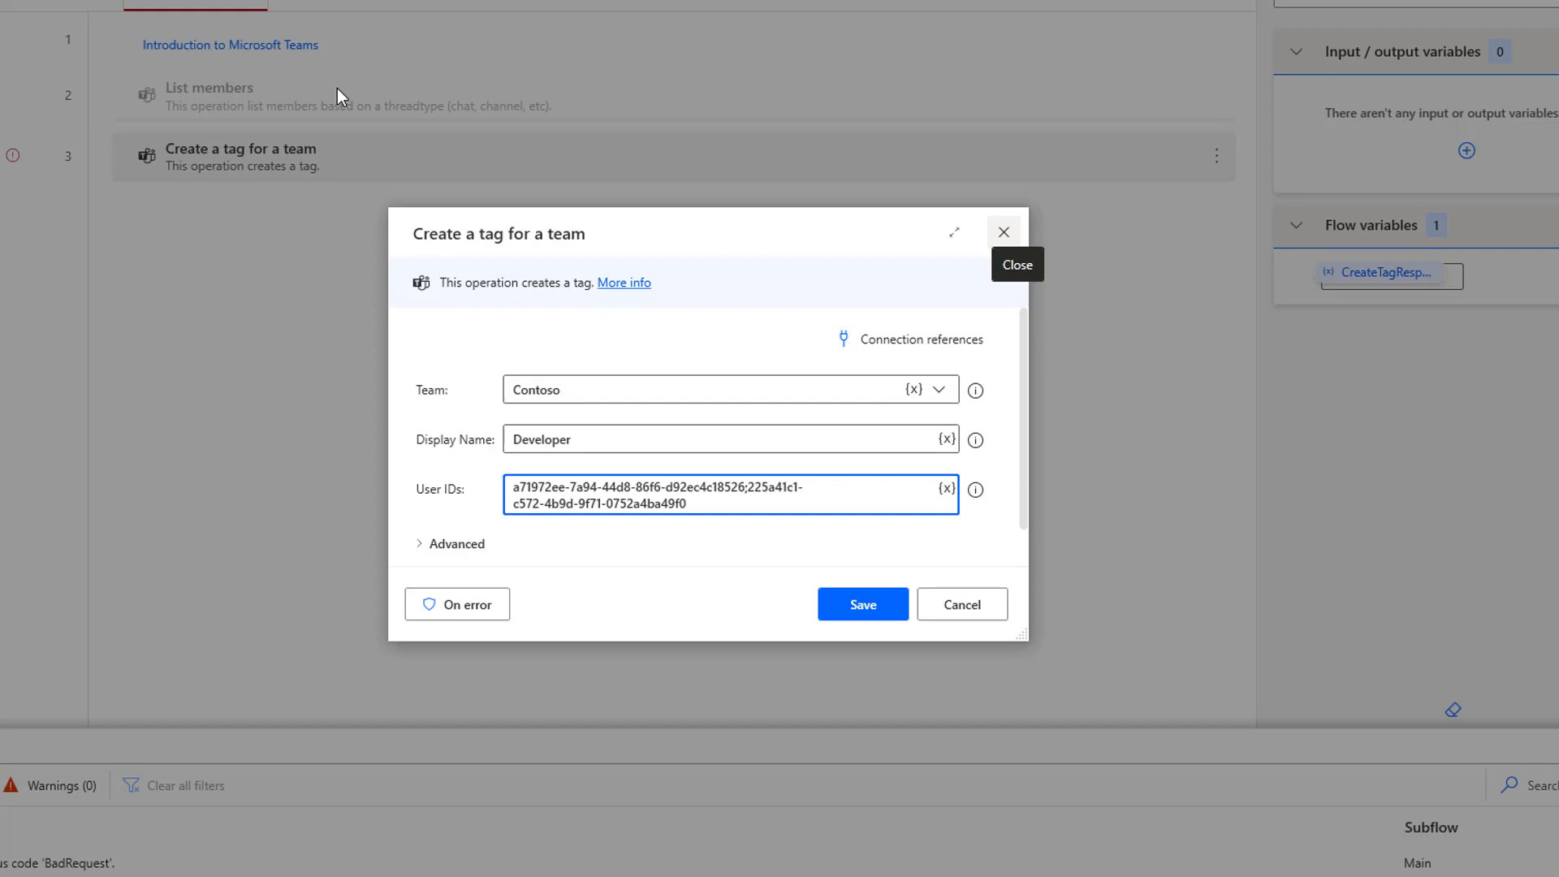
pyautogui.moveTo(572, 653)
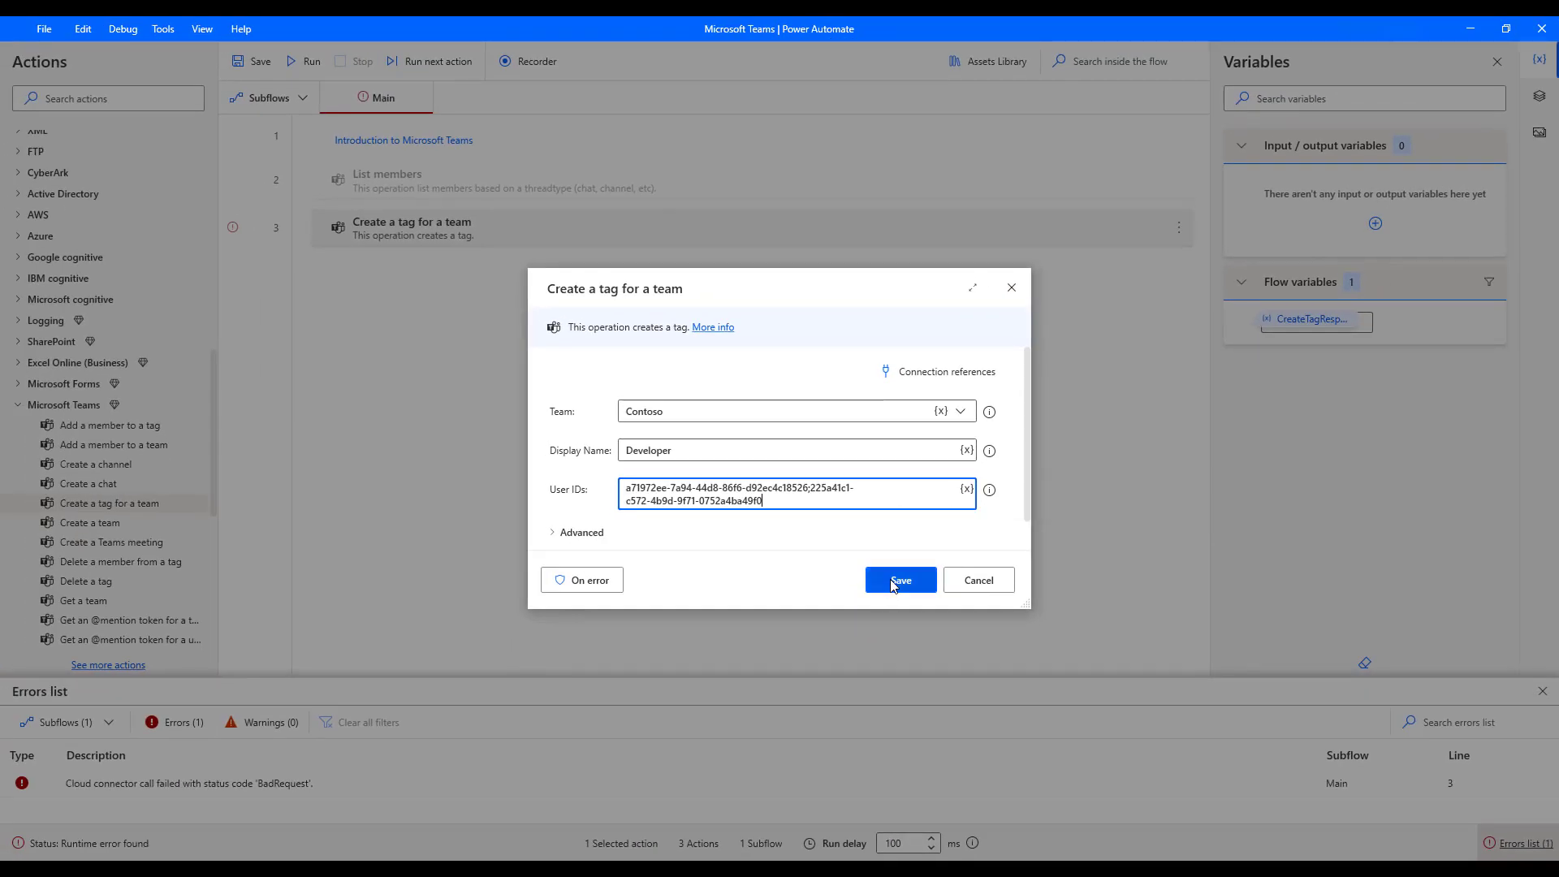
# - Save the tag action and rerun the flow to fill the CreateTagResponse variable
pyautogui.click(898, 580)
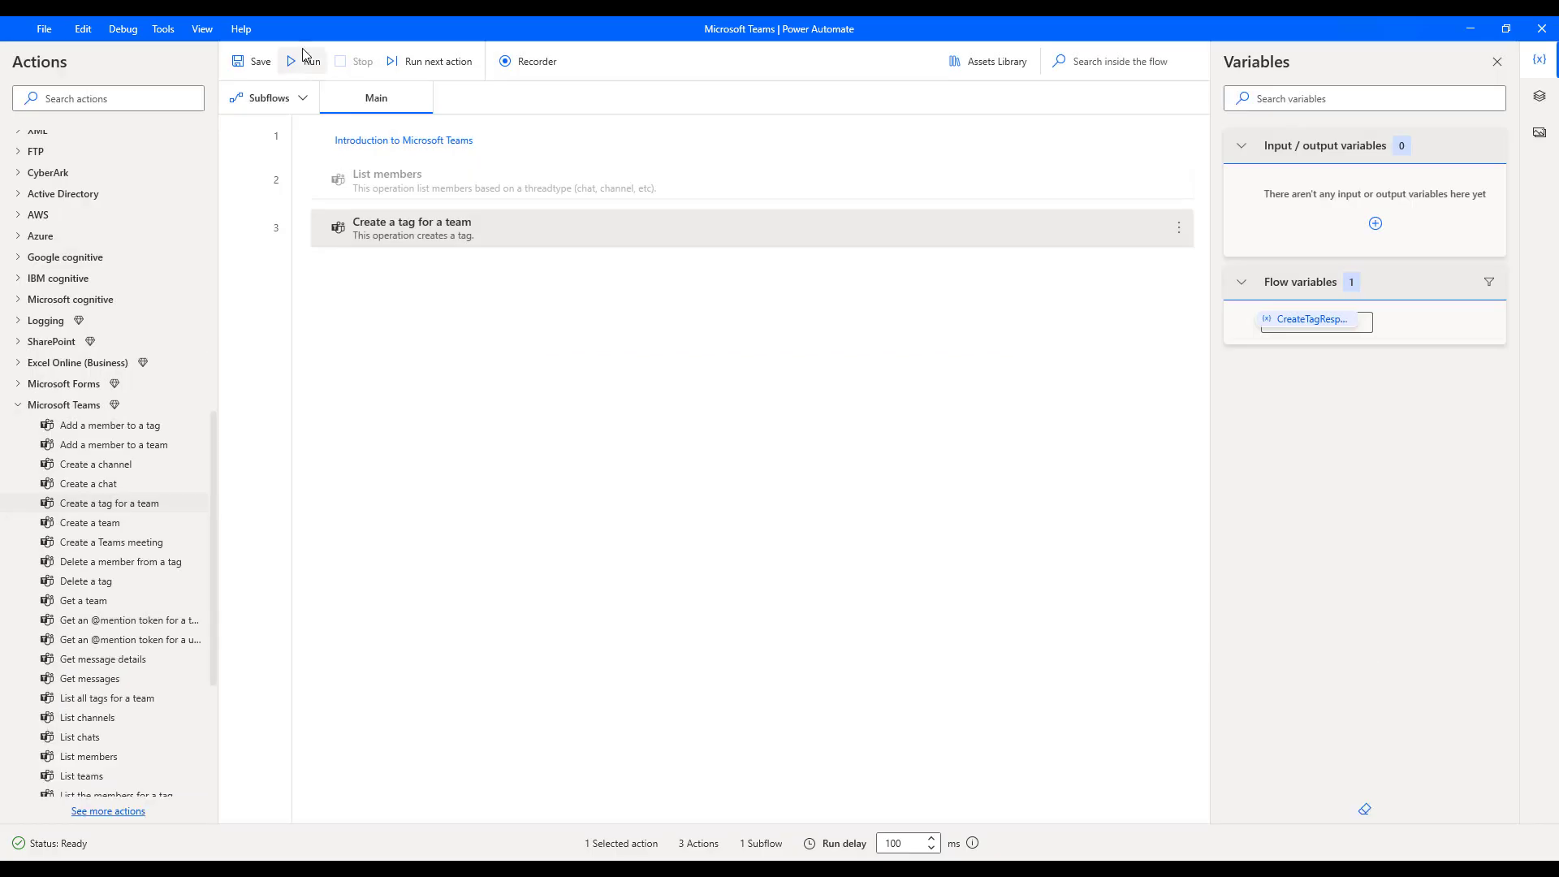
pyautogui.click(305, 61)
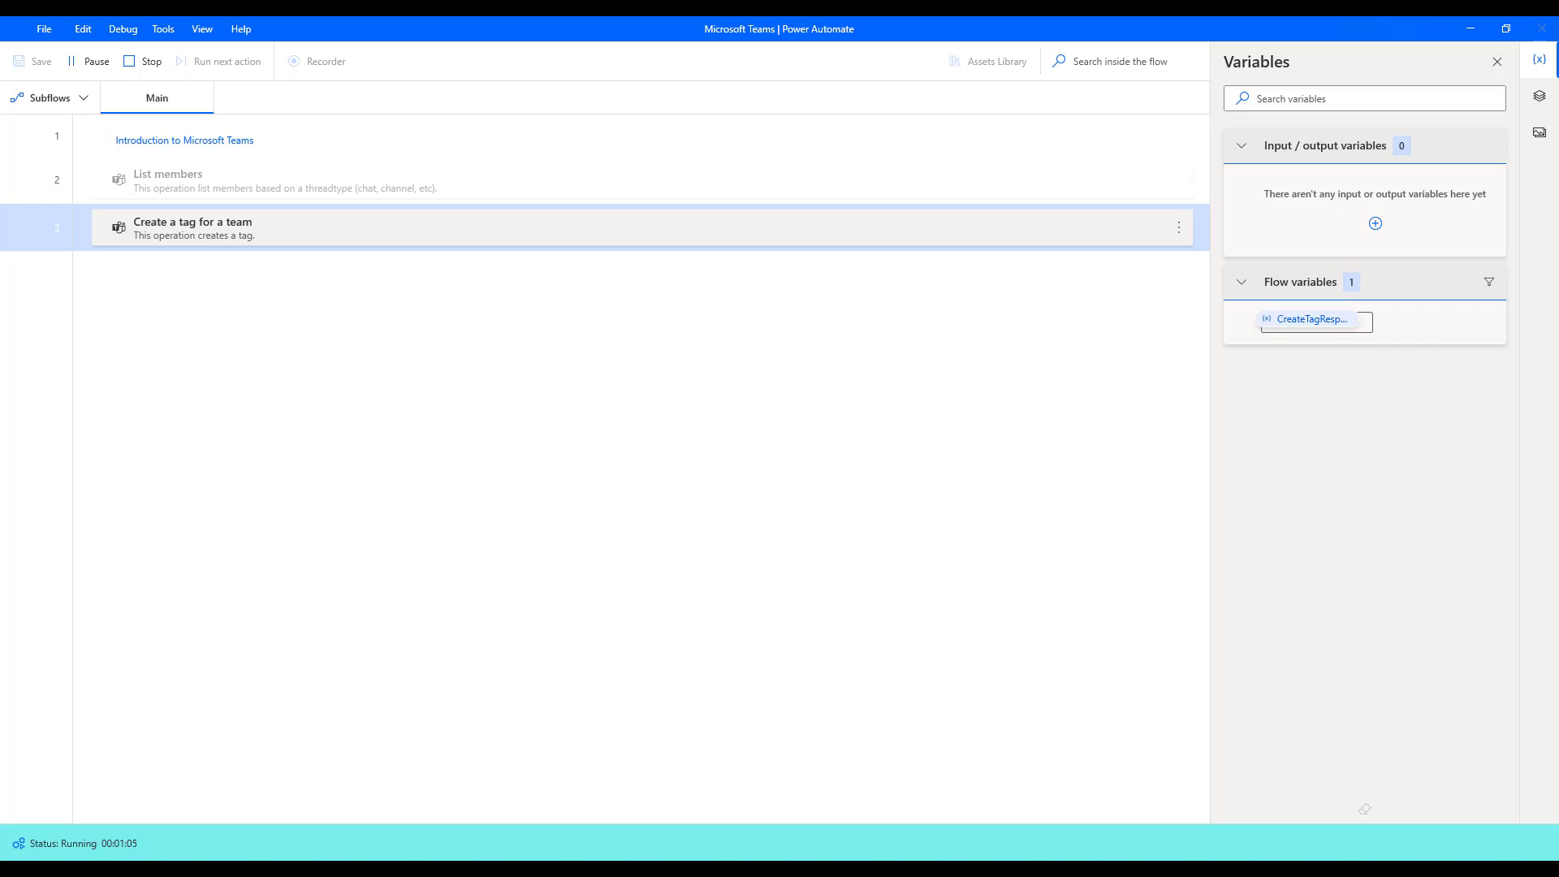
pyautogui.click(151, 61)
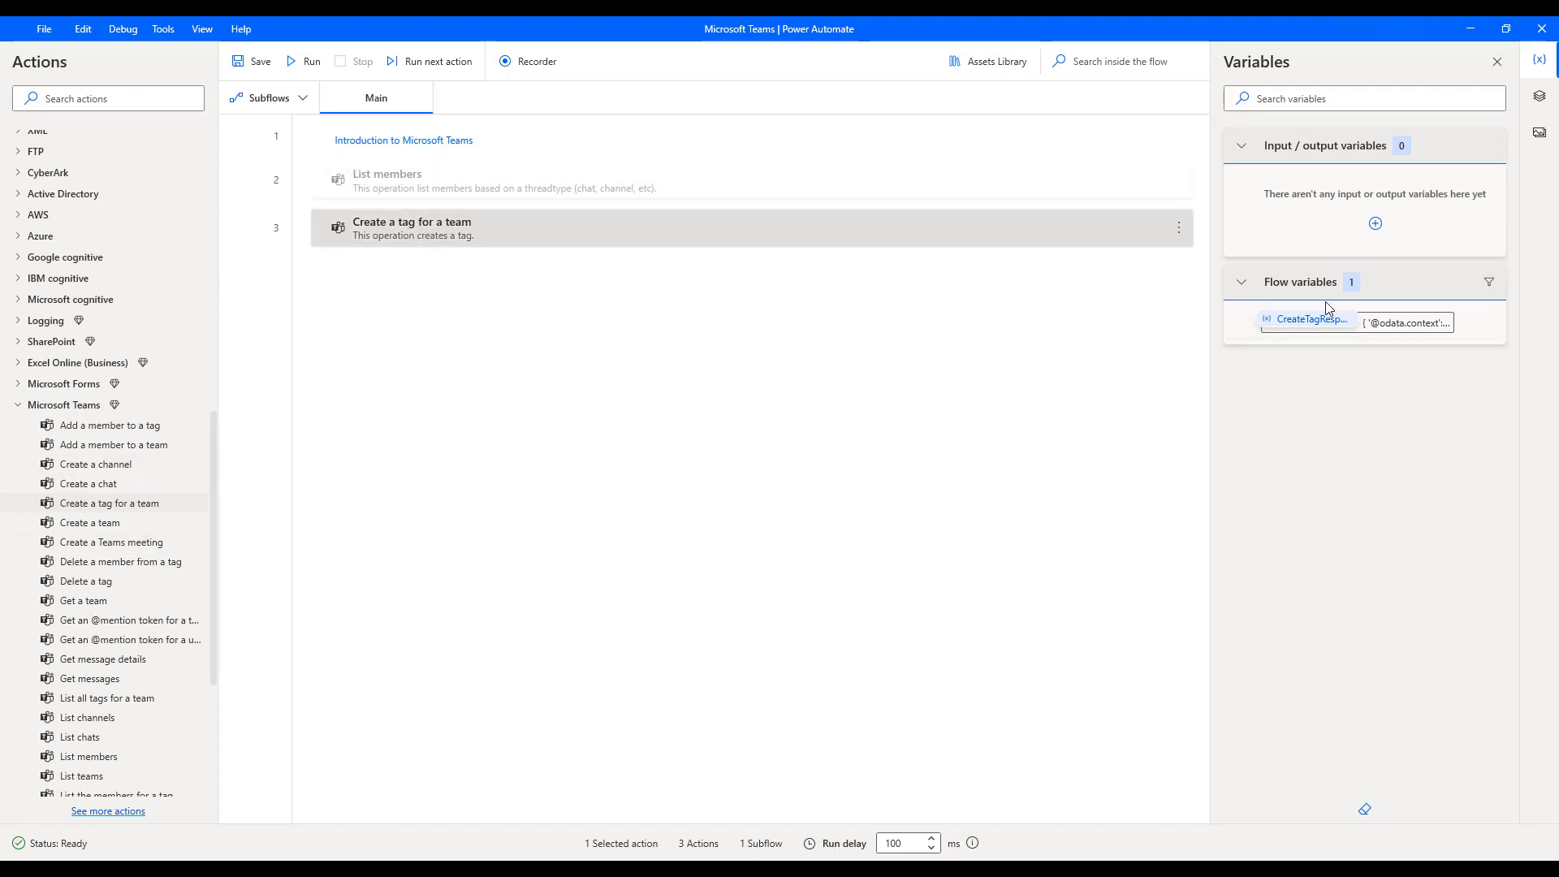
pyautogui.moveTo(1312, 322)
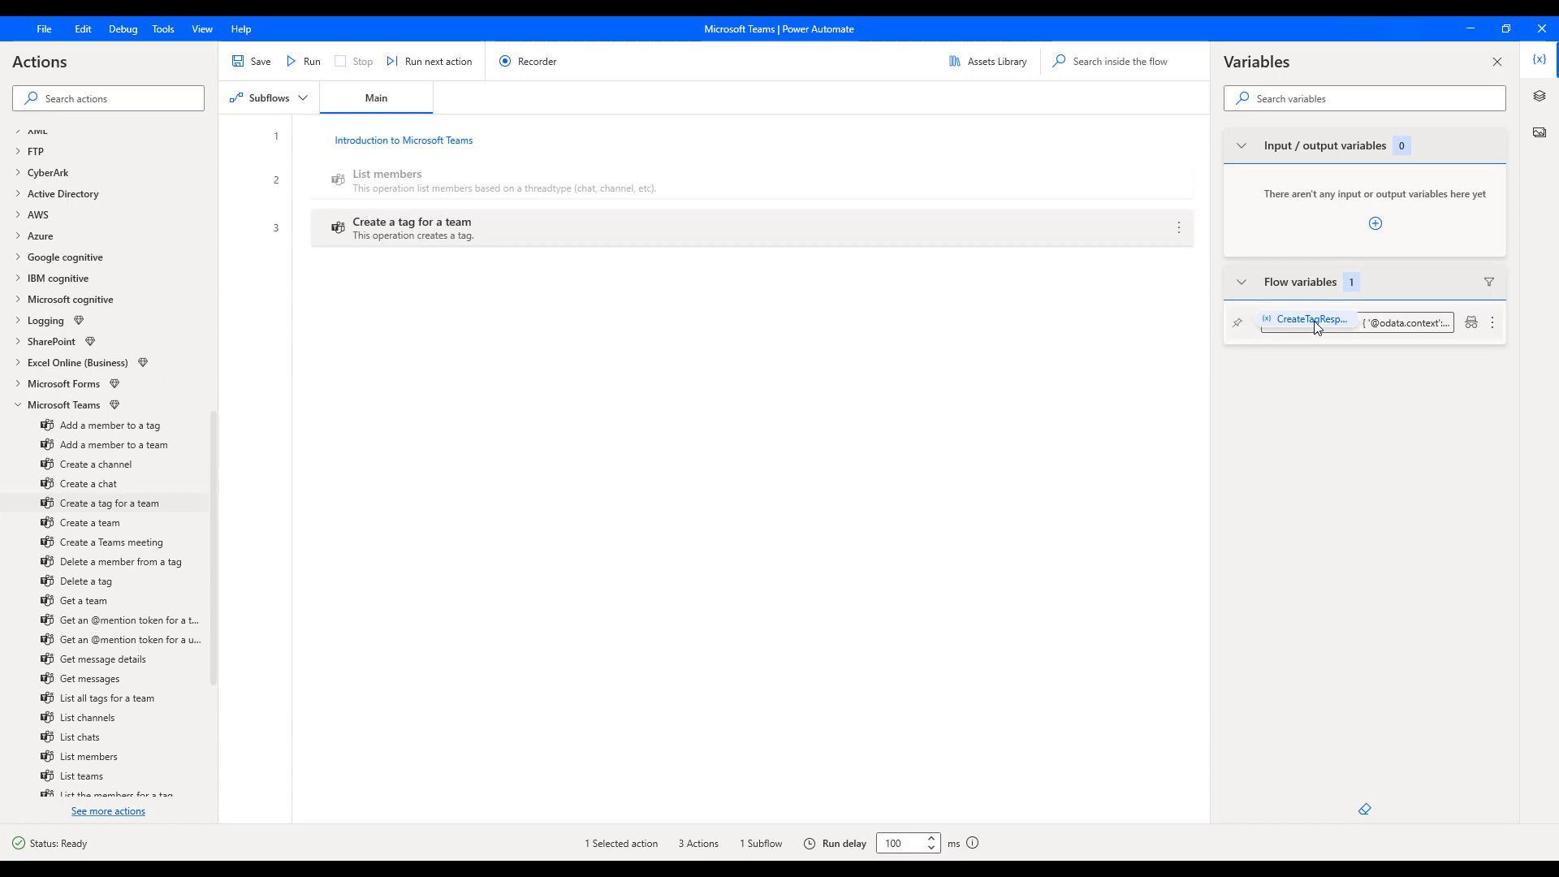
pyautogui.moveTo(1312, 320)
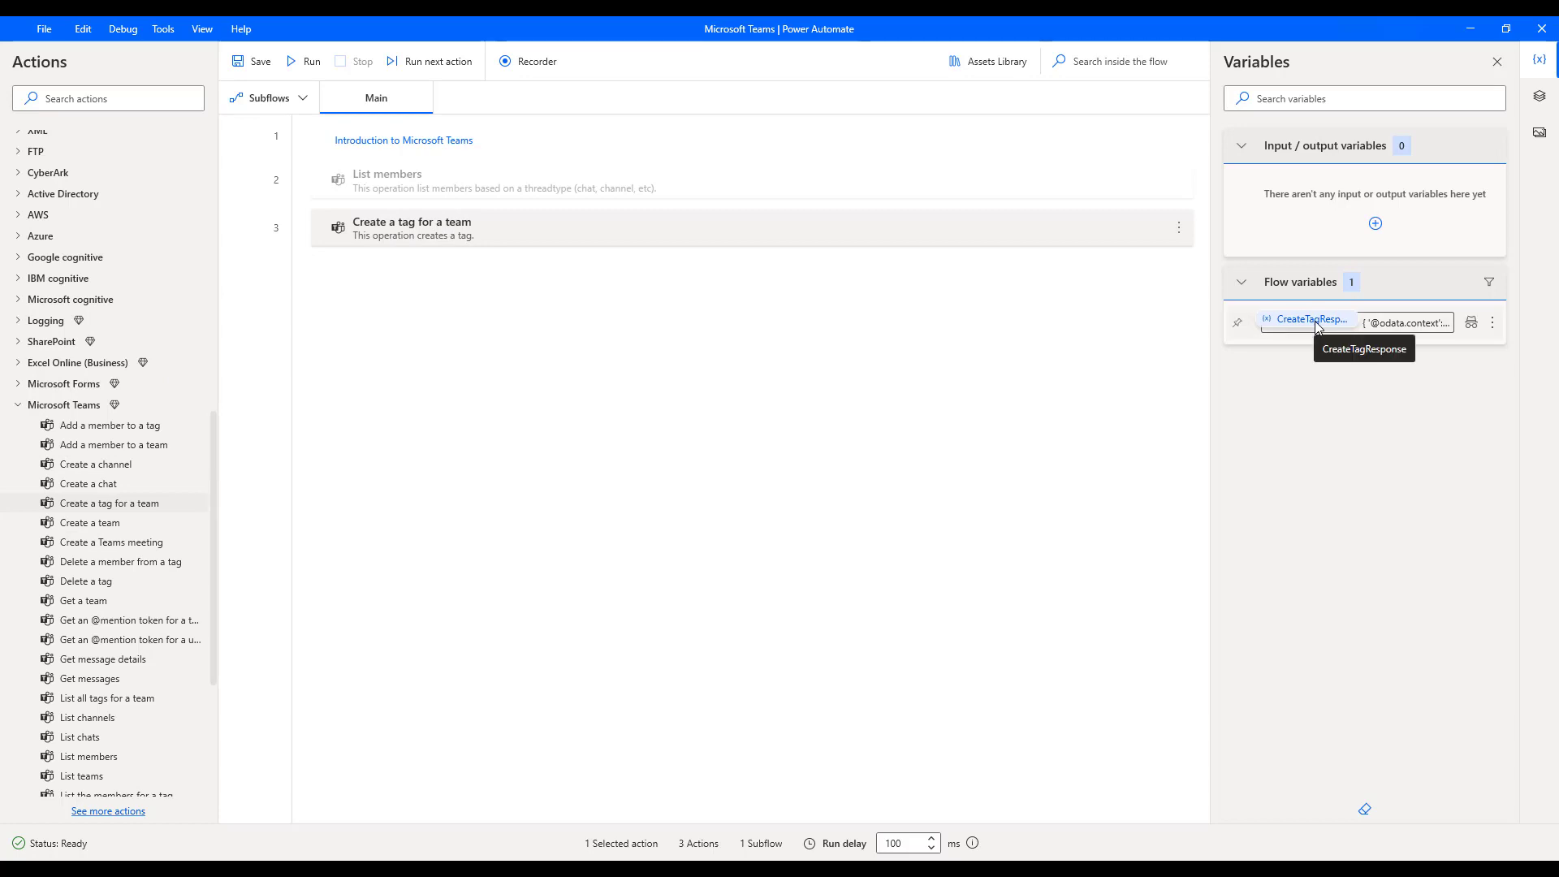
pyautogui.click(1308, 321)
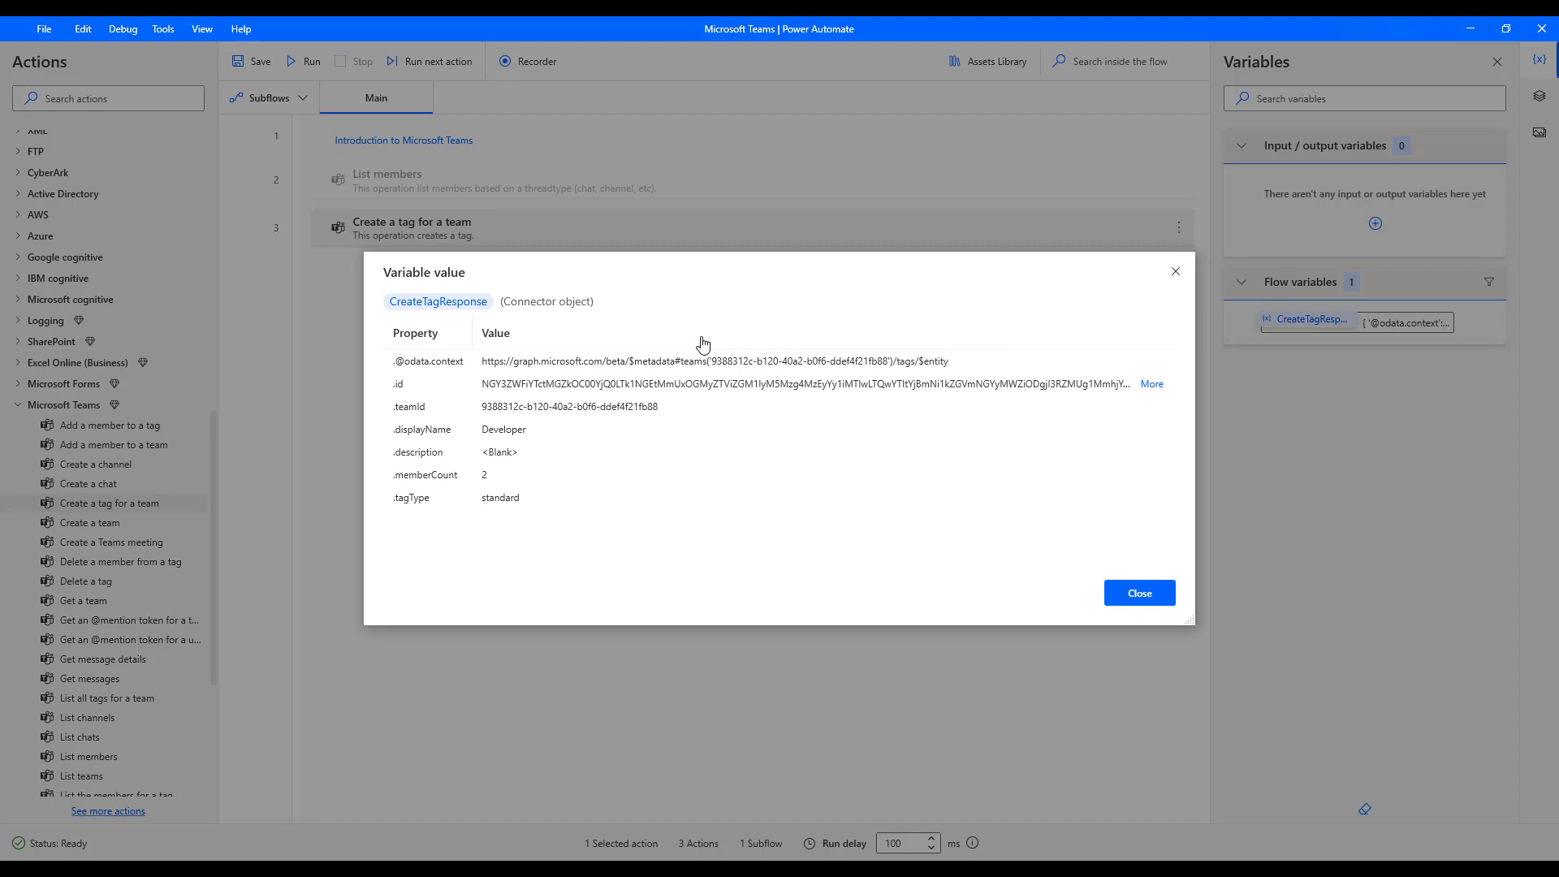
pyautogui.moveTo(440, 289)
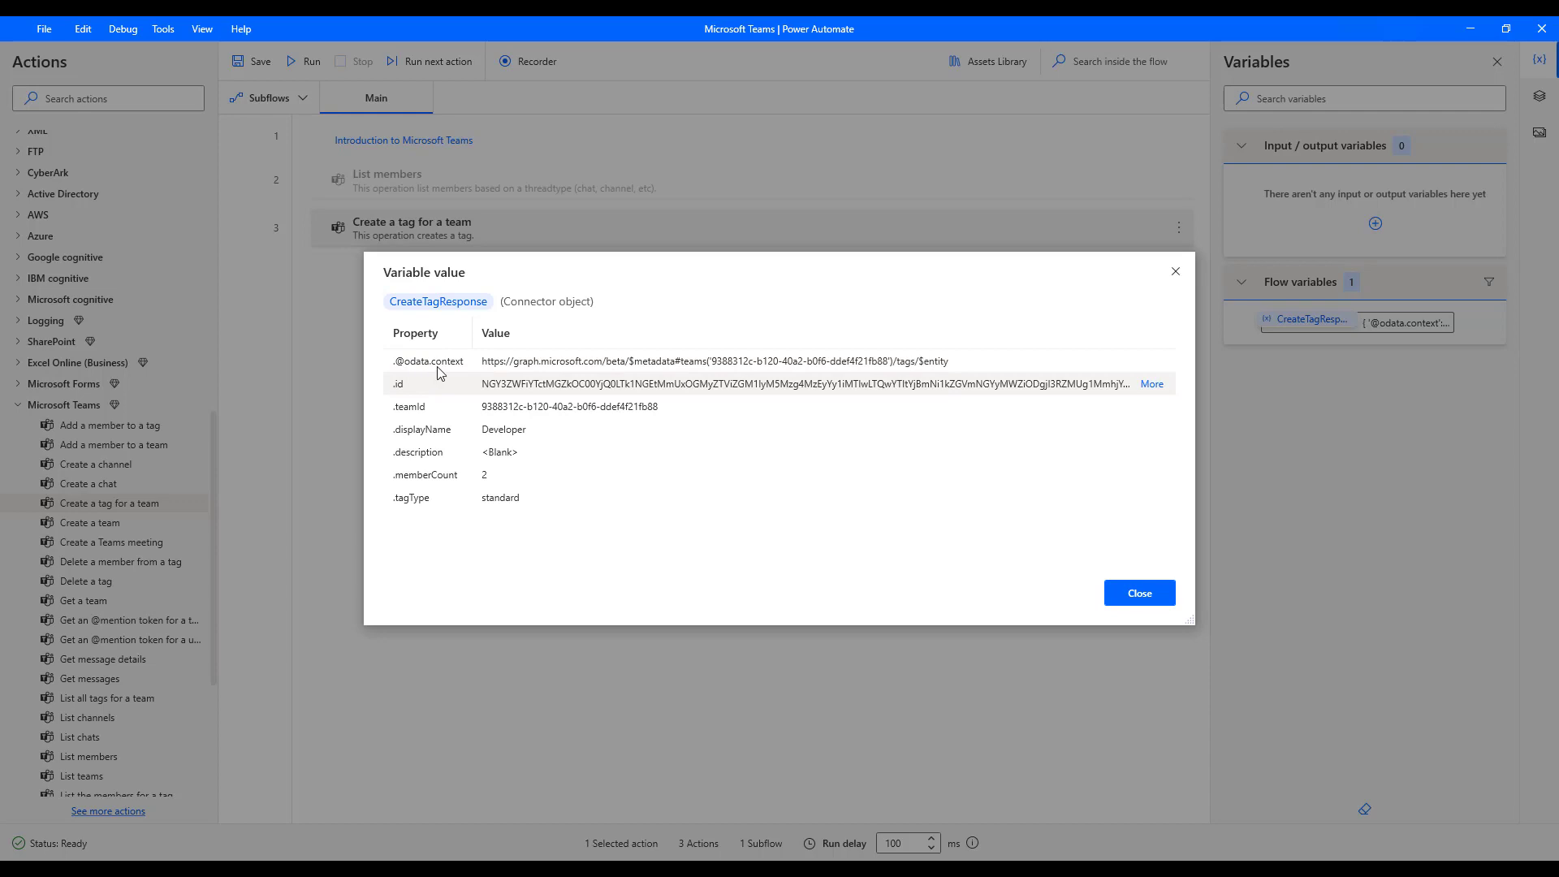
pyautogui.moveTo(422, 388)
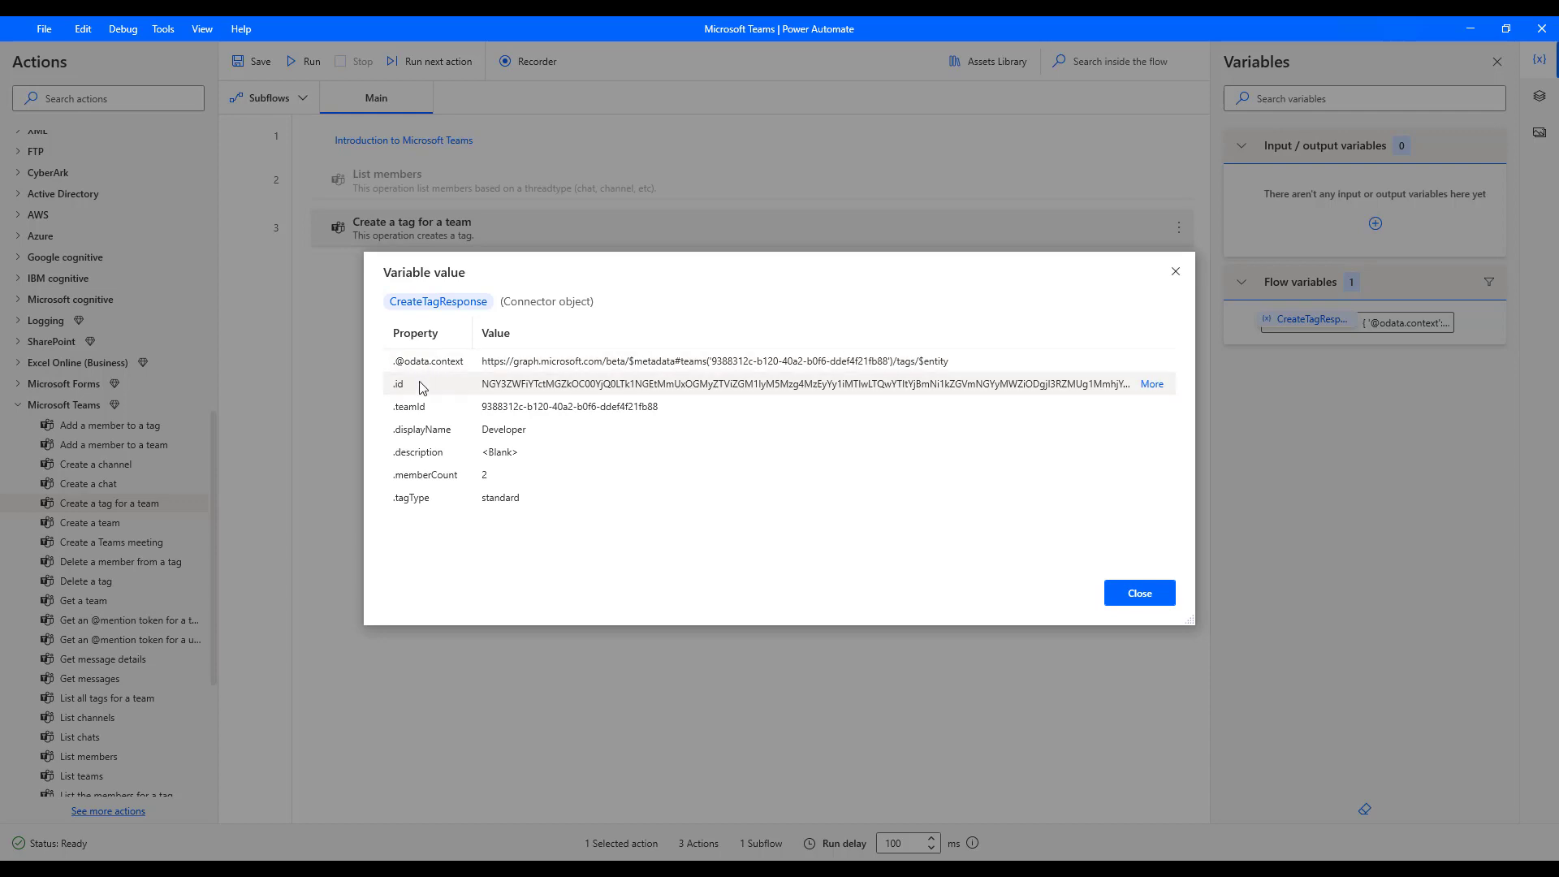
pyautogui.moveTo(424, 381)
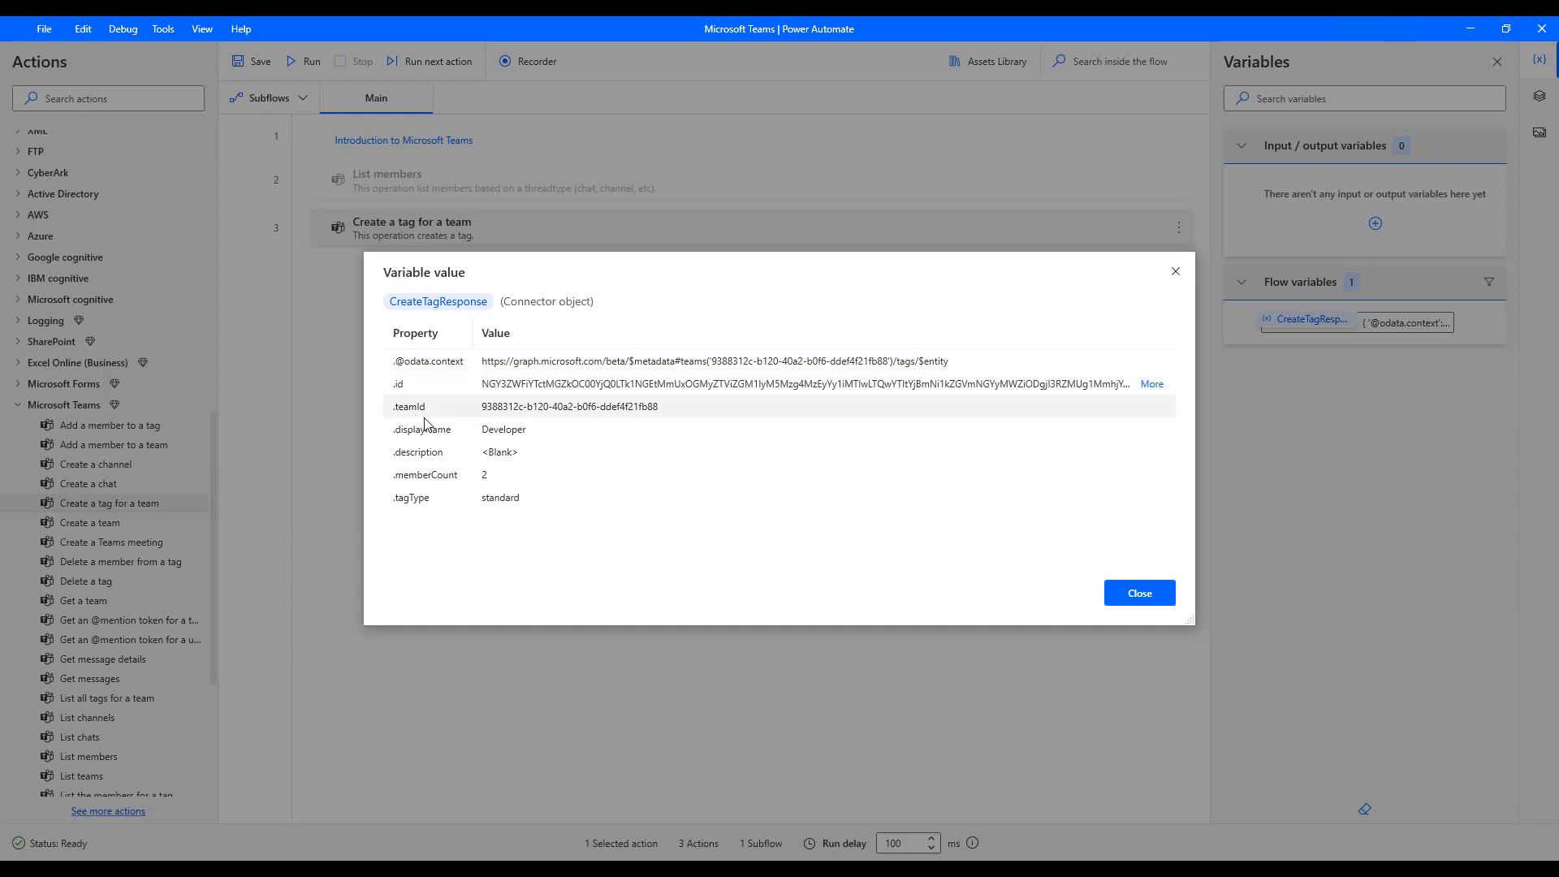
pyautogui.moveTo(513, 431)
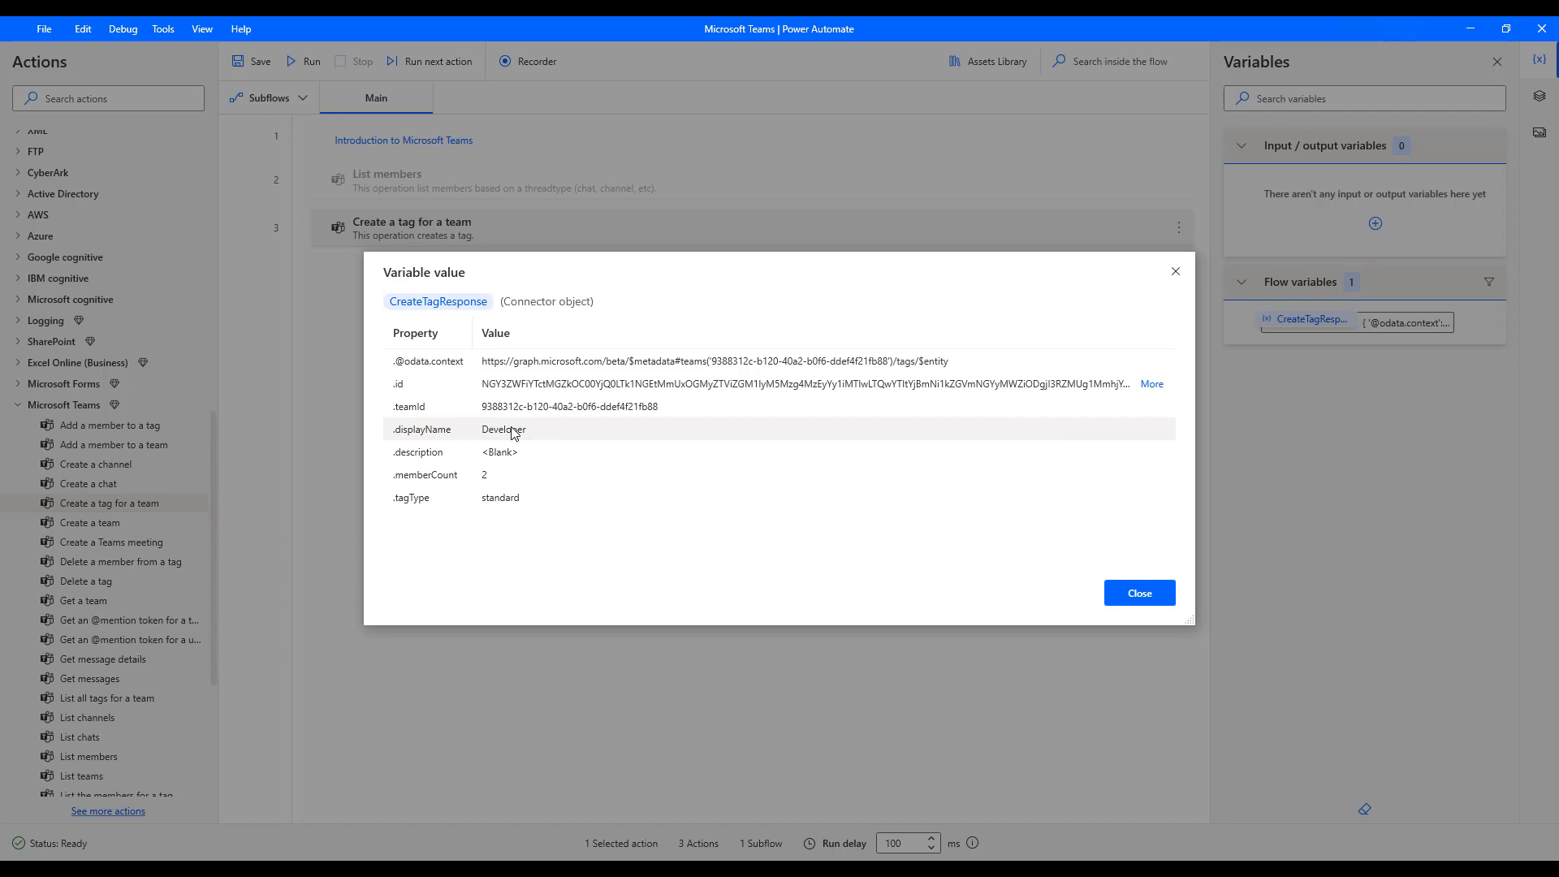
pyautogui.moveTo(431, 458)
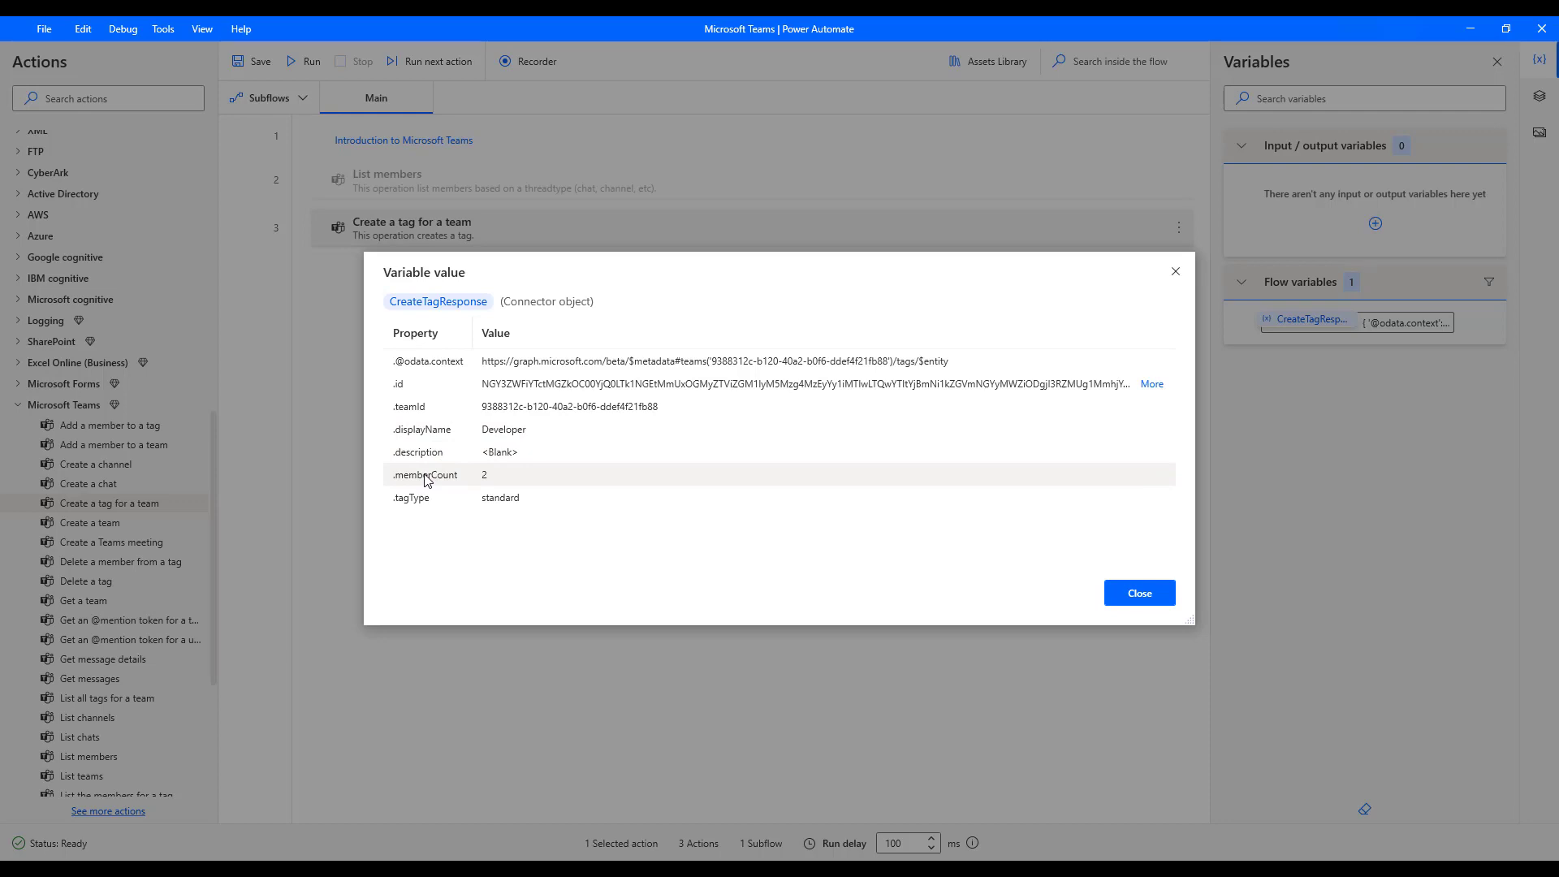
pyautogui.moveTo(497, 475)
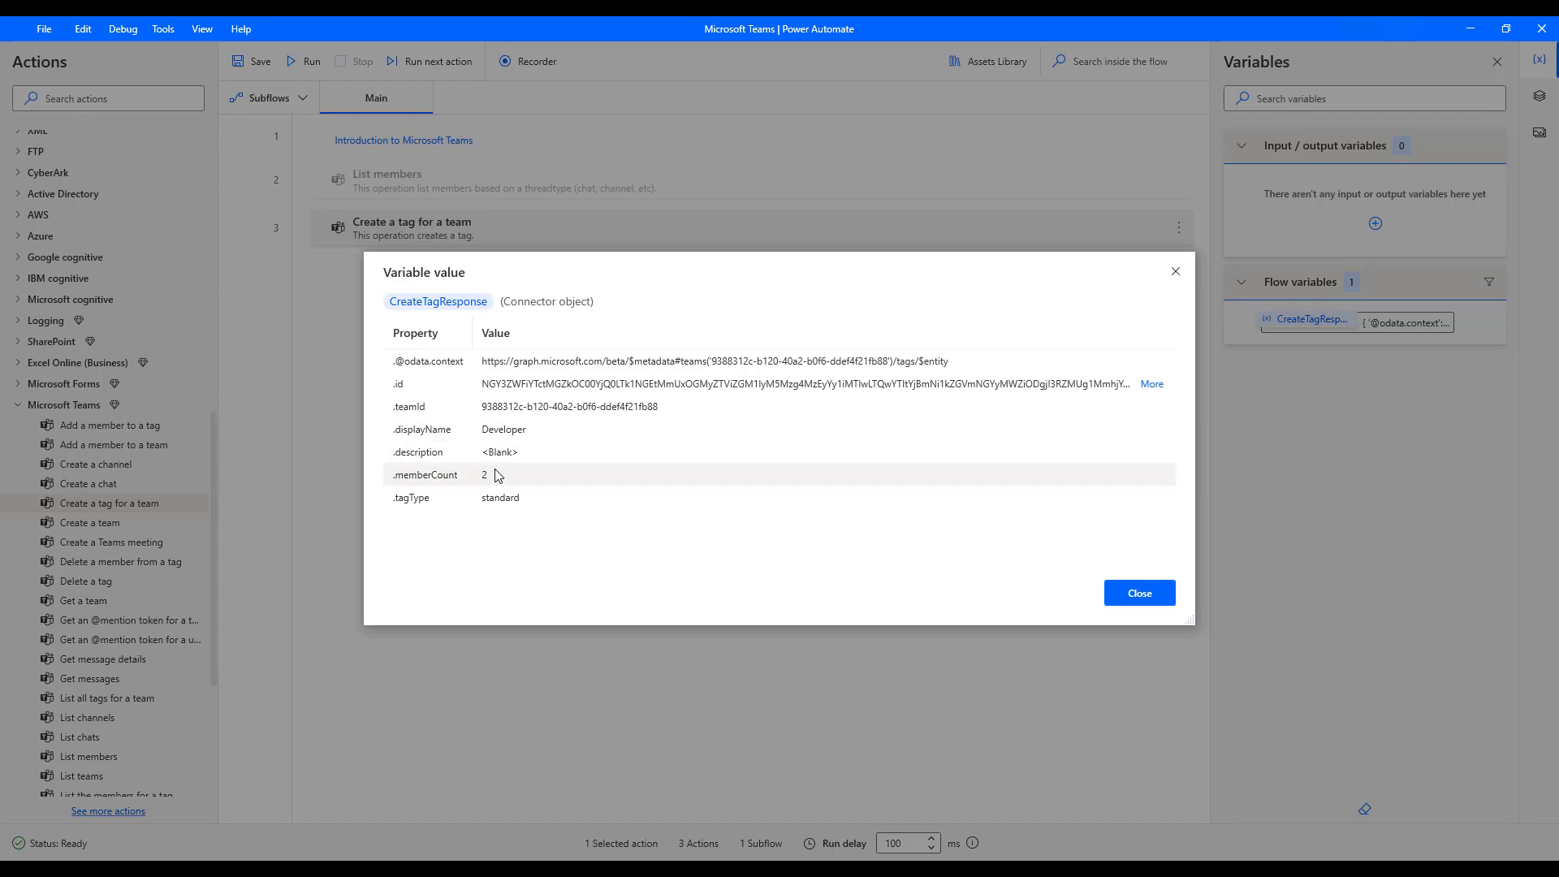
pyautogui.moveTo(430, 376)
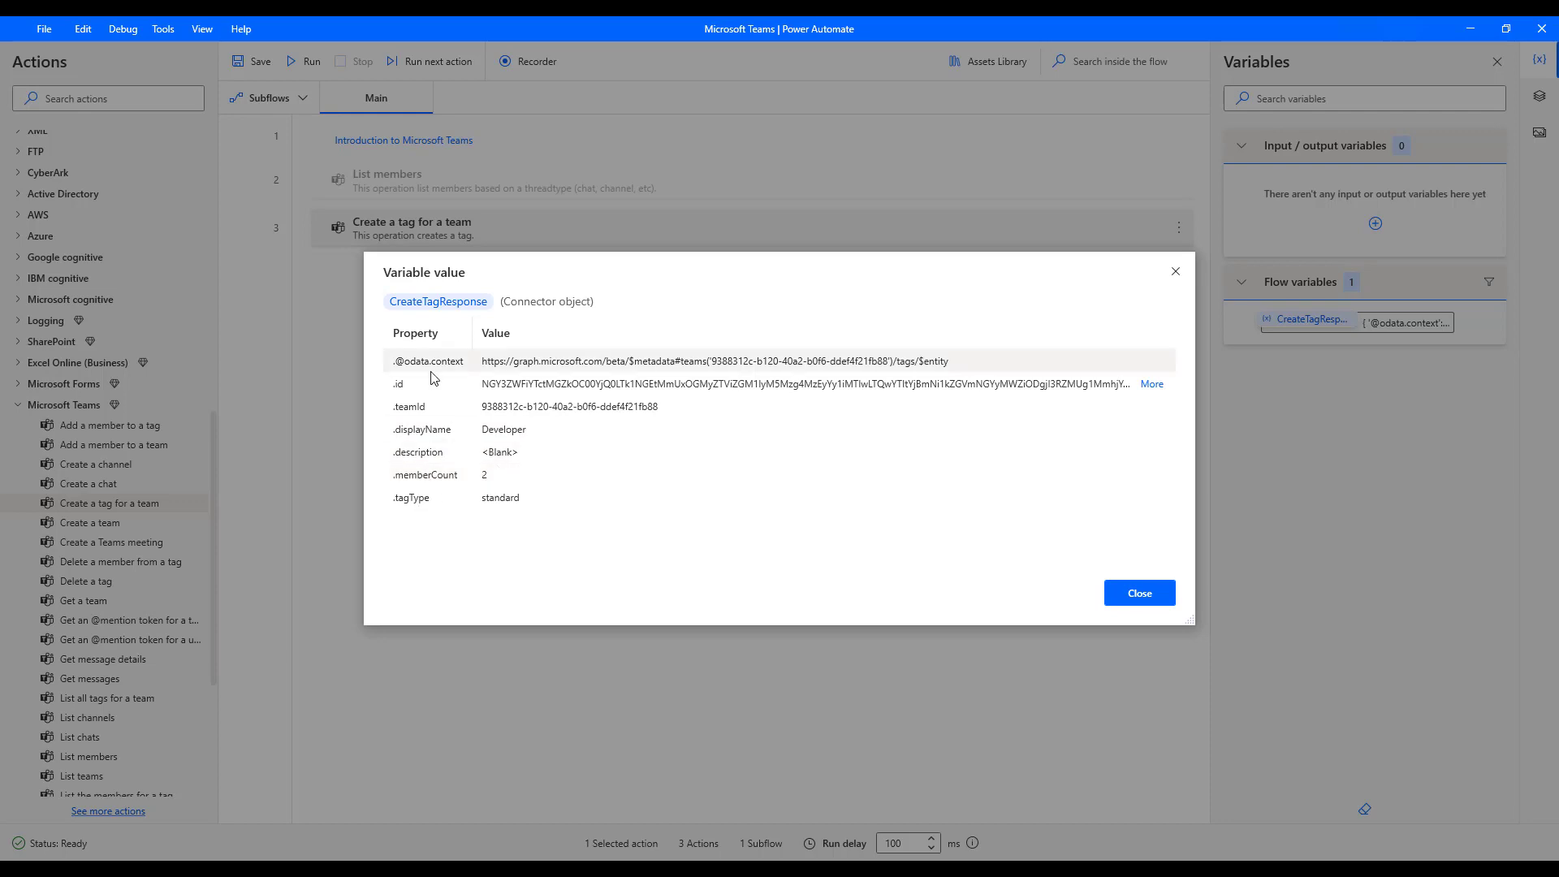
pyautogui.moveTo(435, 384)
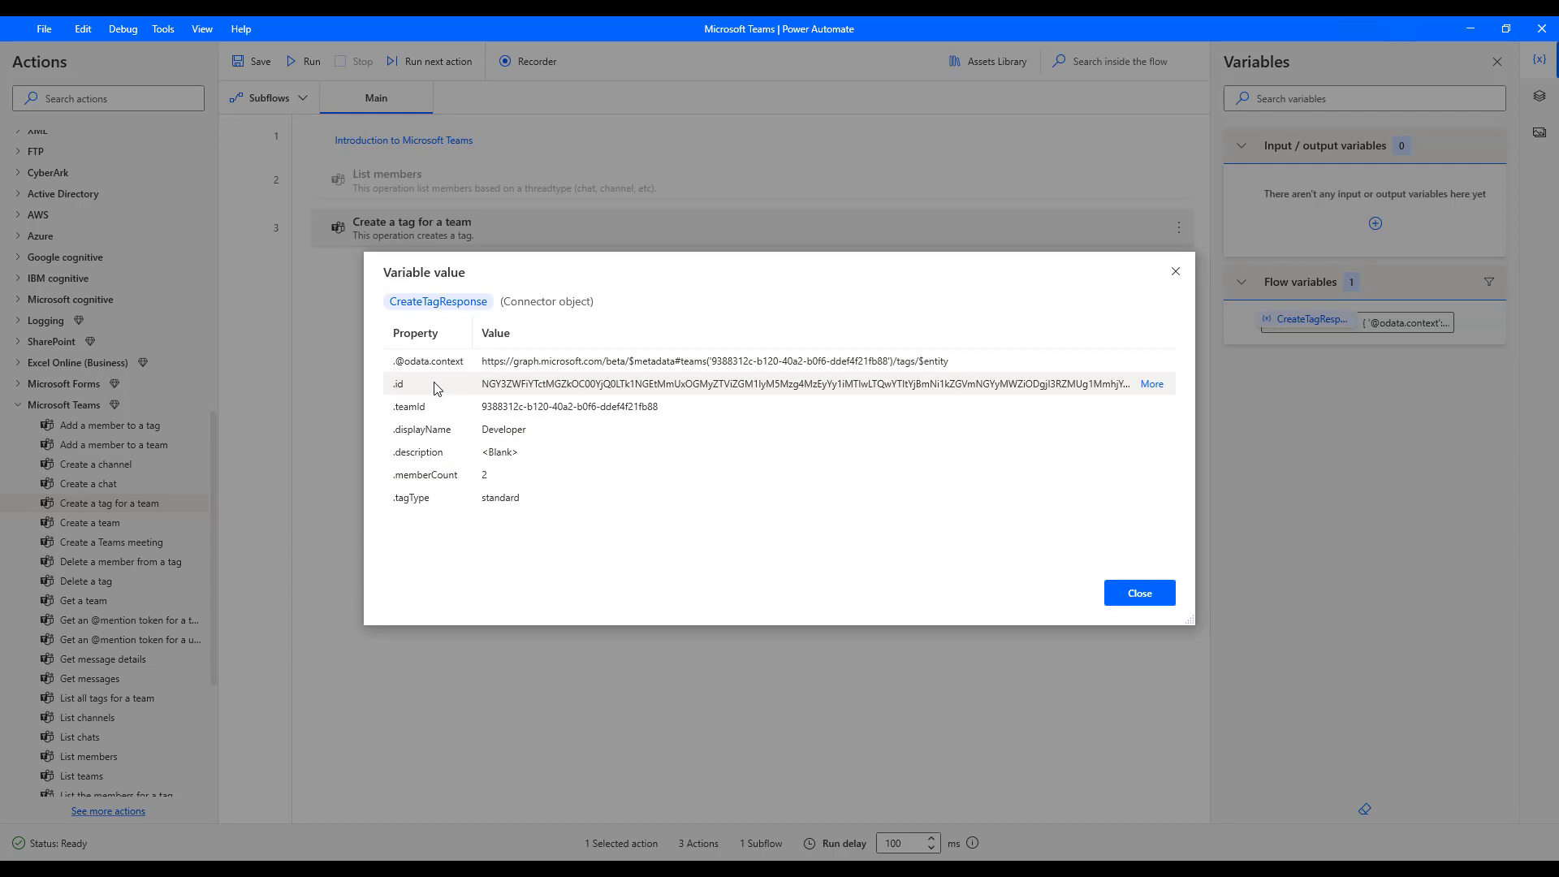
pyautogui.moveTo(422, 399)
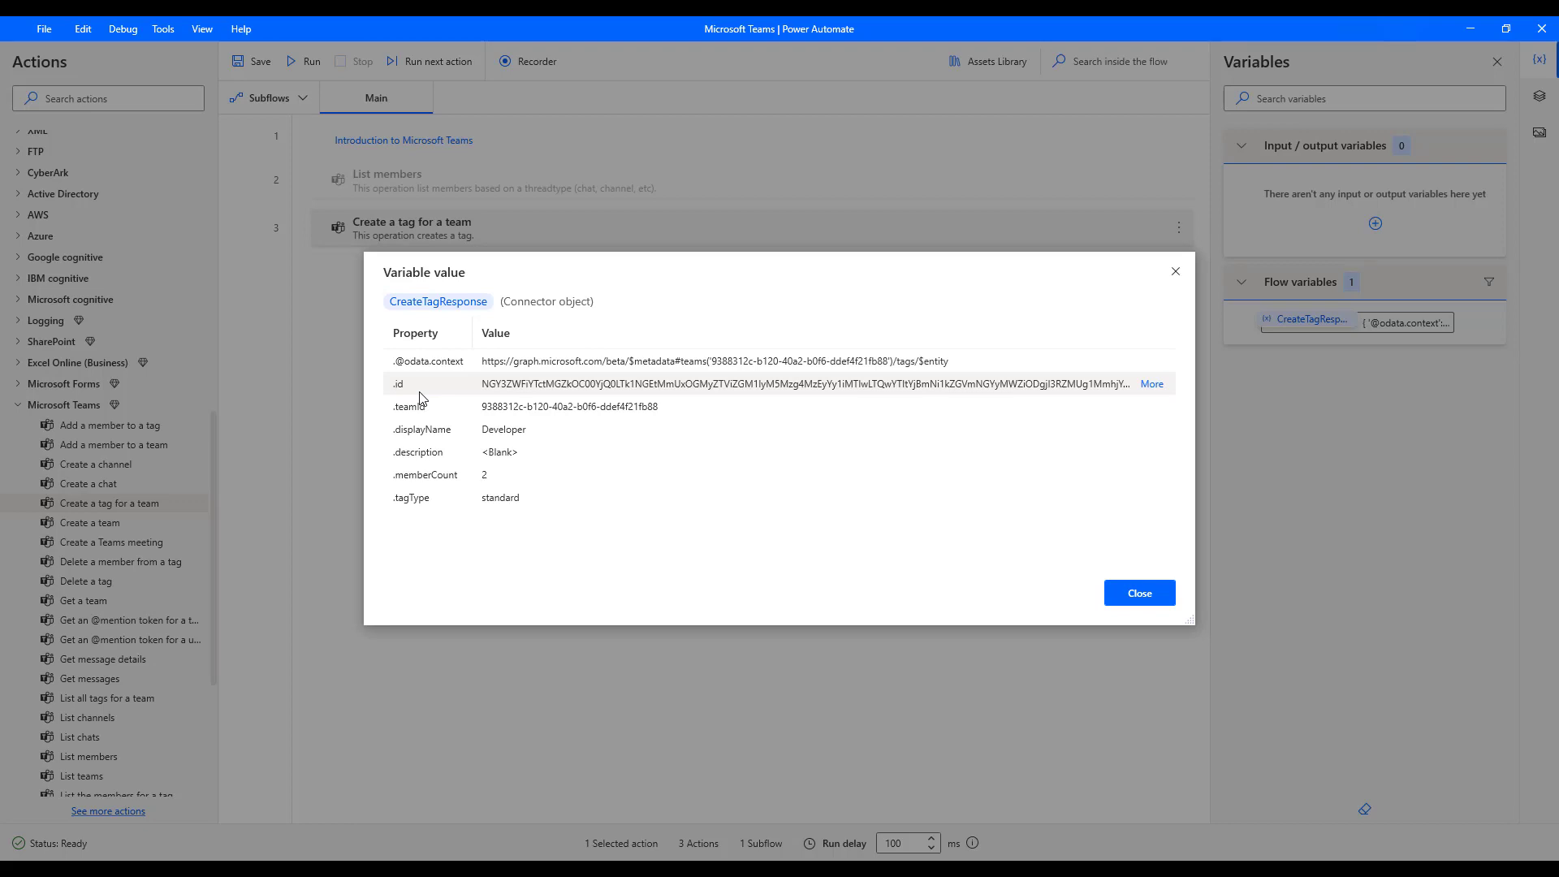
pyautogui.moveTo(1138, 593)
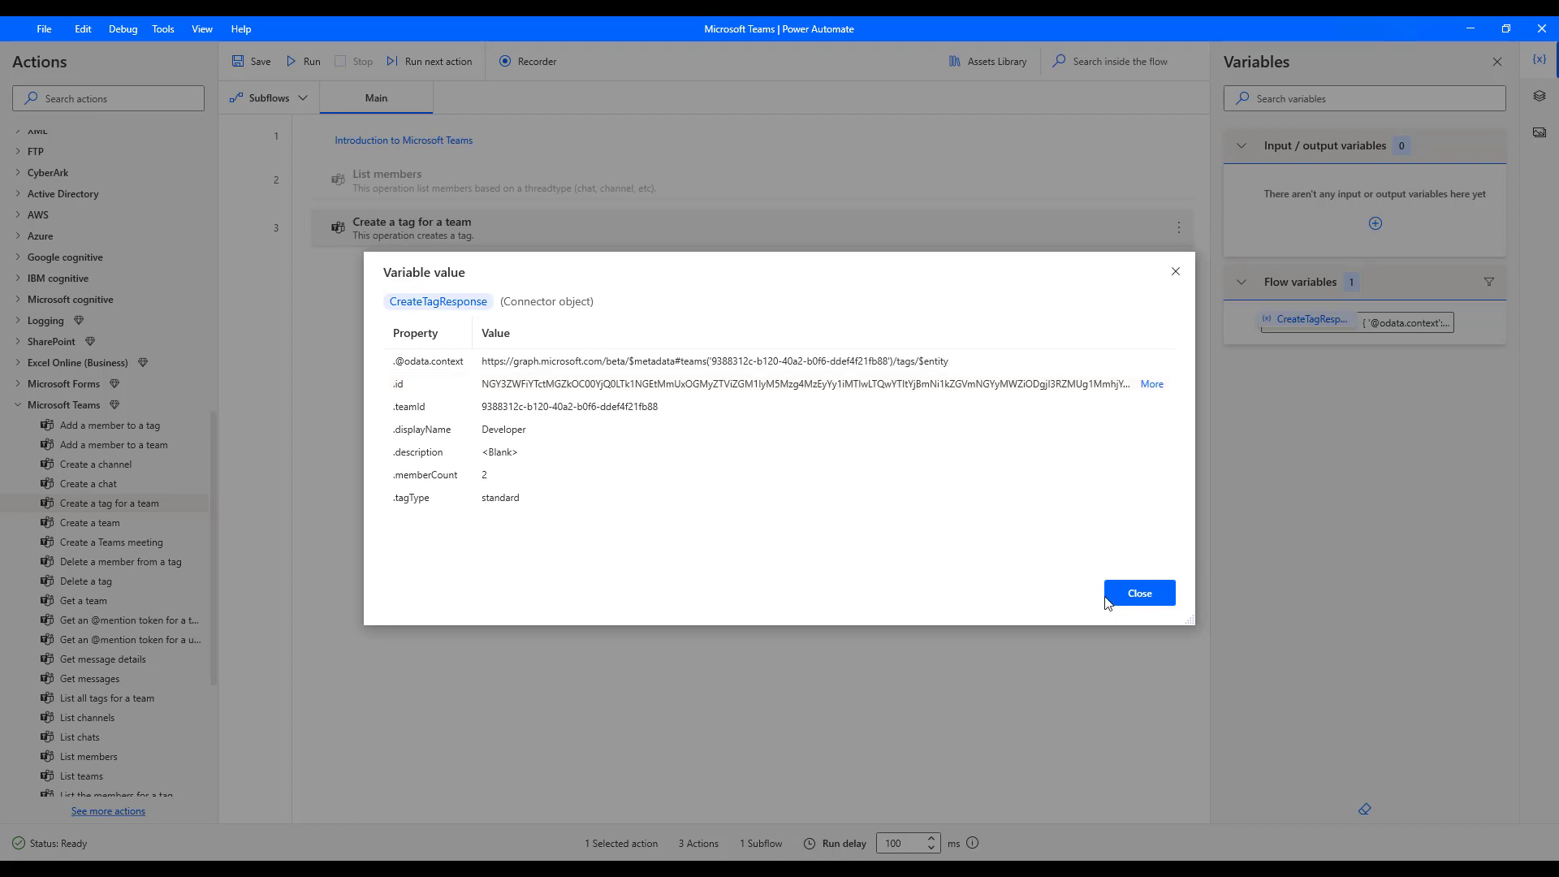
pyautogui.click(1138, 592)
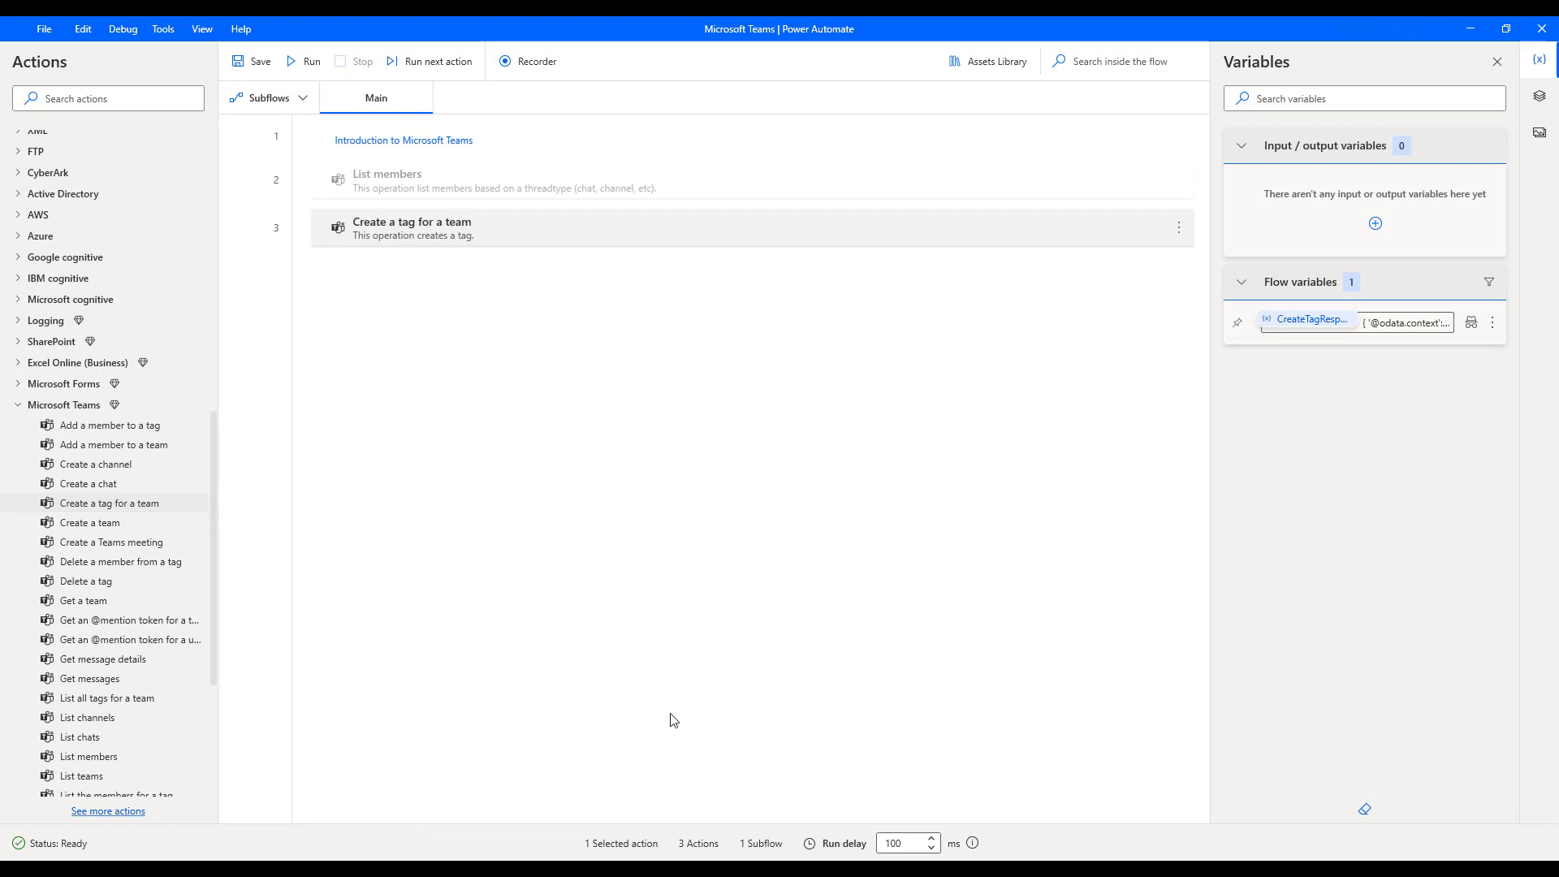
pyautogui.moveTo(553, 788)
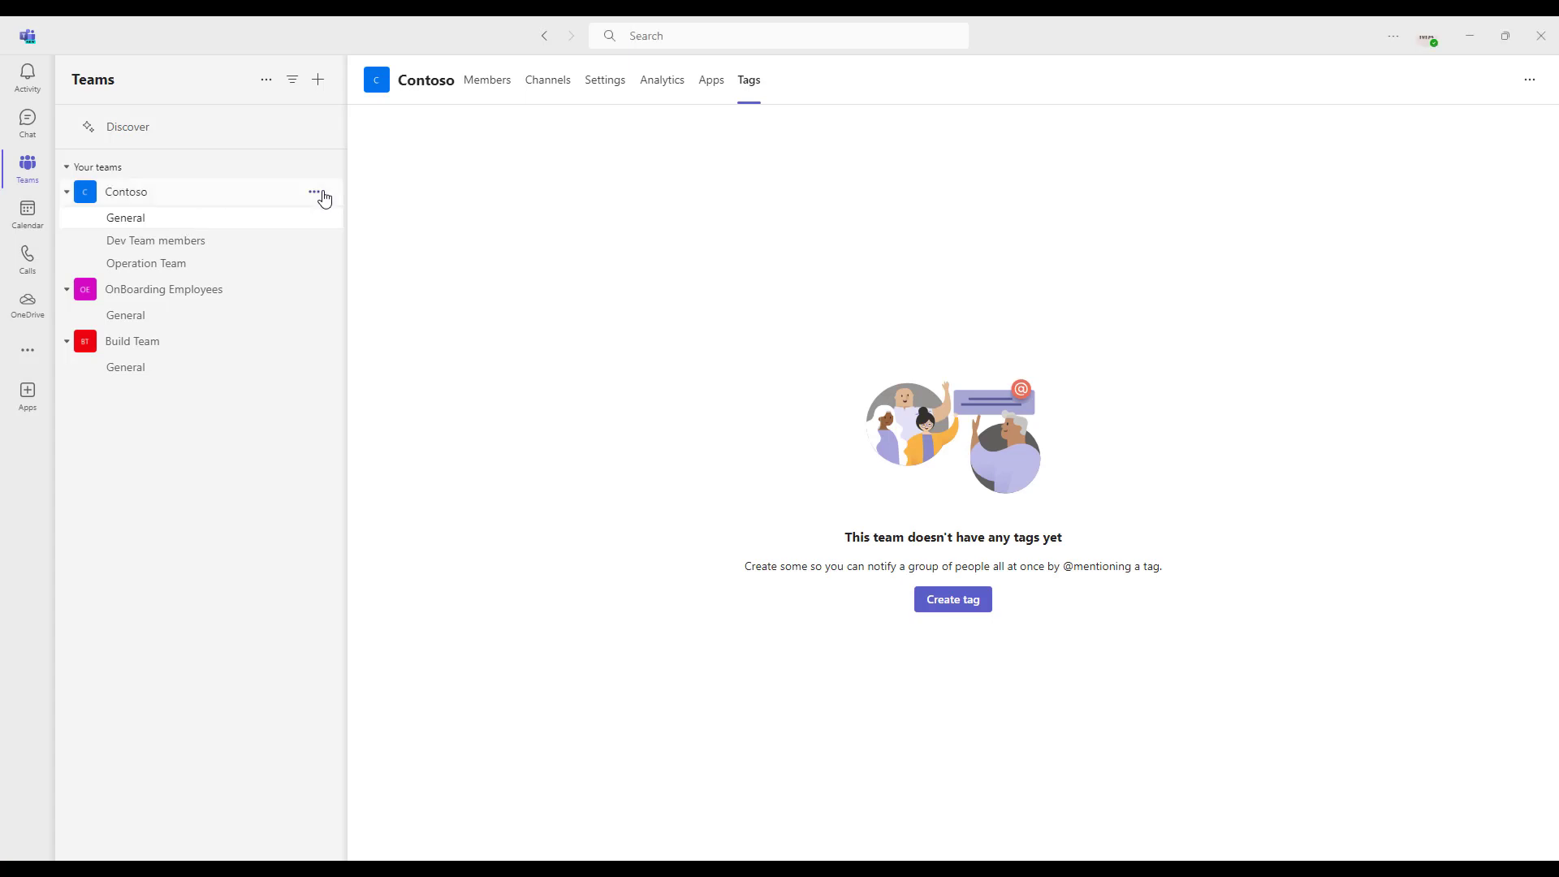
# - Open Contoso's Manage tags page and expand Other tags to reveal the 2-member Developer tag
pyautogui.click(316, 192)
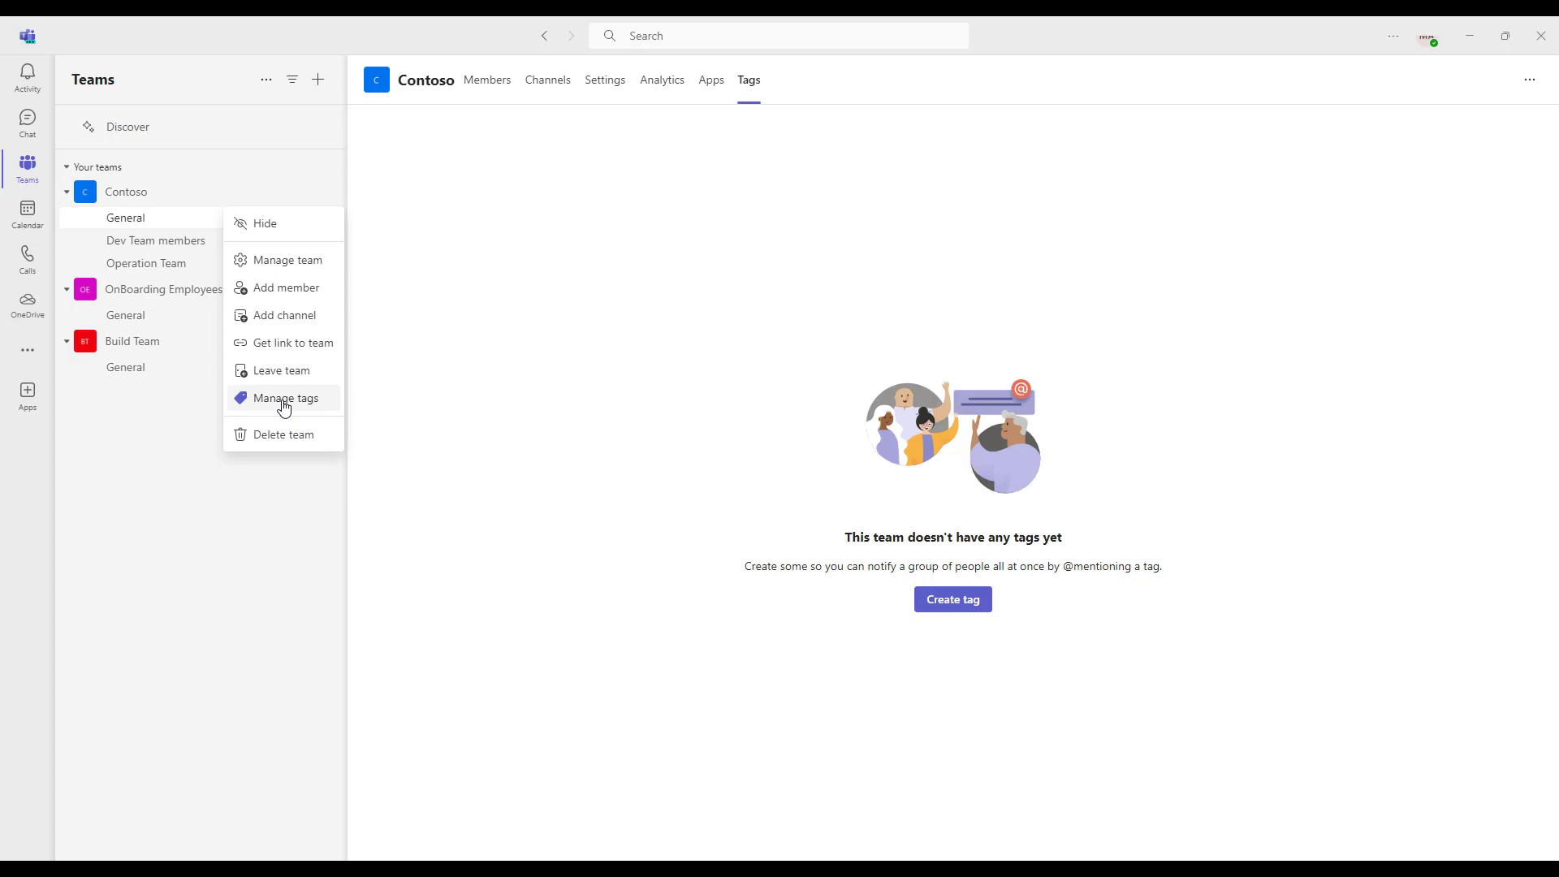
pyautogui.click(285, 399)
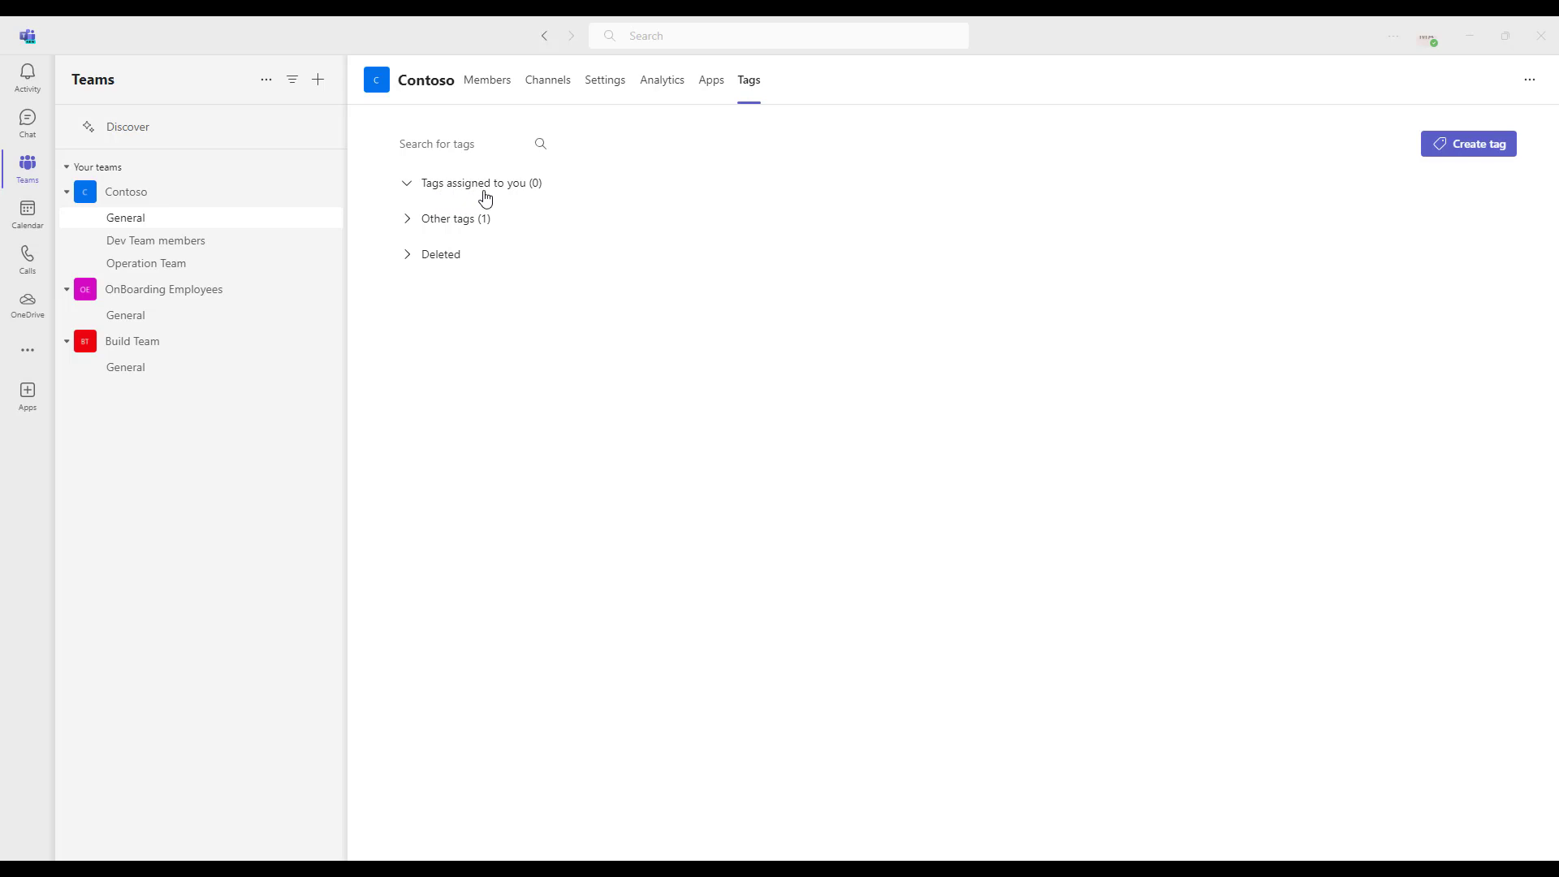
pyautogui.moveTo(407, 220)
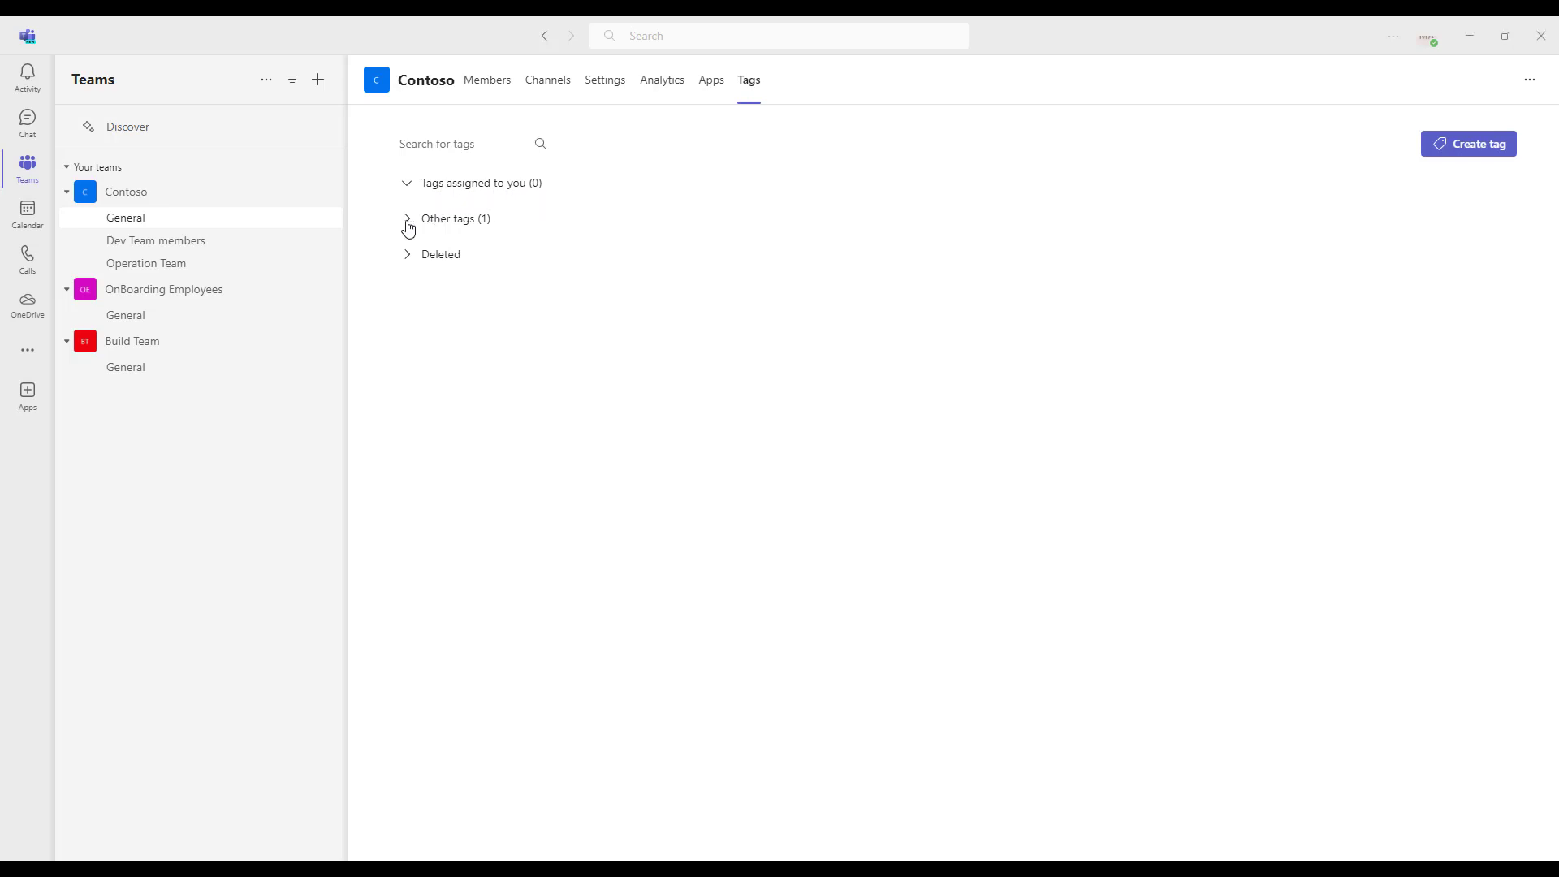
pyautogui.click(407, 218)
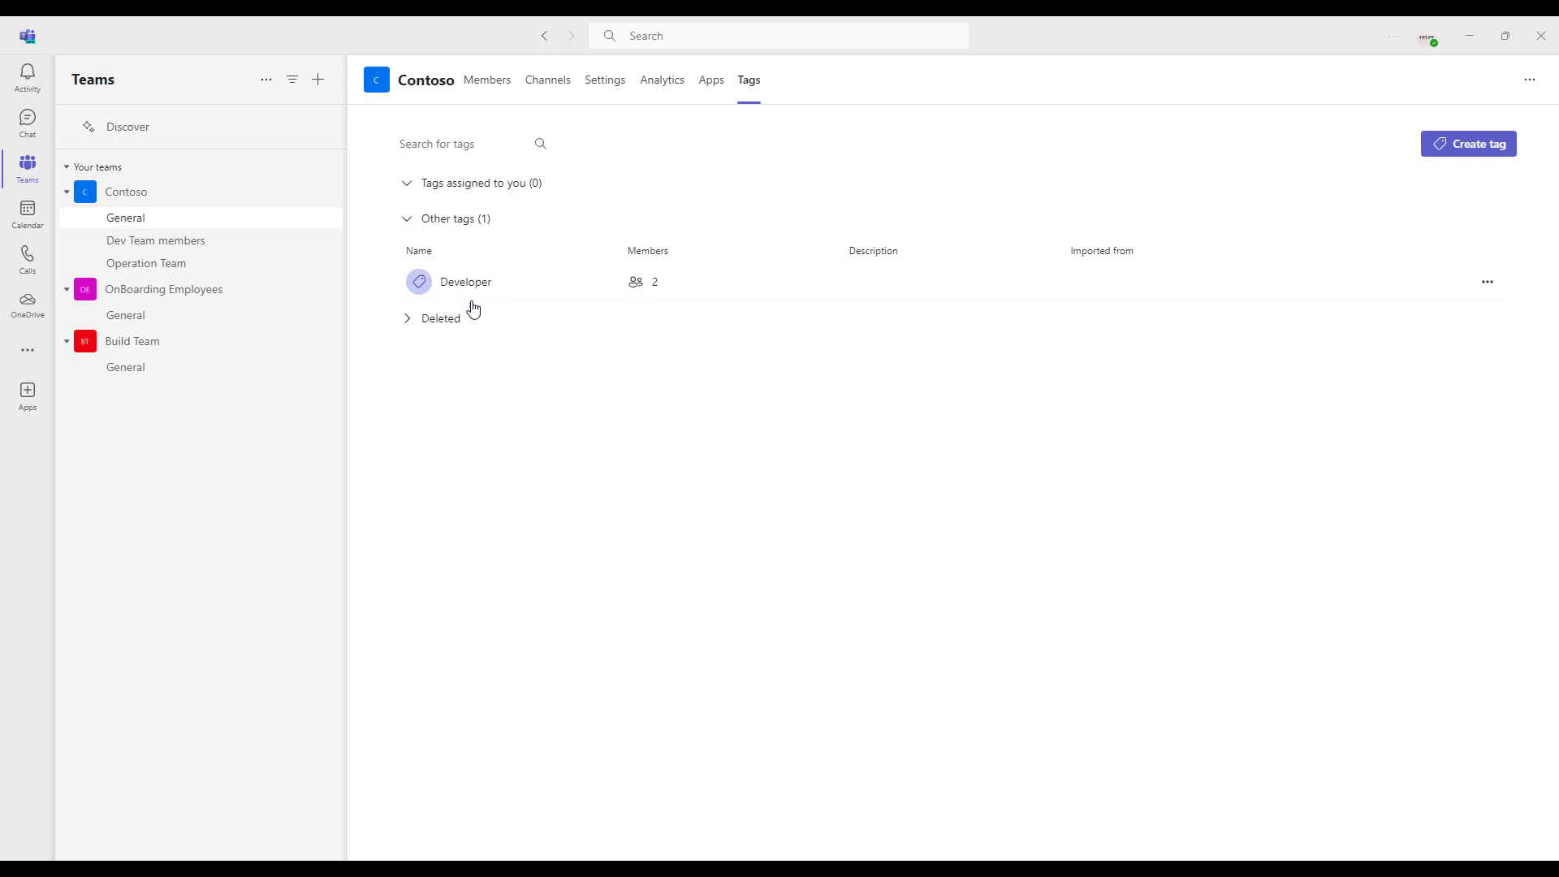
pyautogui.moveTo(496, 288)
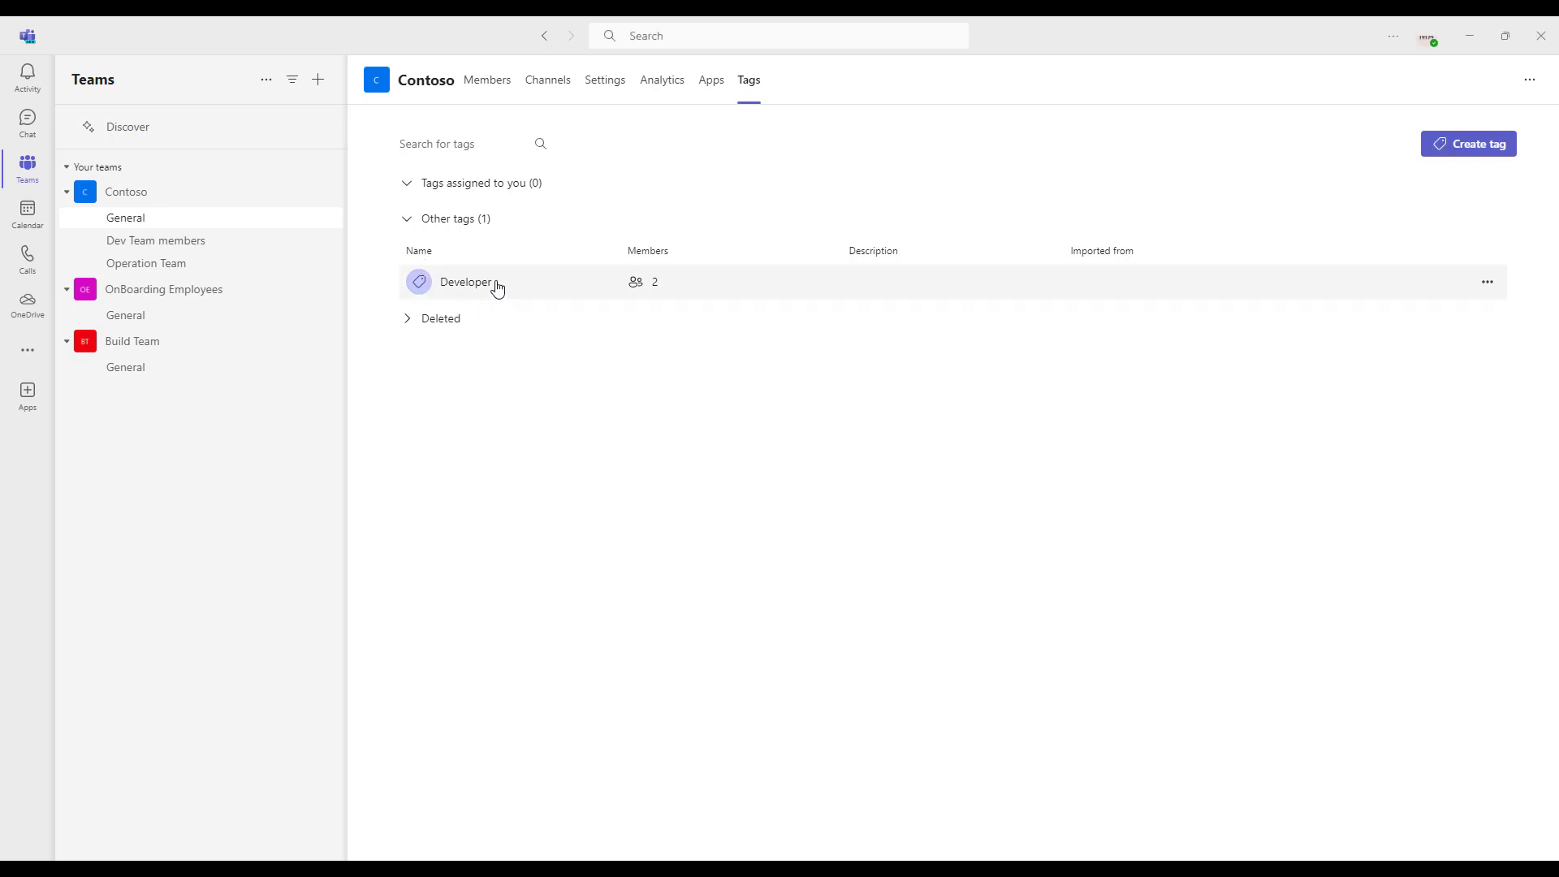
pyautogui.moveTo(650, 293)
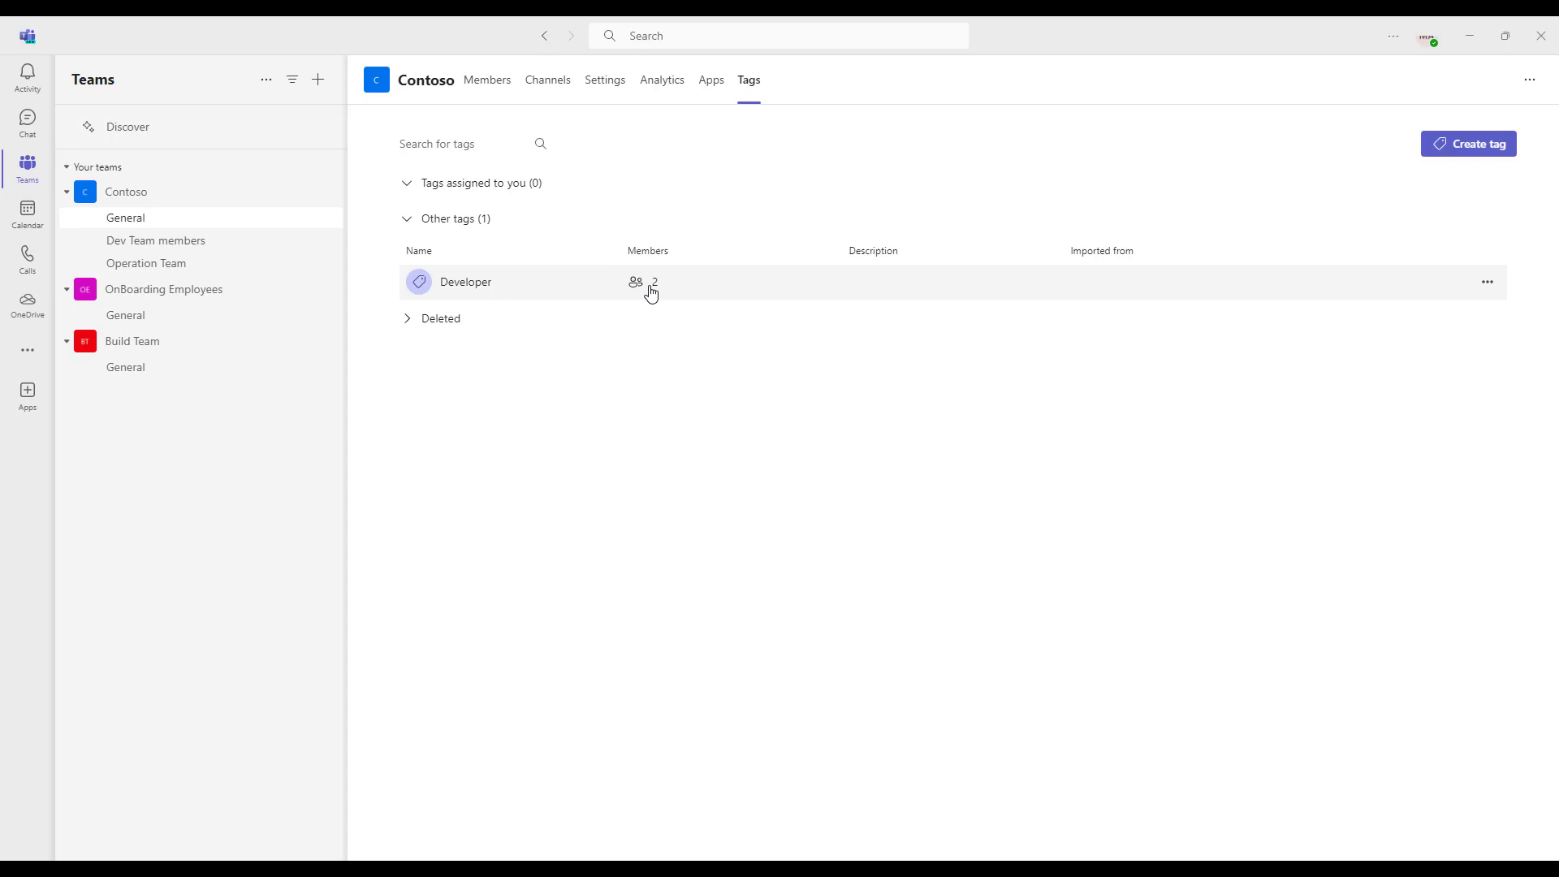
pyautogui.moveTo(1131, 296)
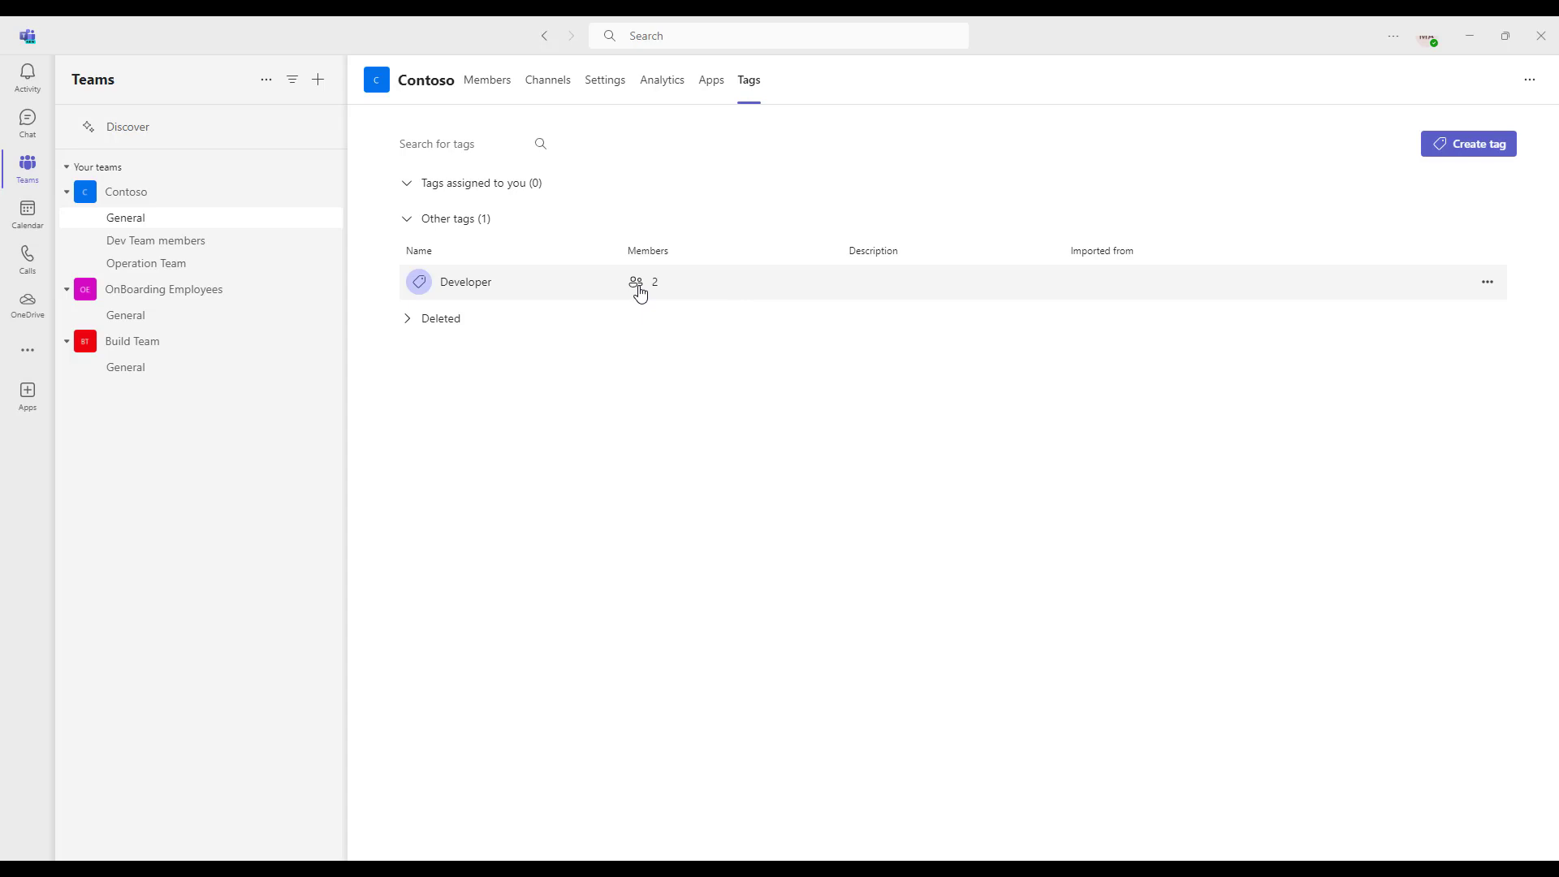
# - View the Developer tag's two members in Teams, then return to the Power Automate Desktop flow
pyautogui.click(464, 281)
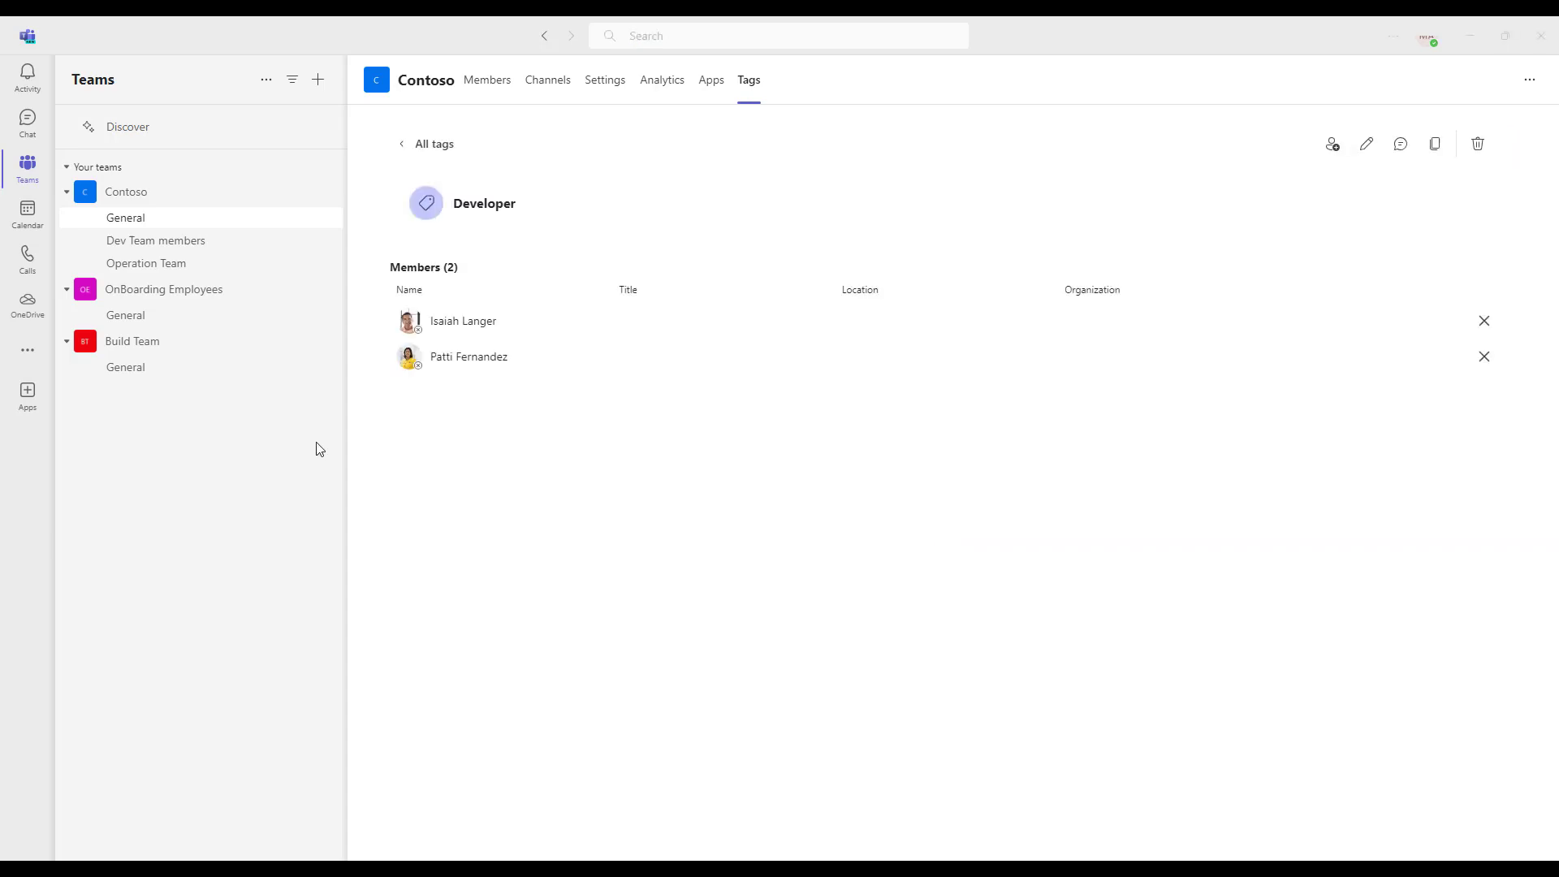
pyautogui.moveTo(506, 212)
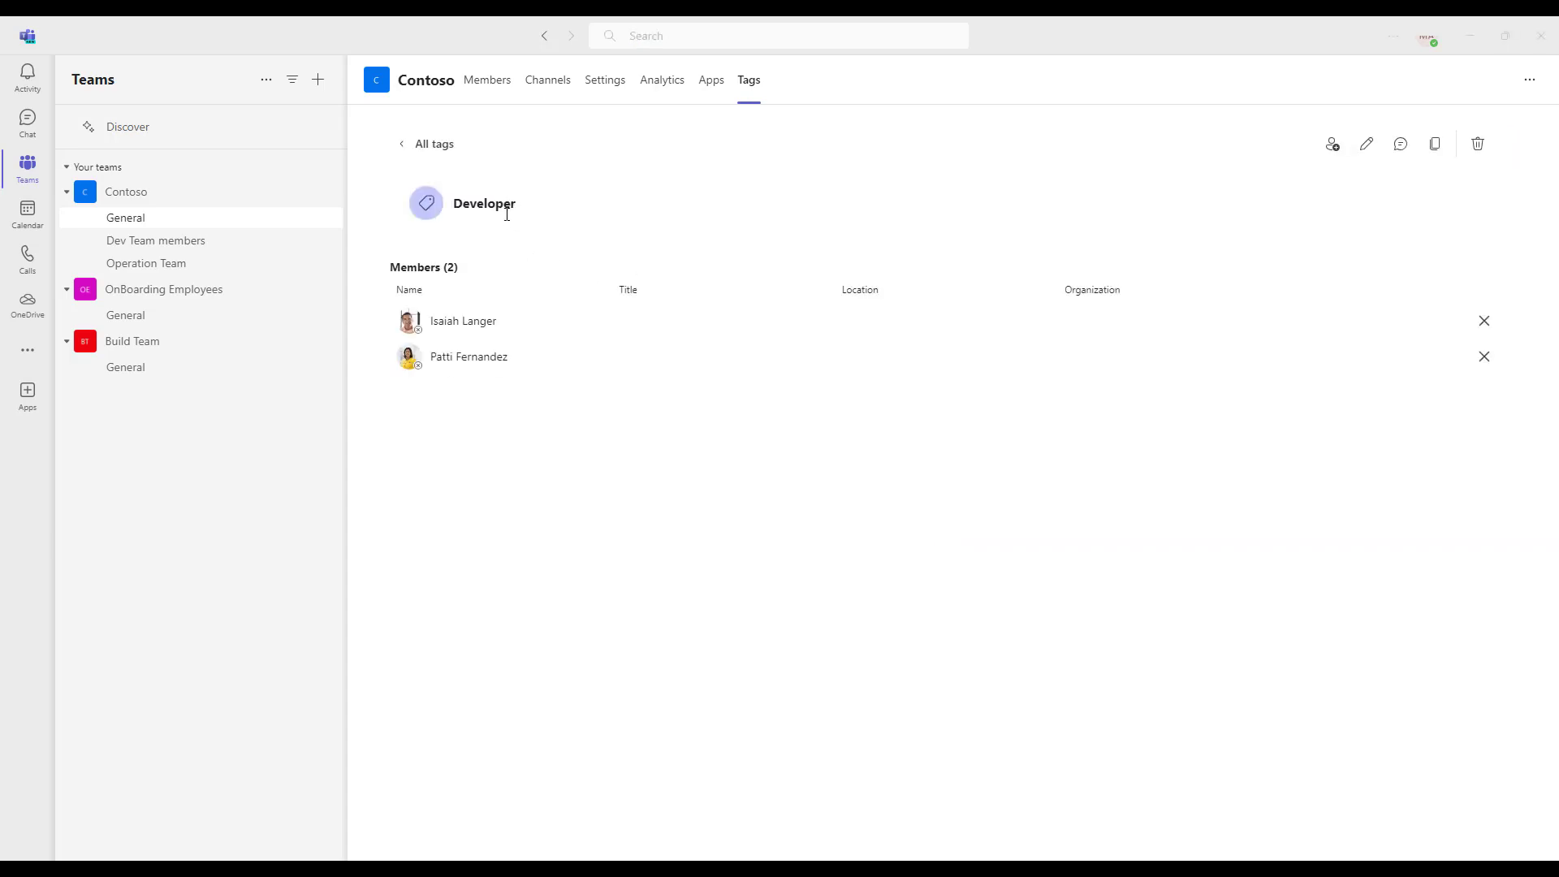
pyautogui.moveTo(447, 315)
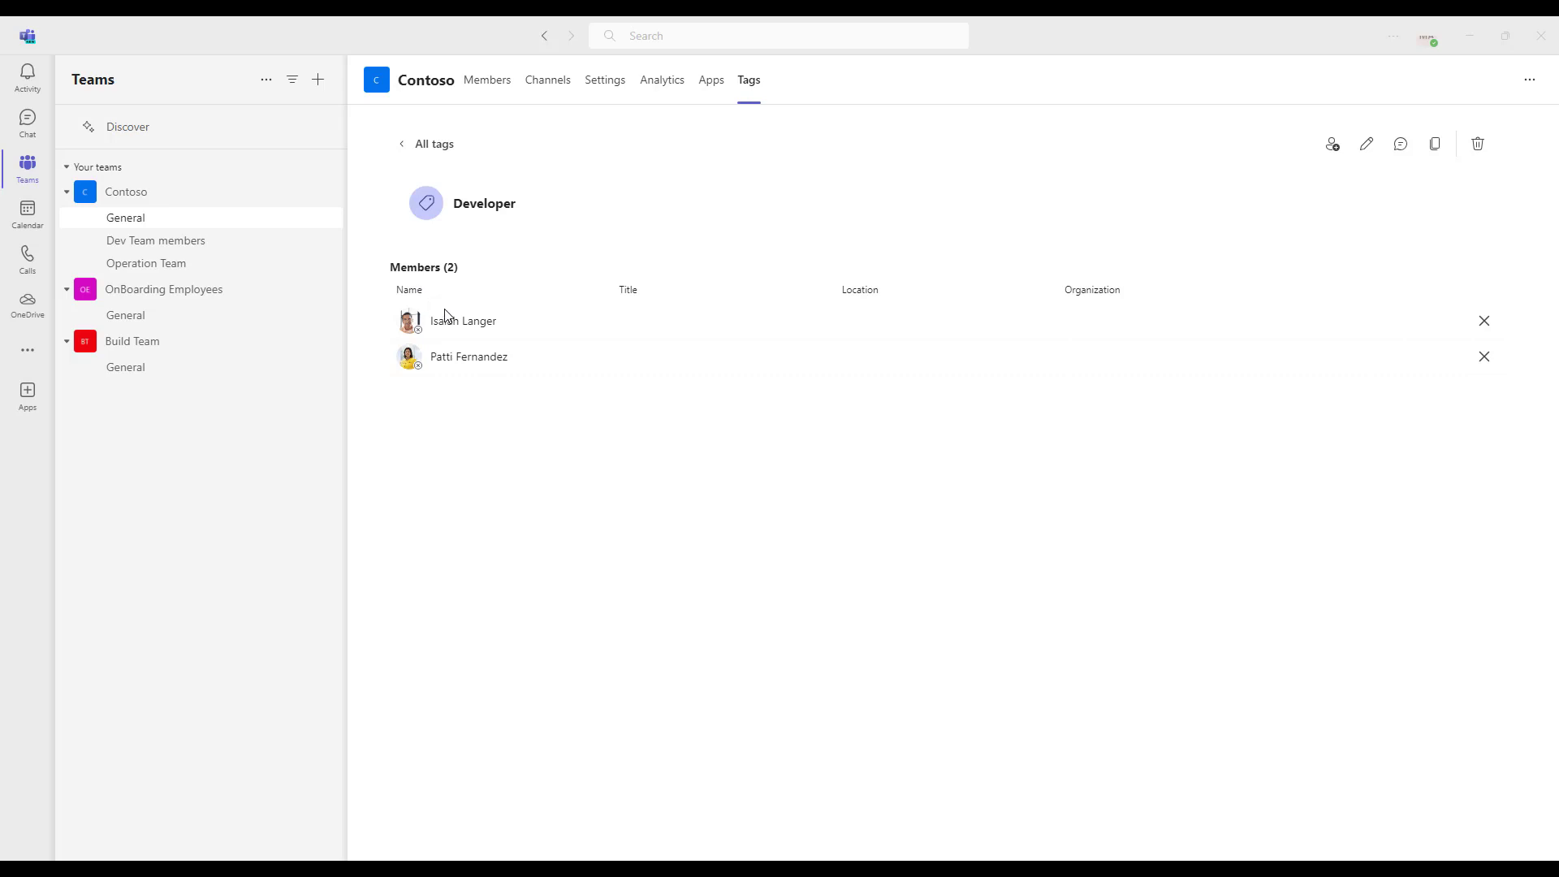
pyautogui.moveTo(509, 357)
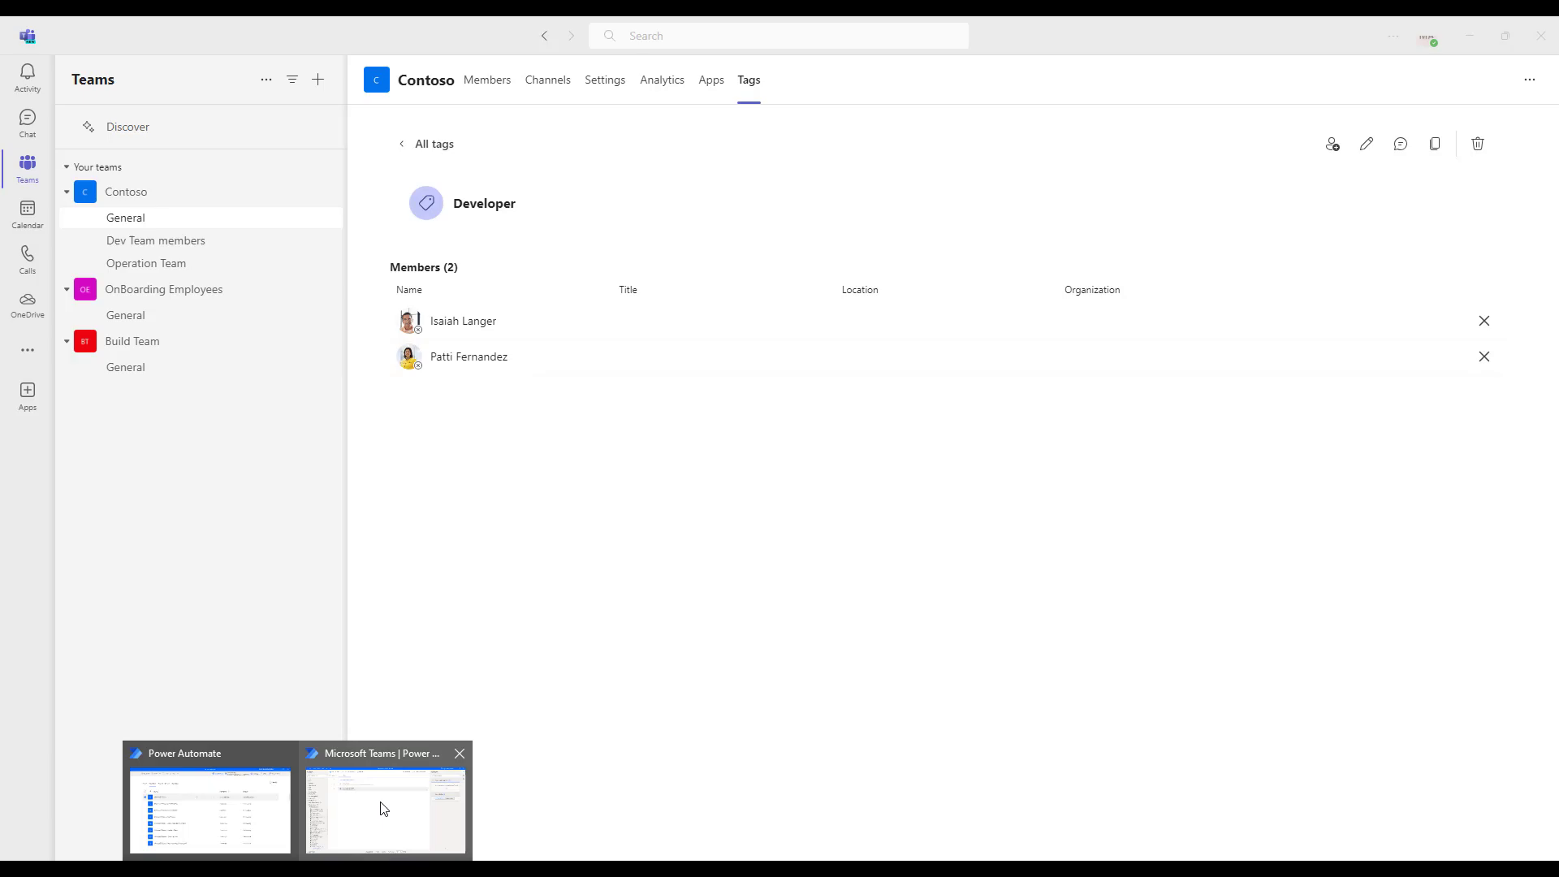
pyautogui.click(385, 807)
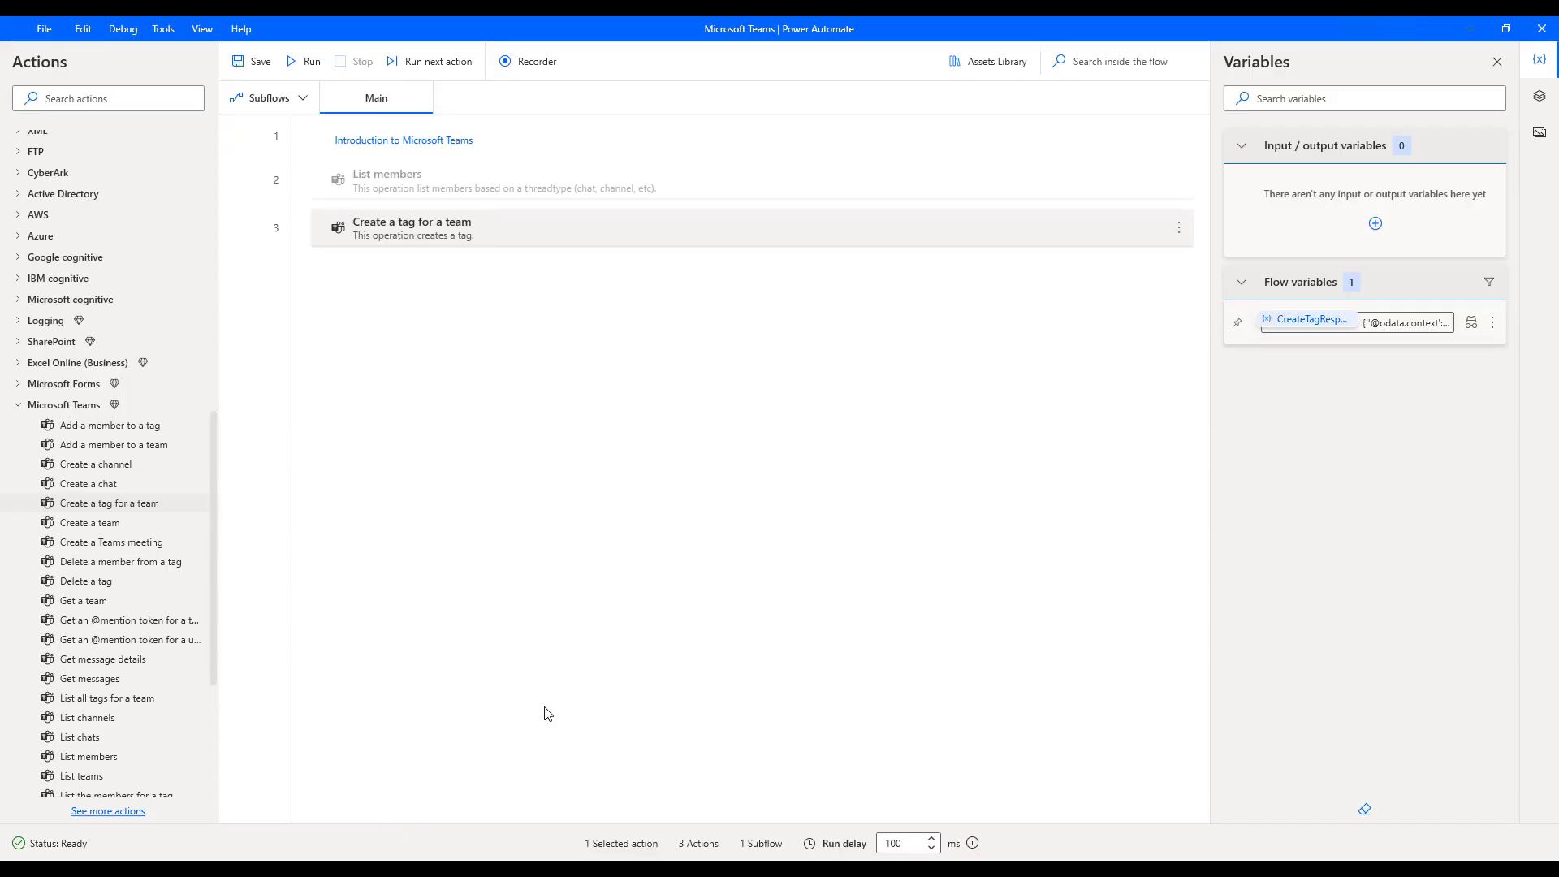